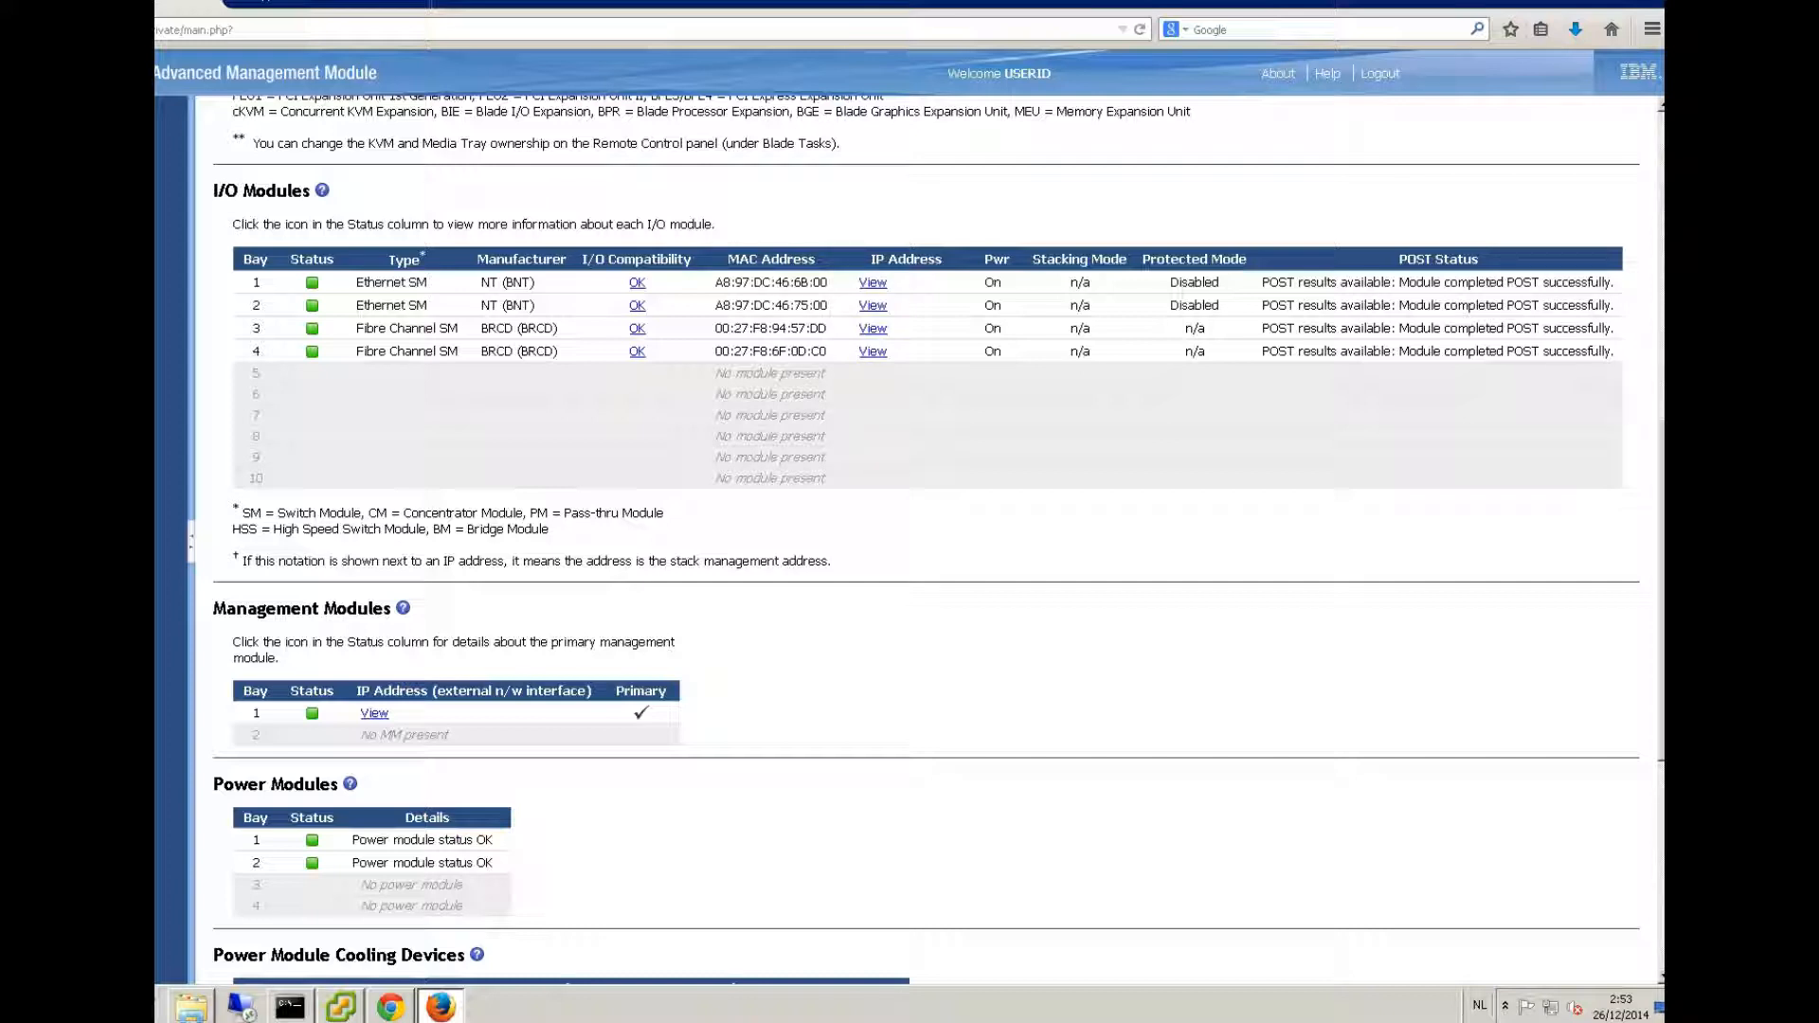
pyautogui.moveTo(391, 1004)
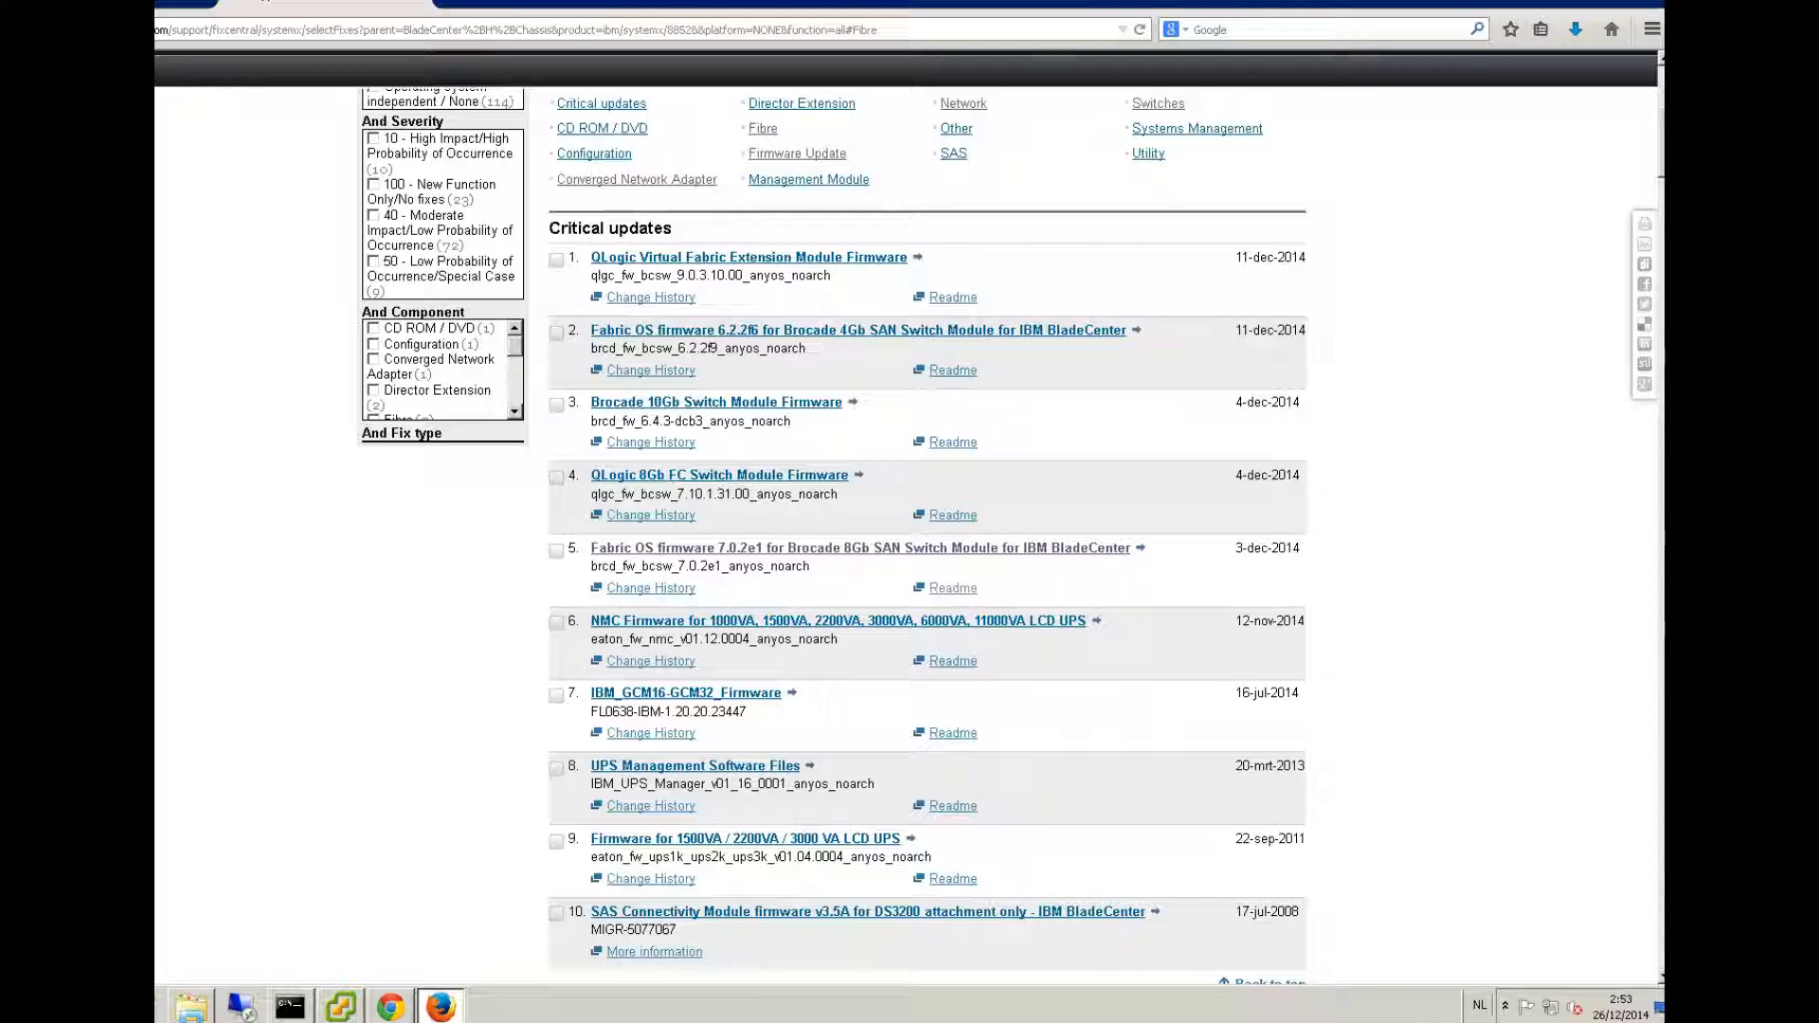
pyautogui.scroll(-3)
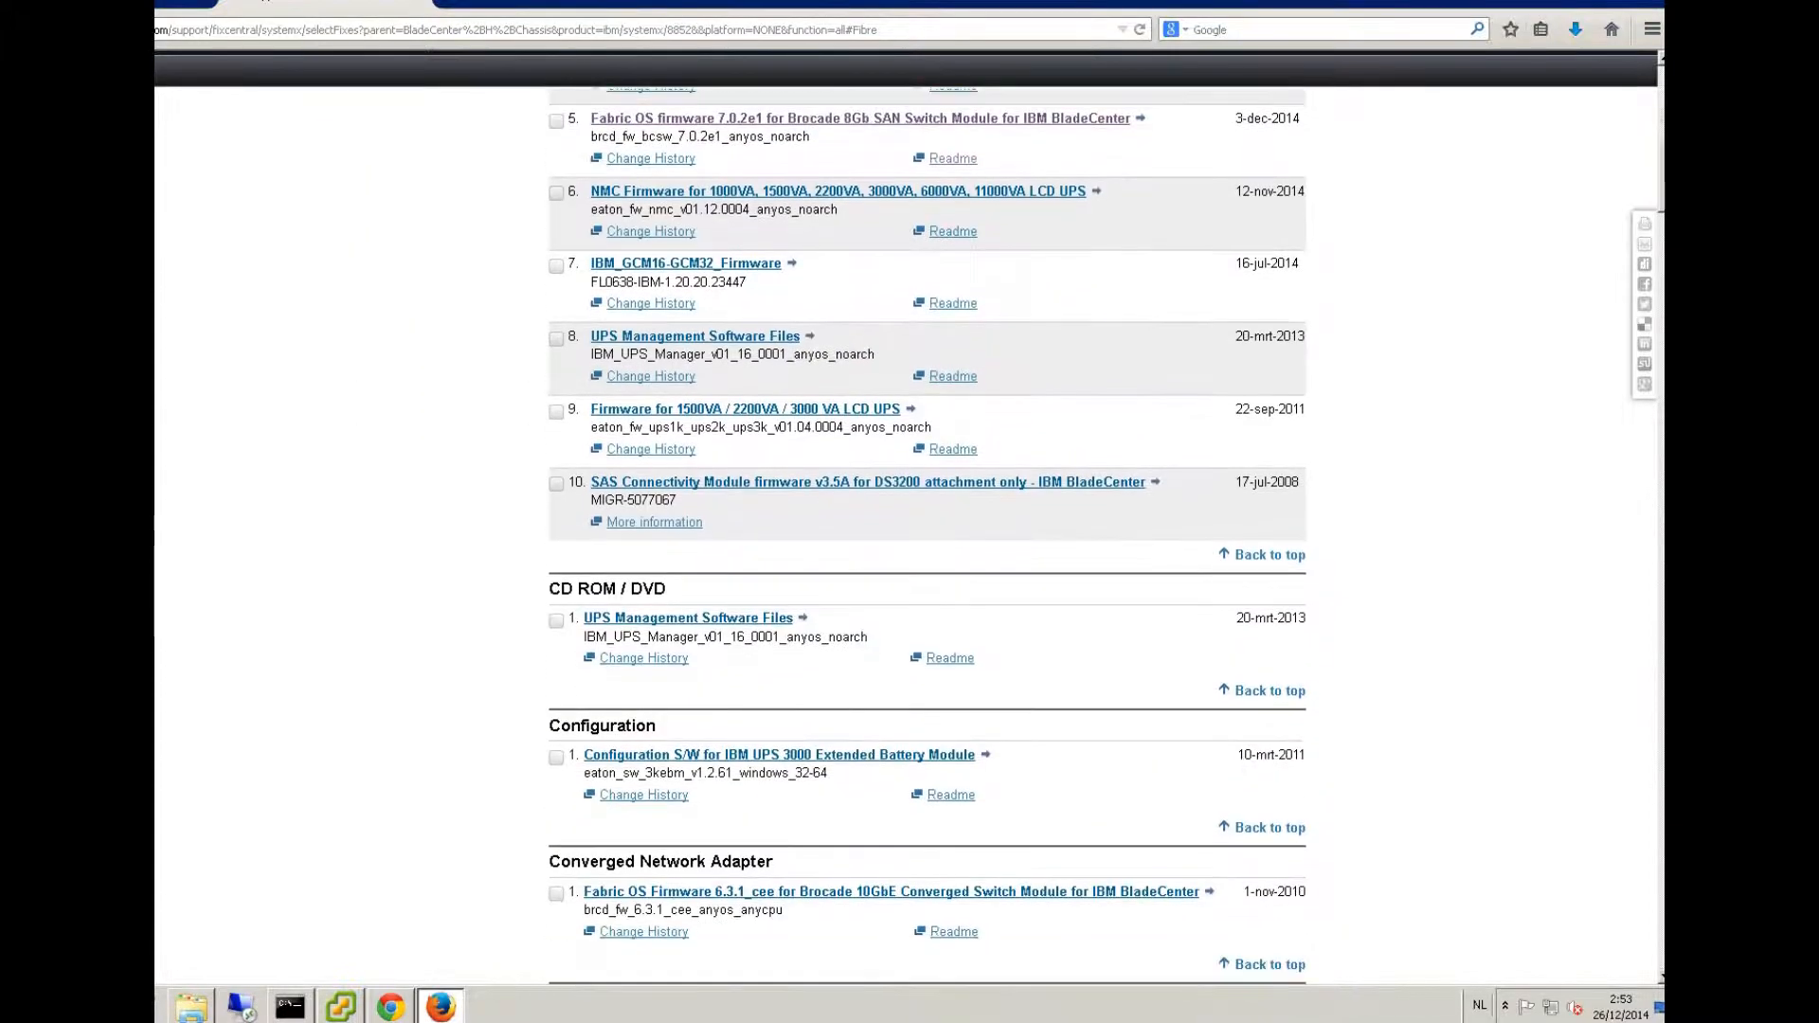
pyautogui.scroll(-3)
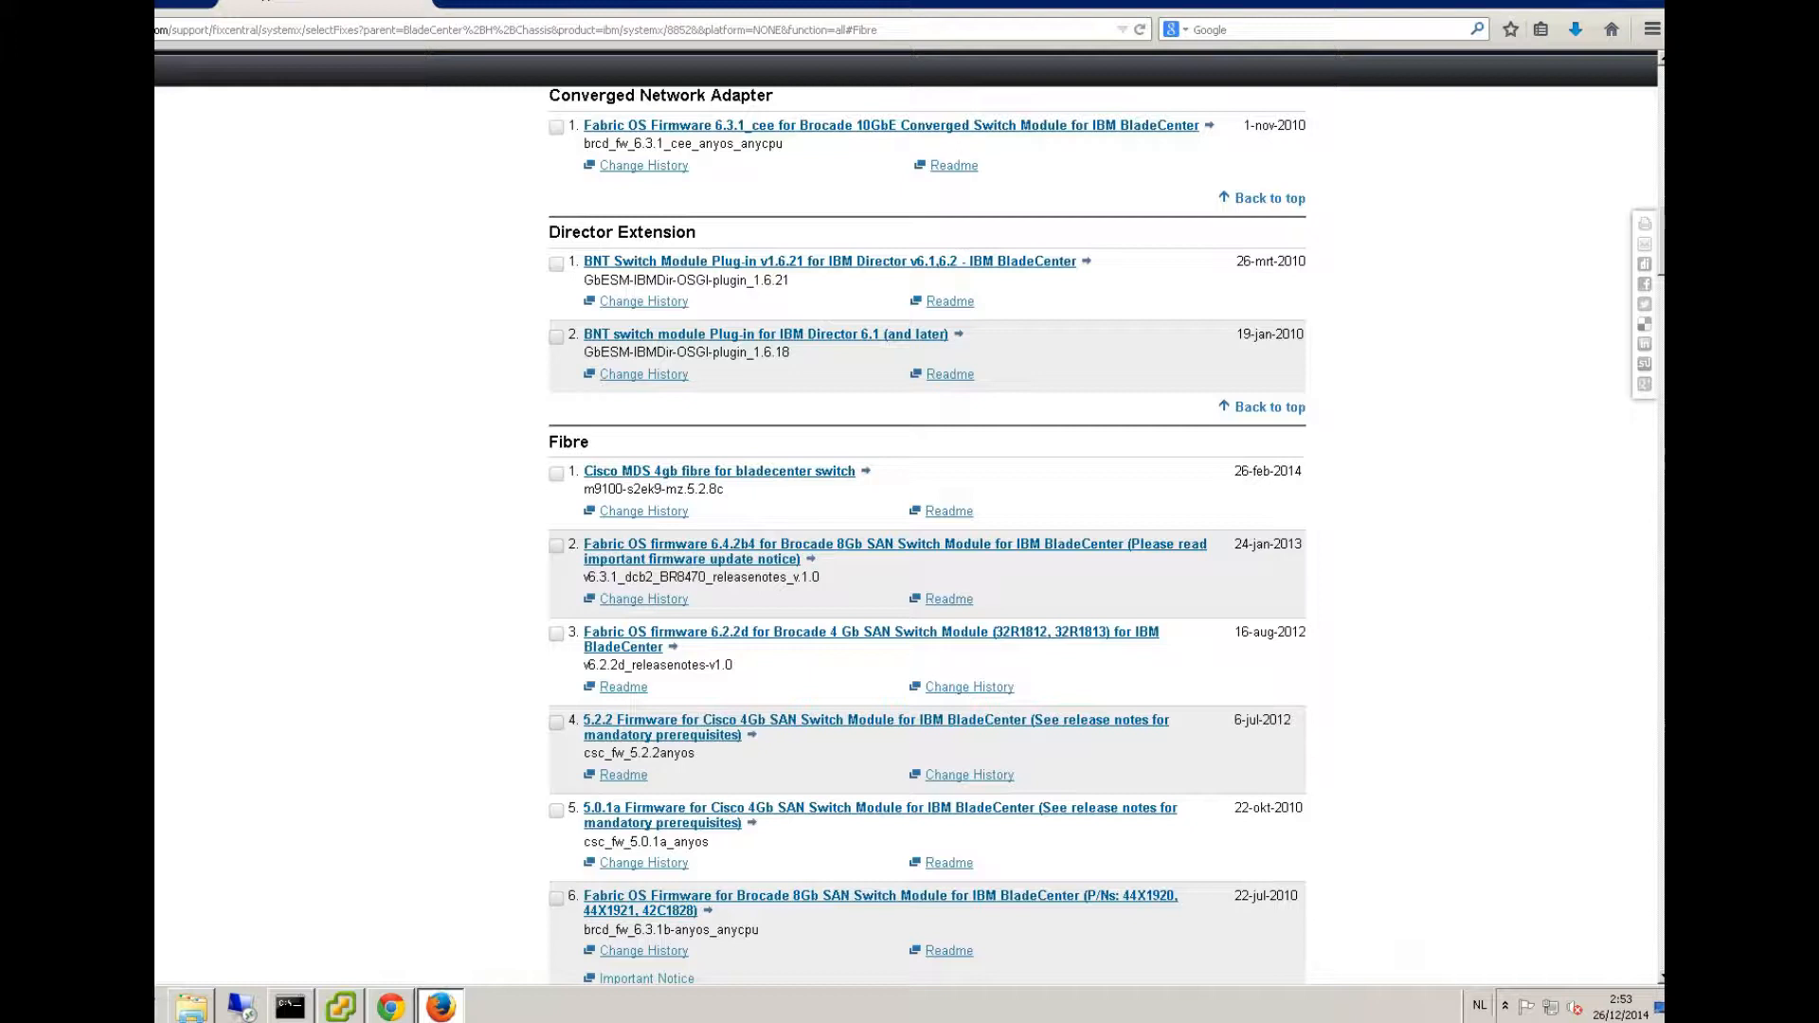
pyautogui.scroll(-3)
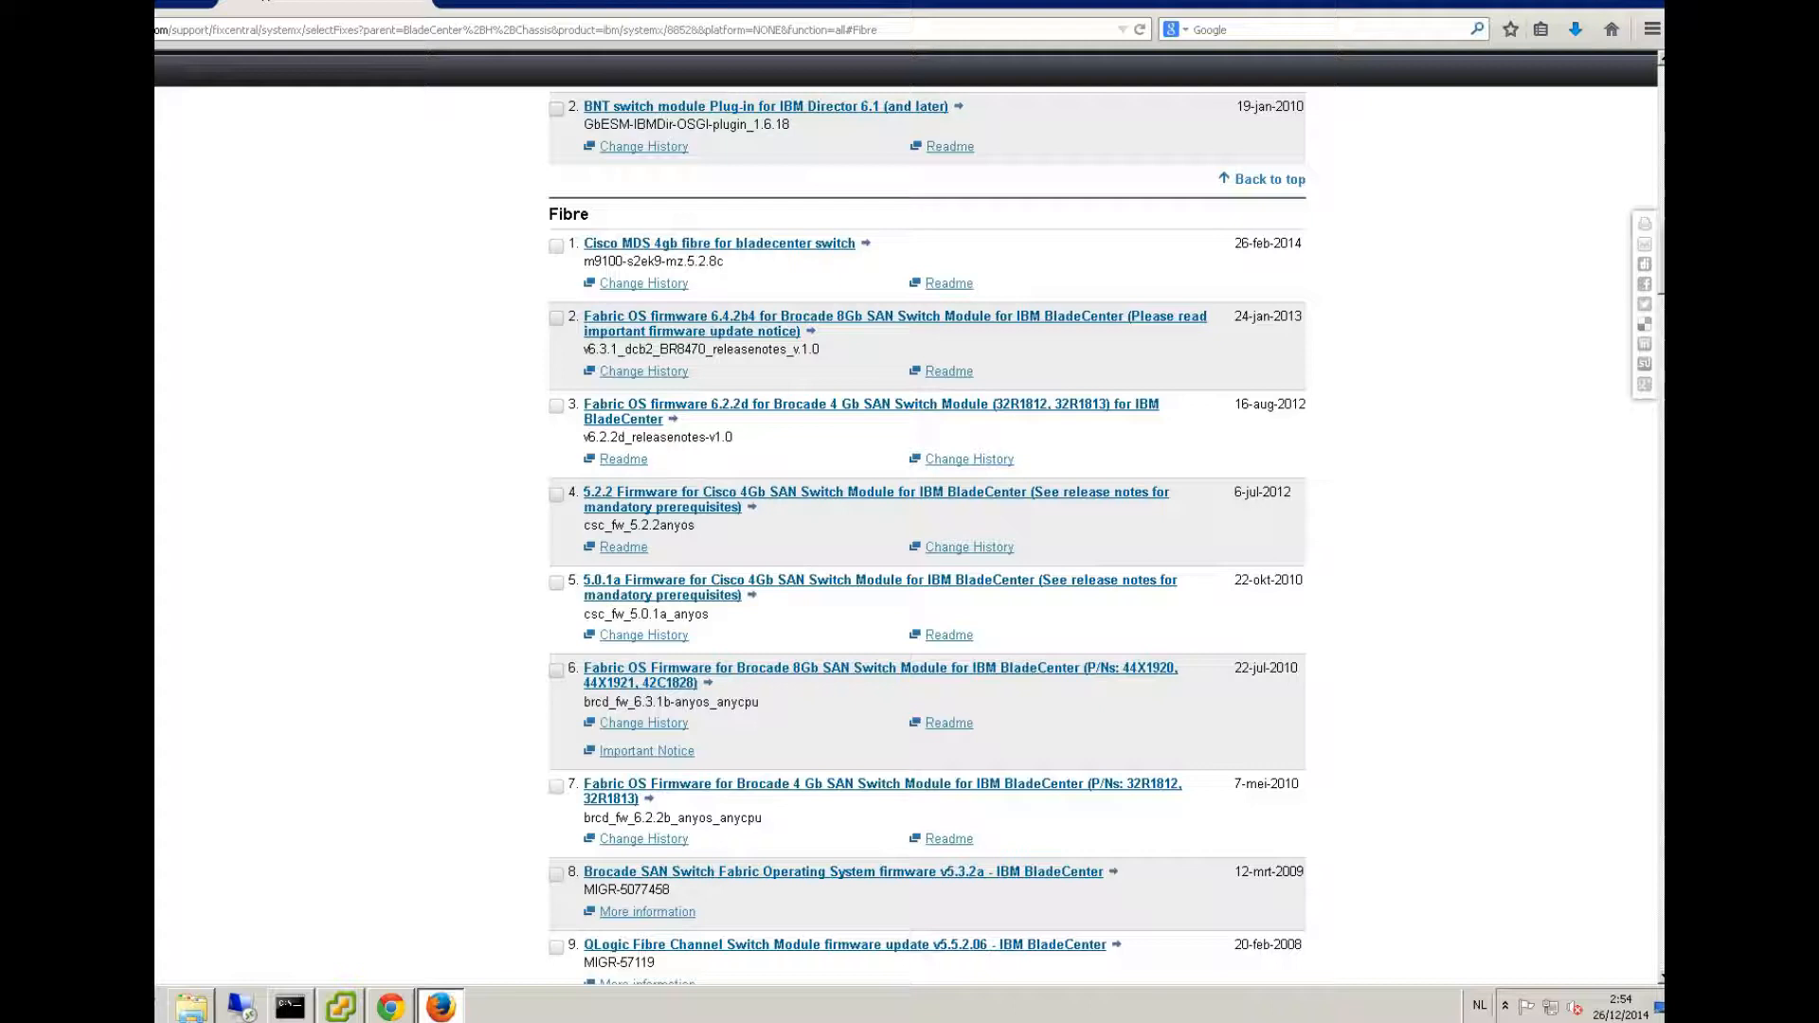
pyautogui.scroll(3)
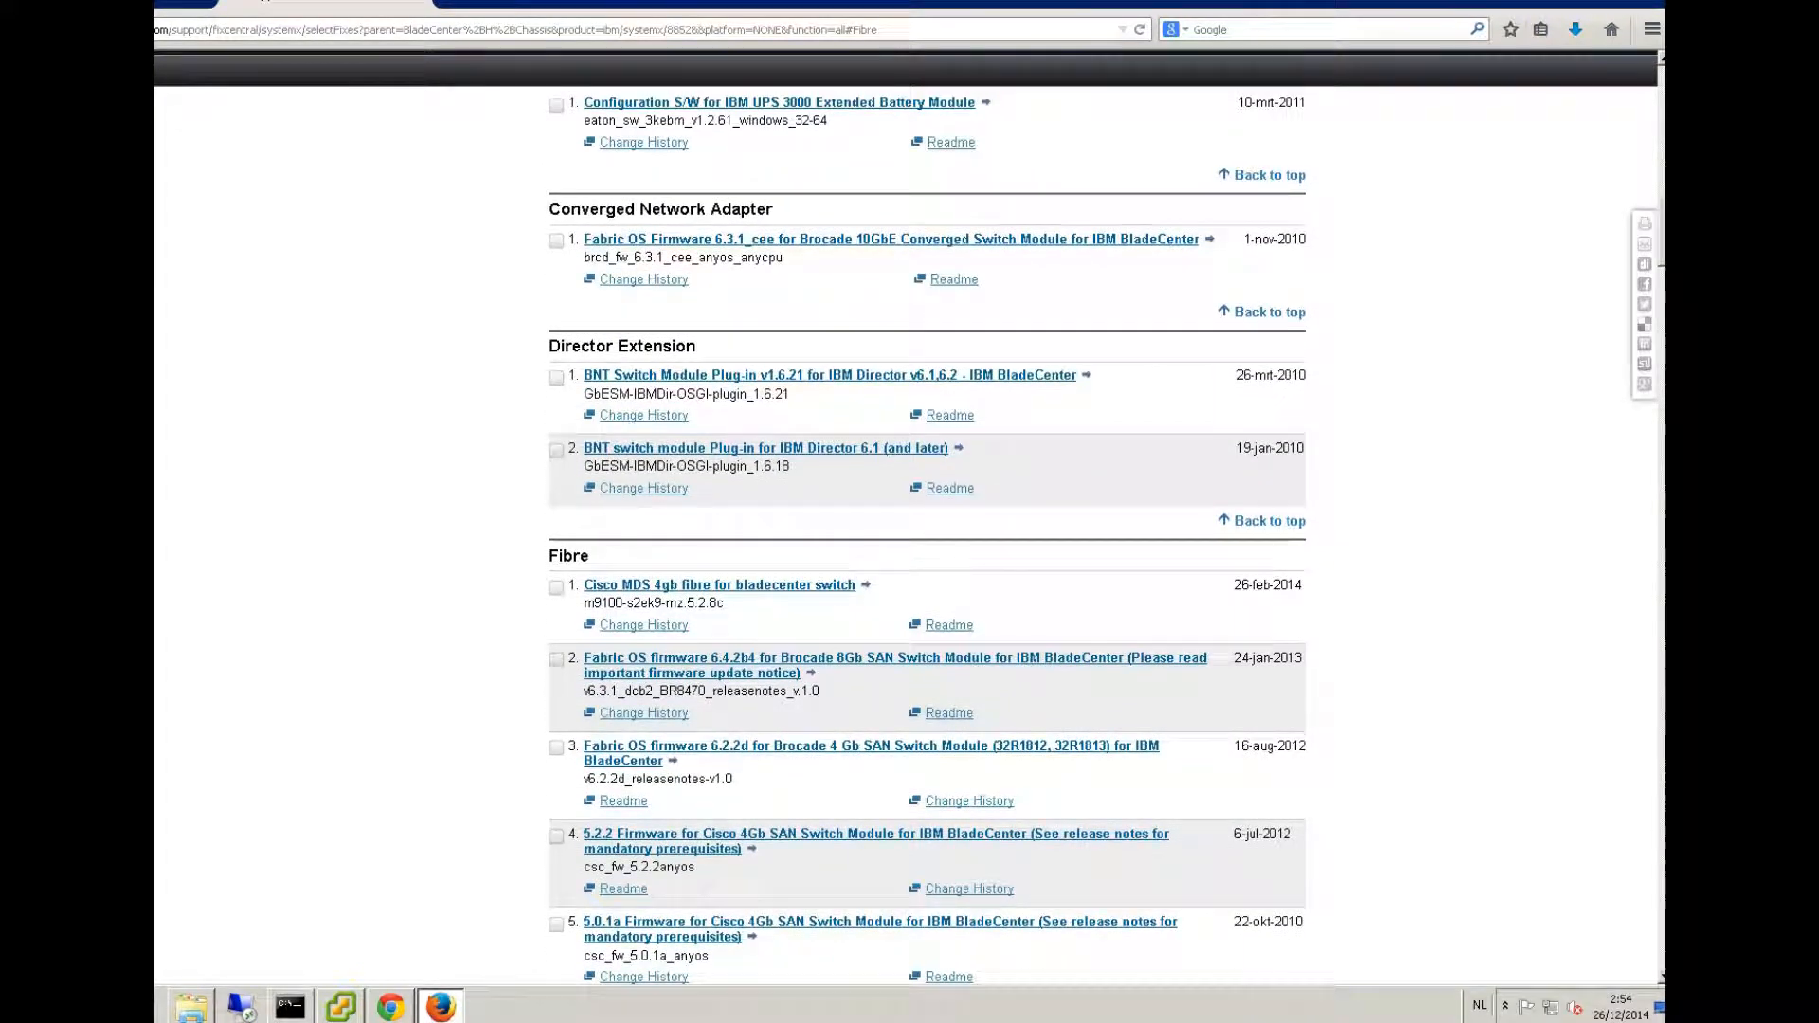
pyautogui.scroll(3)
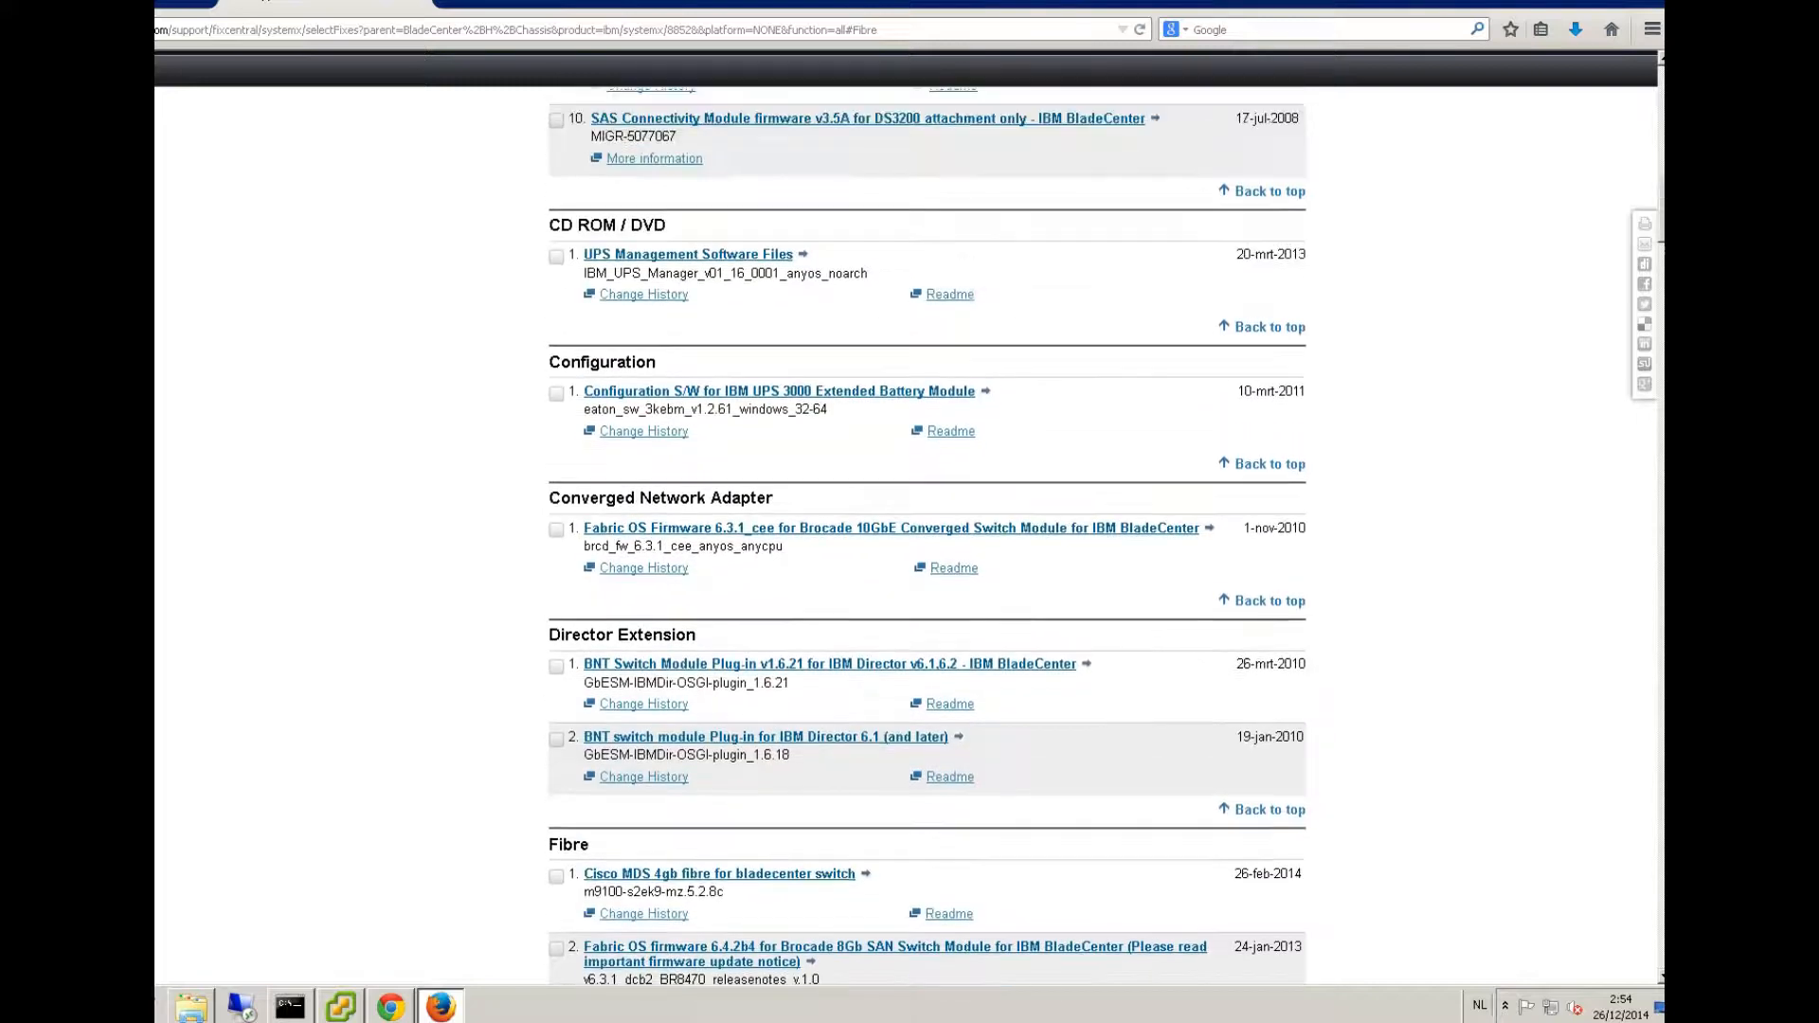
pyautogui.scroll(3)
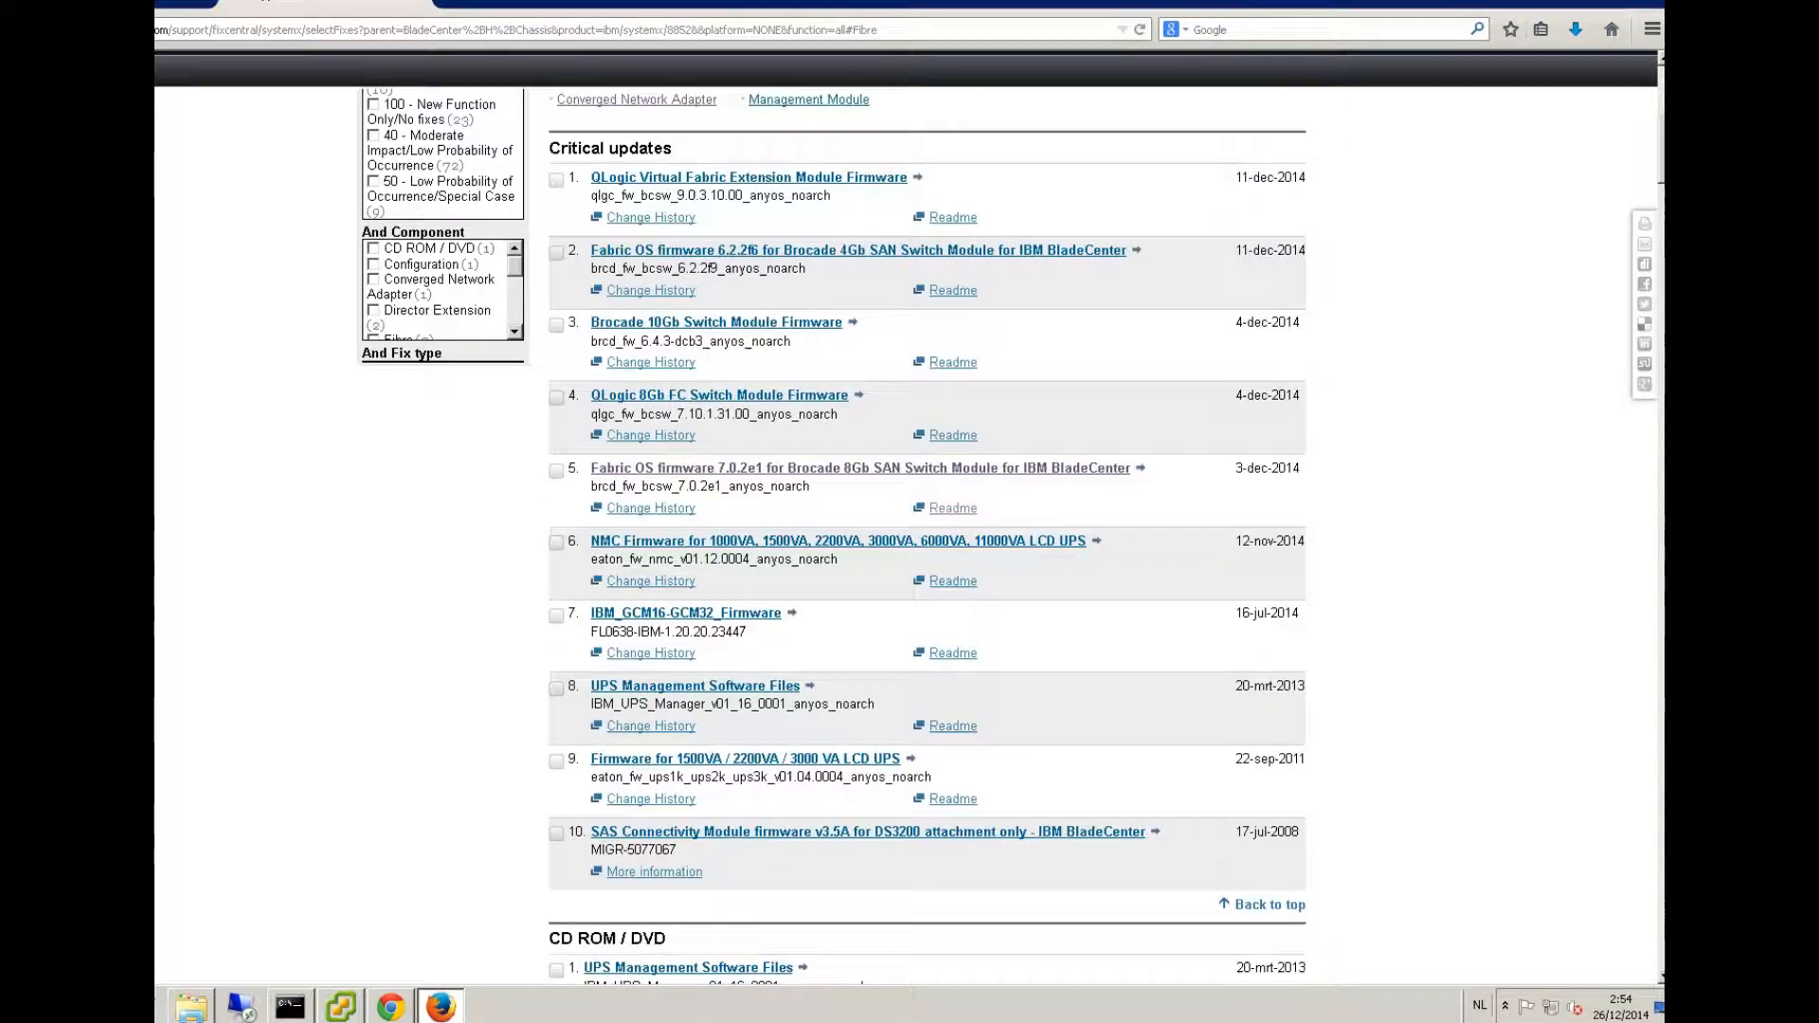
pyautogui.scroll(3)
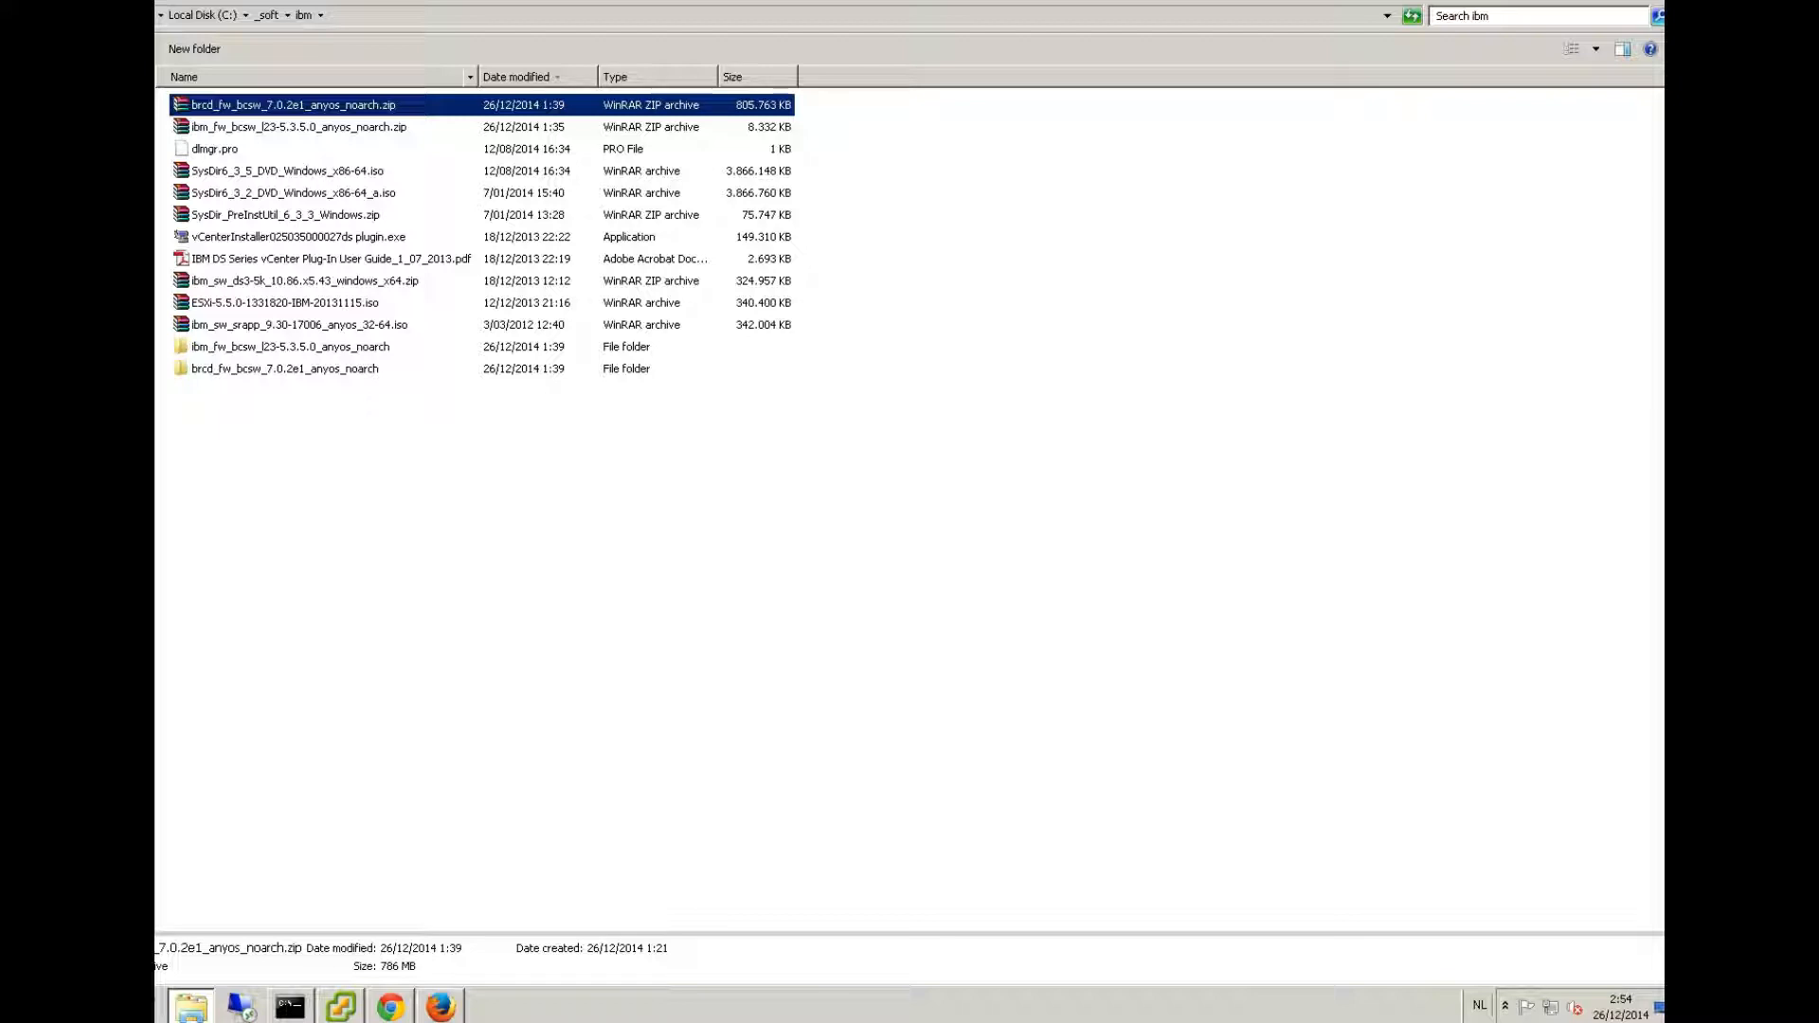
# - Browse into brcd_fw_bcsw_7.0.2e1_anyos_noarch\v7.0.2e1 and look over the SWBD70 and SWBD72 folders
pyautogui.doubleClick(286, 367)
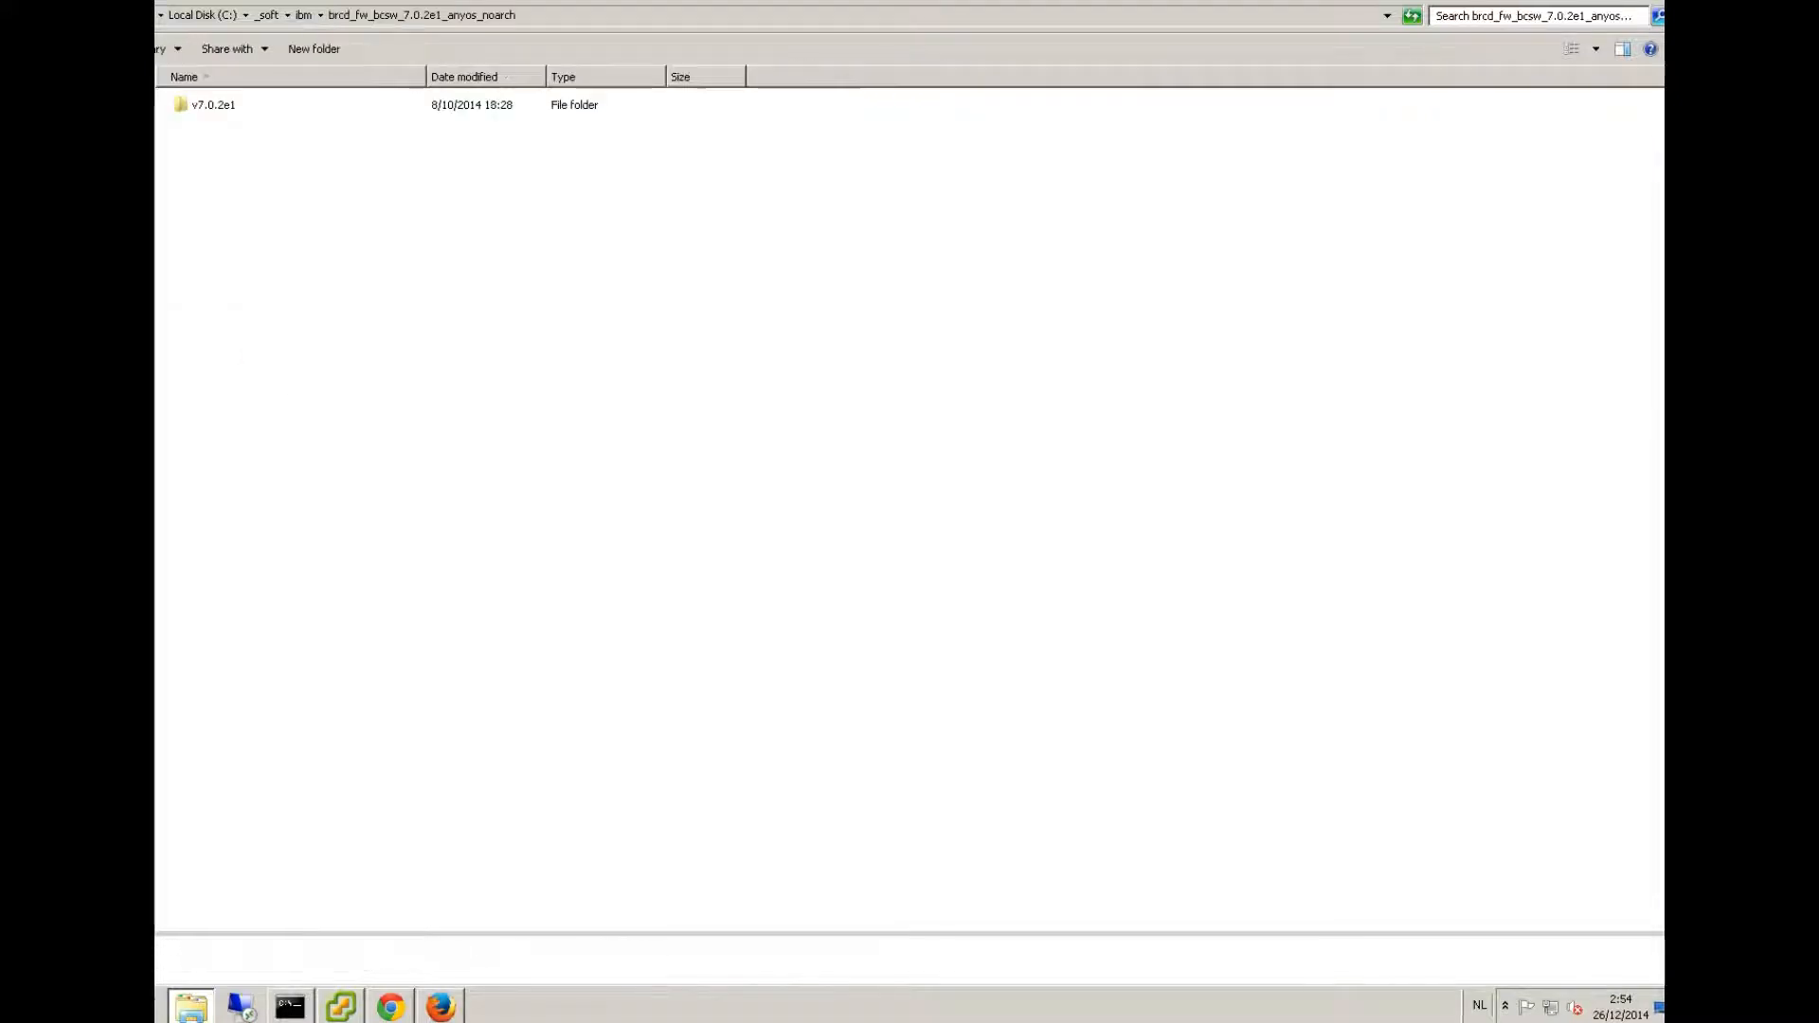
pyautogui.doubleClick(214, 104)
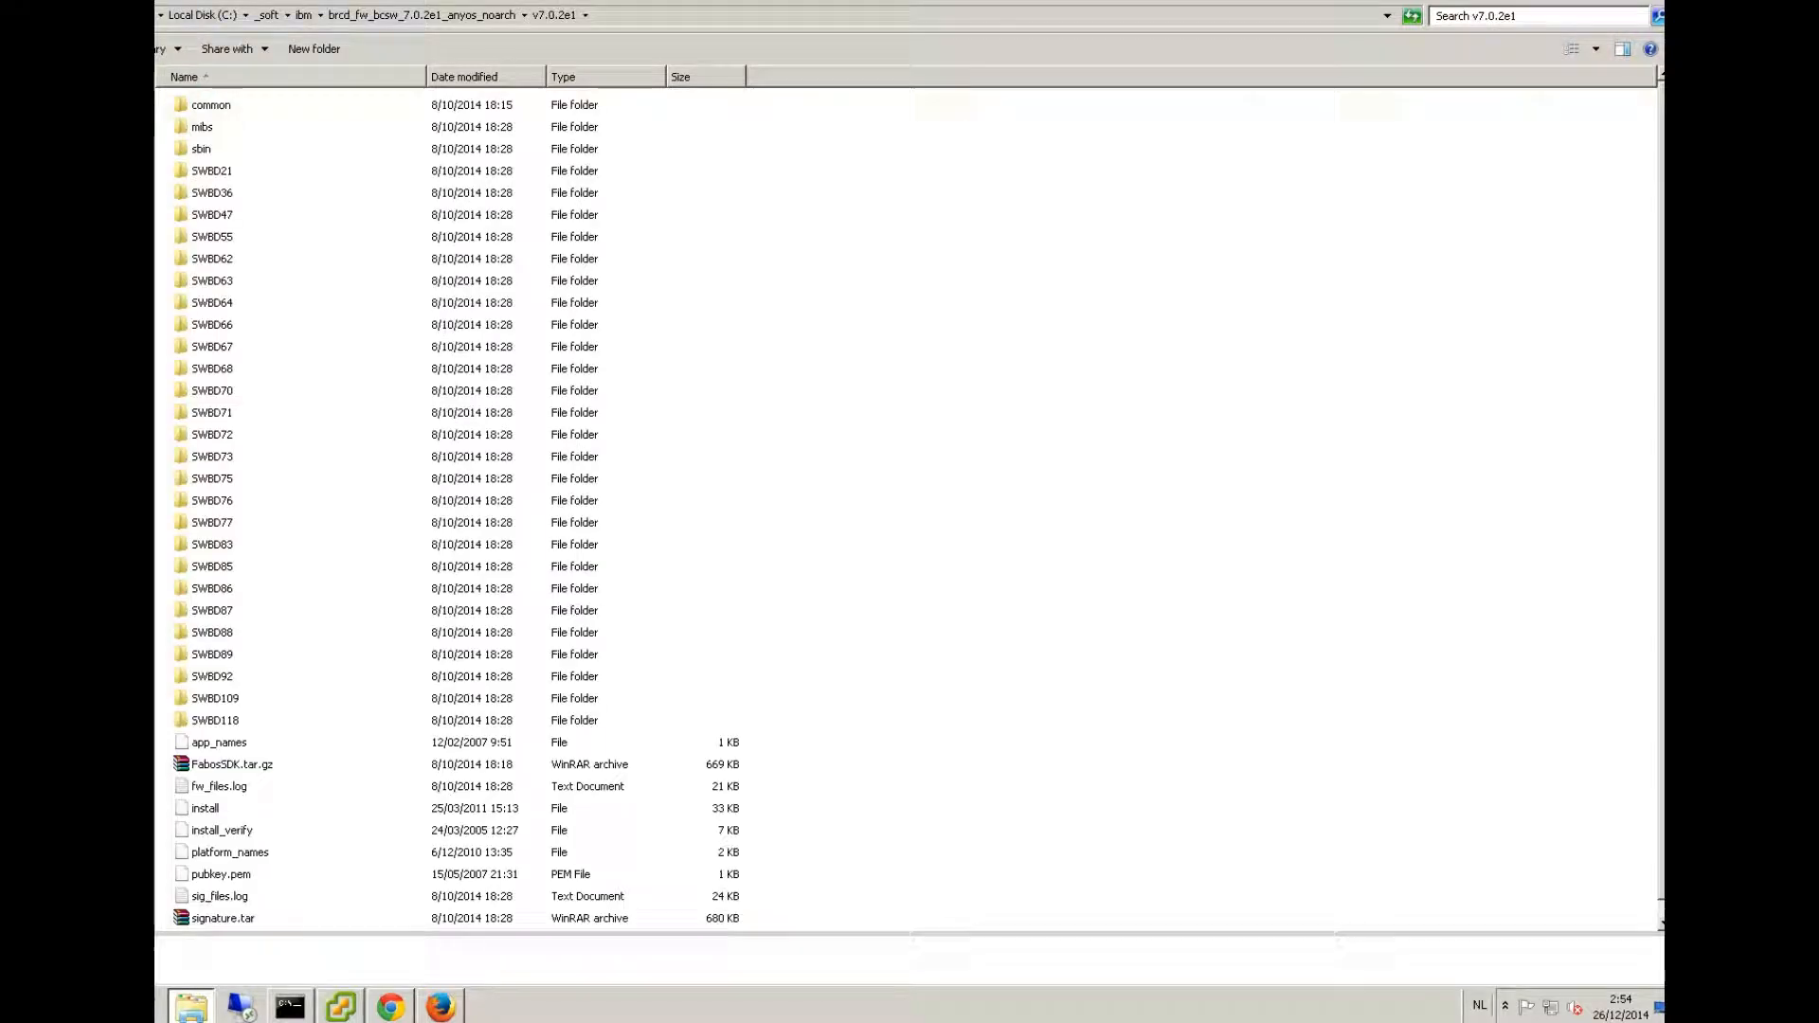
pyautogui.click(210, 390)
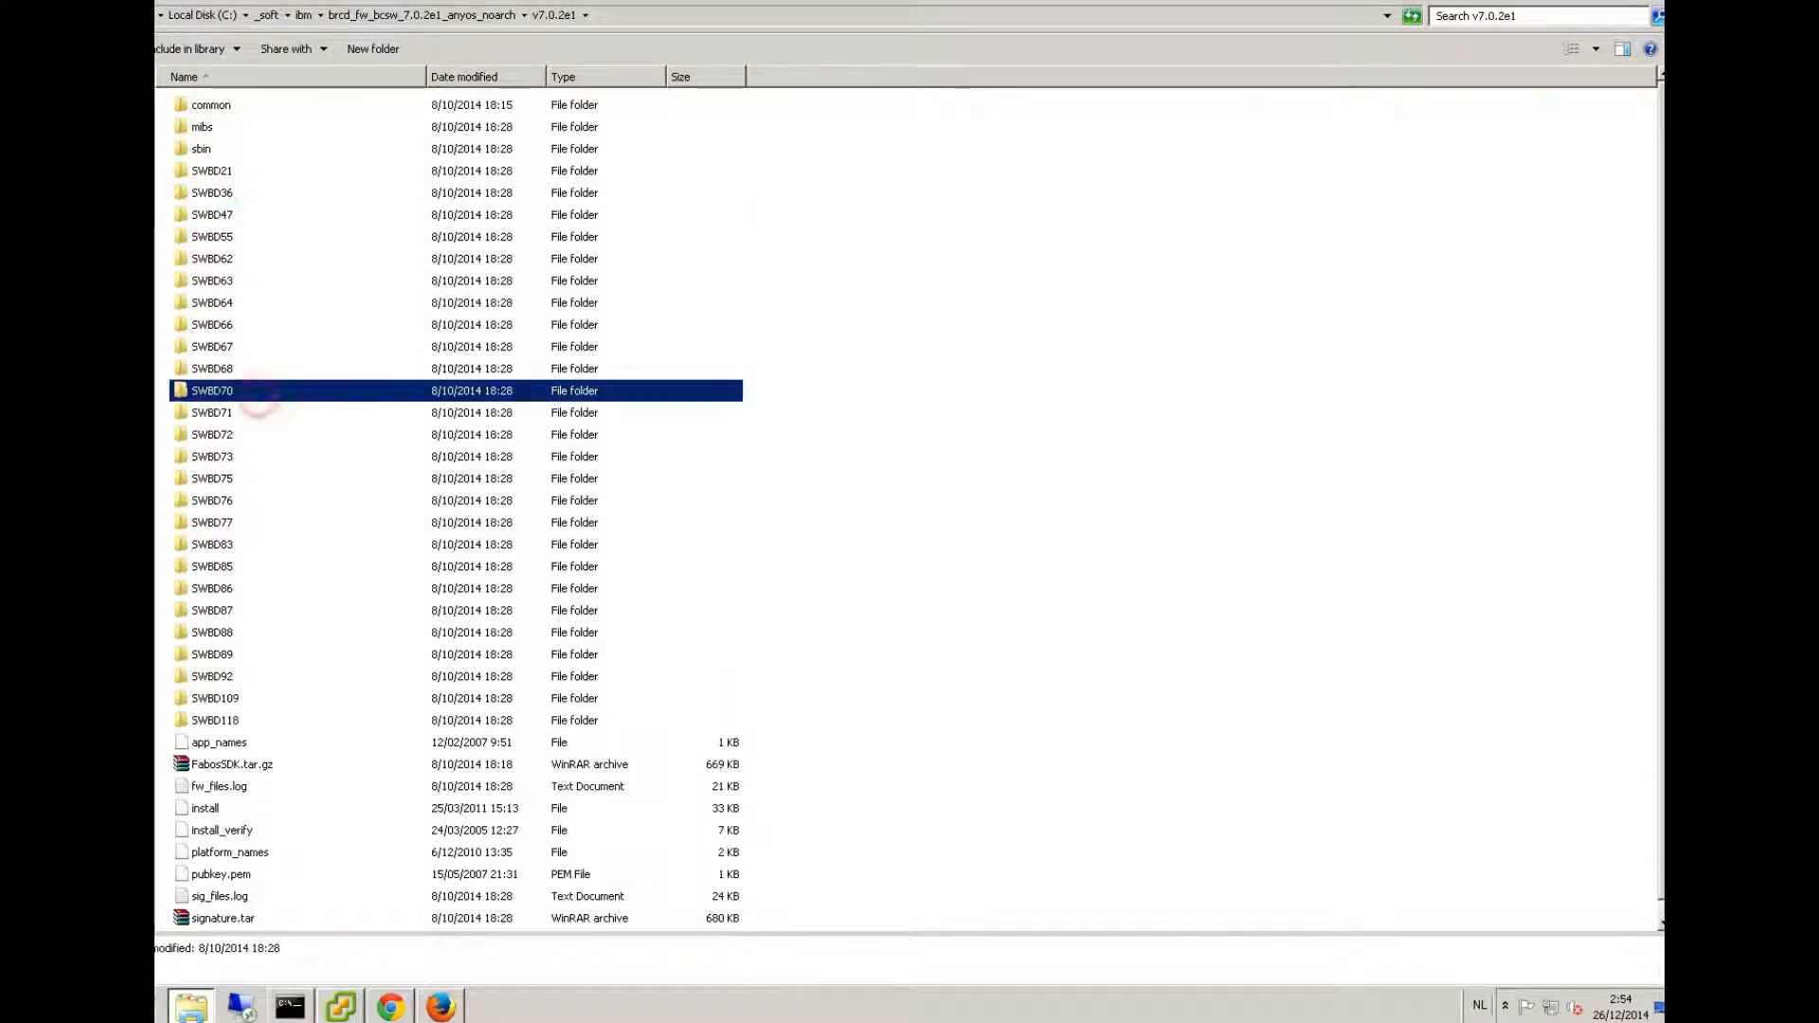
pyautogui.click(210, 434)
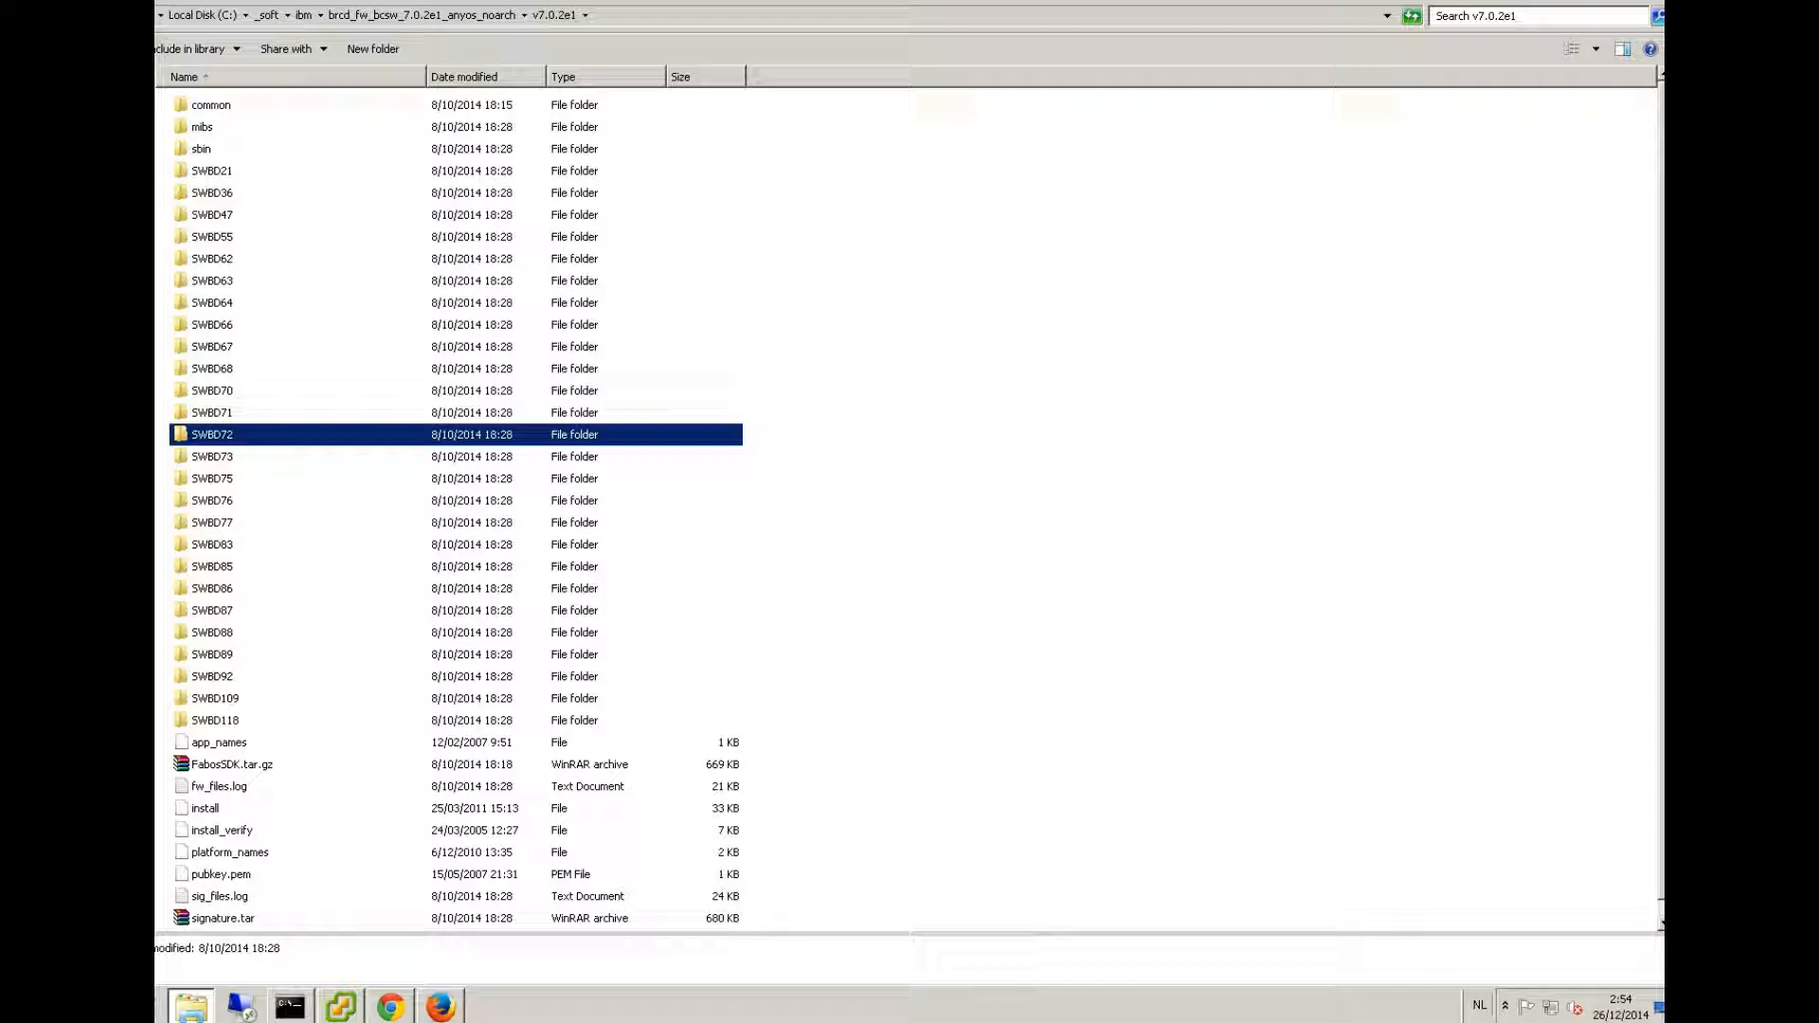
# - Bring up the FileZilla Server window from the hidden tray icons
pyautogui.click(1507, 1006)
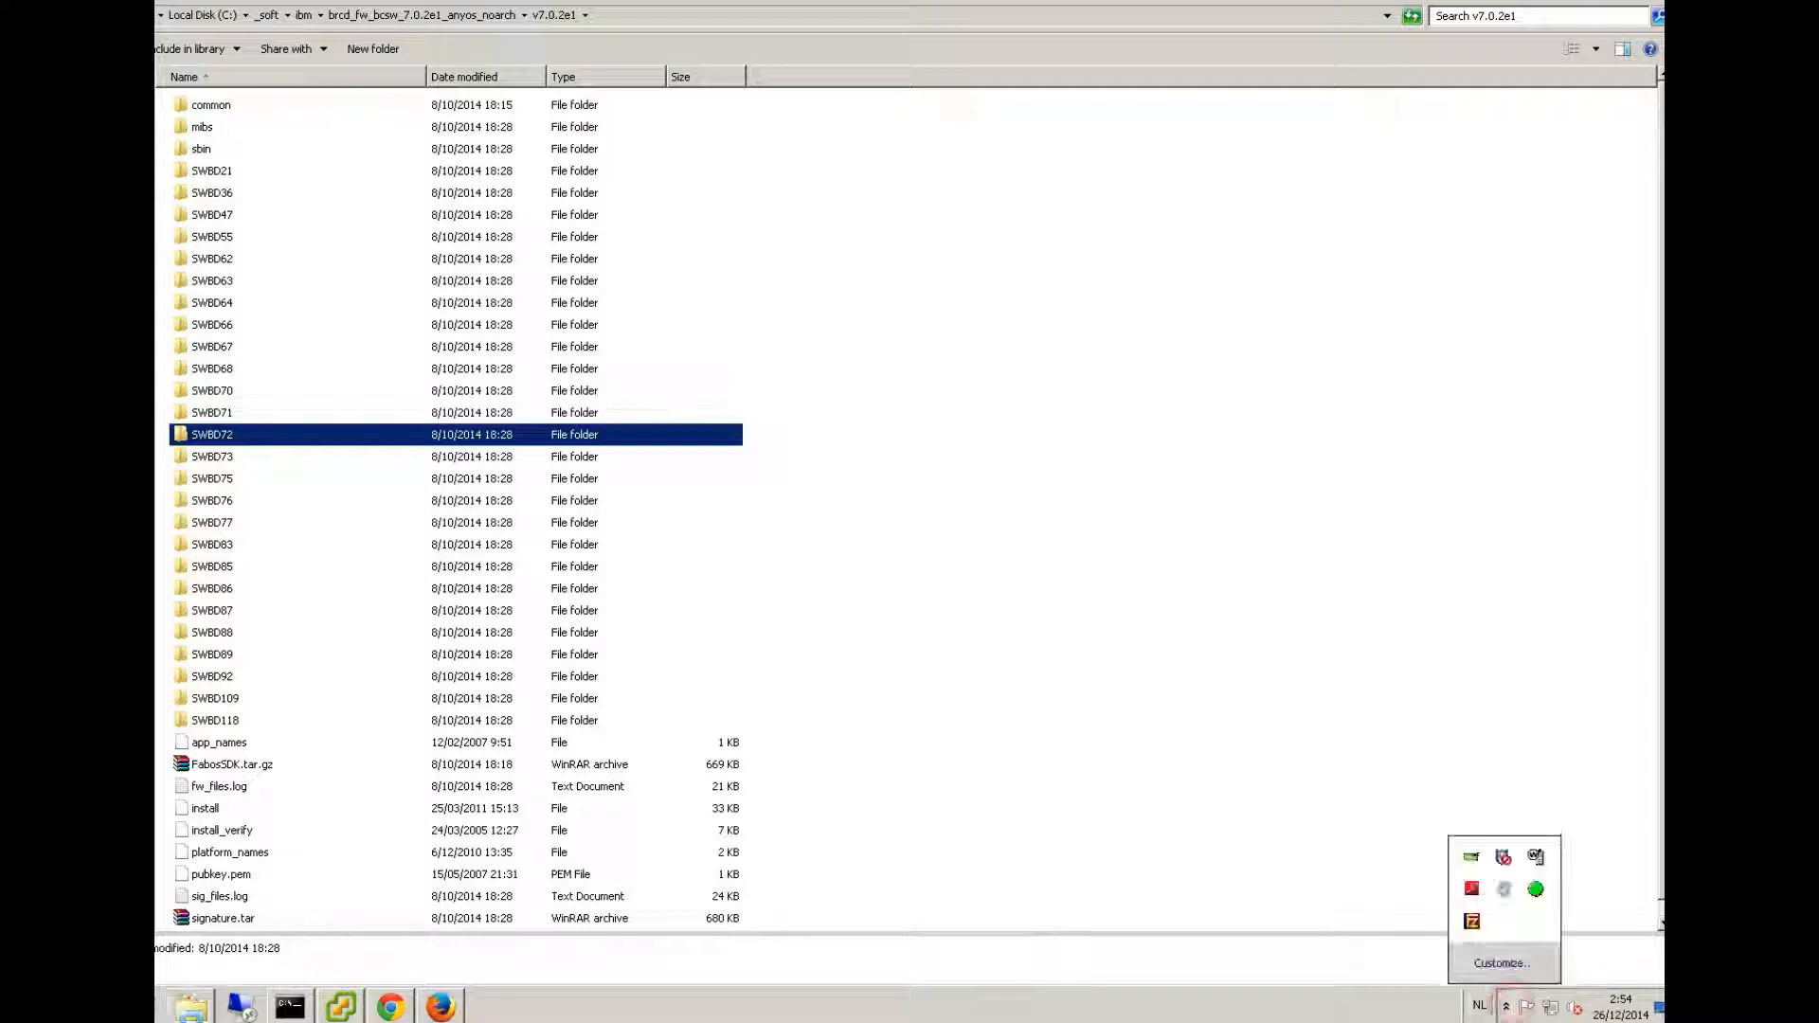
pyautogui.click(1471, 921)
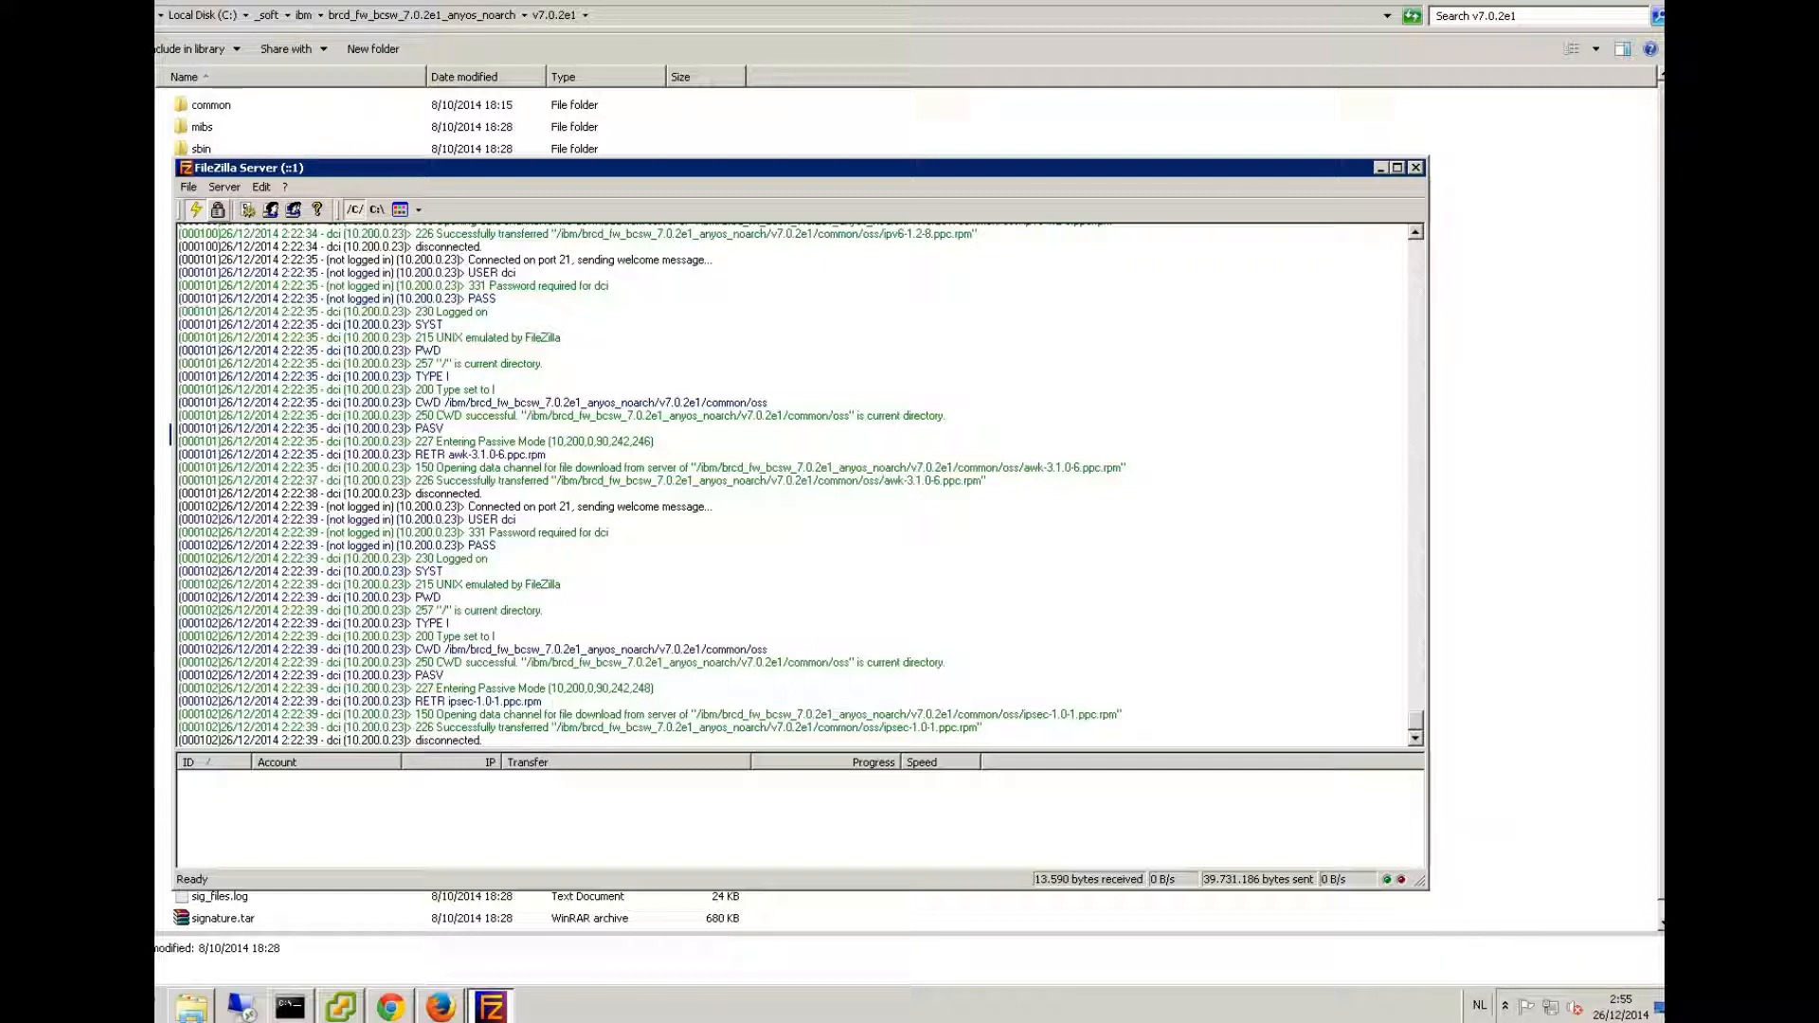
pyautogui.moveTo(269, 211)
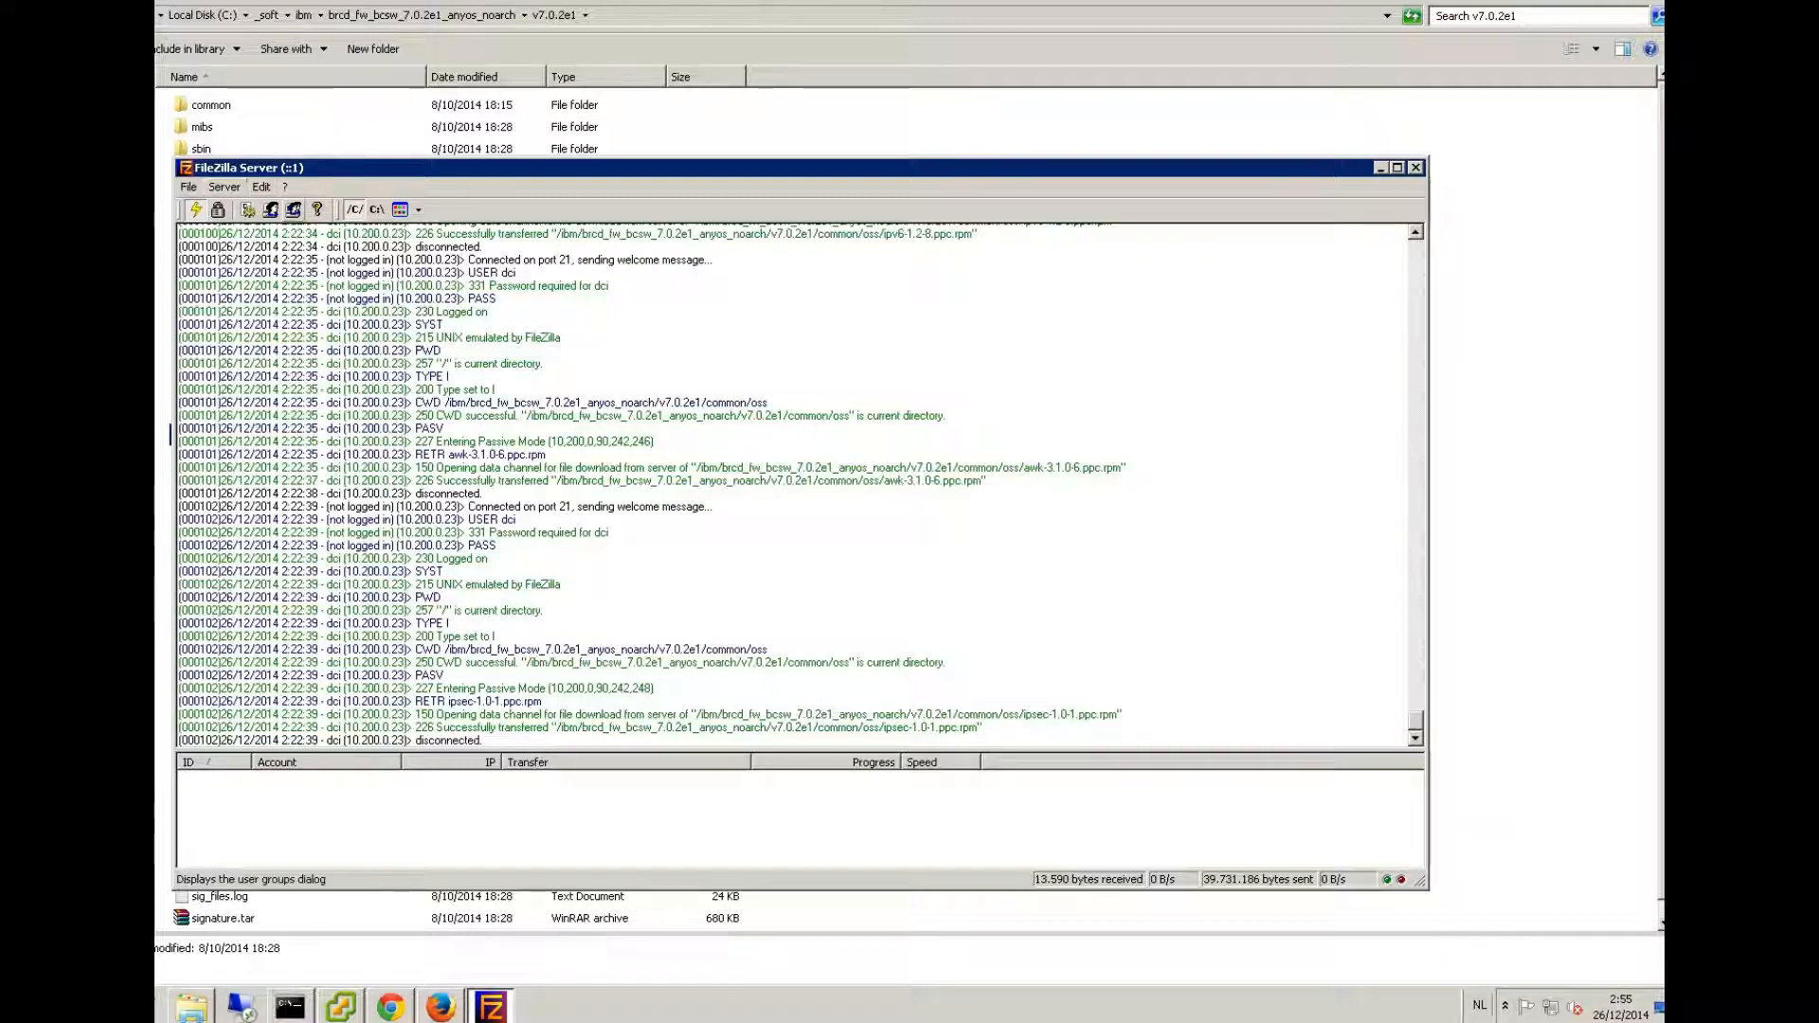
# - Check the FTP user's shared folder C:\_soft has read, write and list permissions, then return to Explorer
pyautogui.click(294, 211)
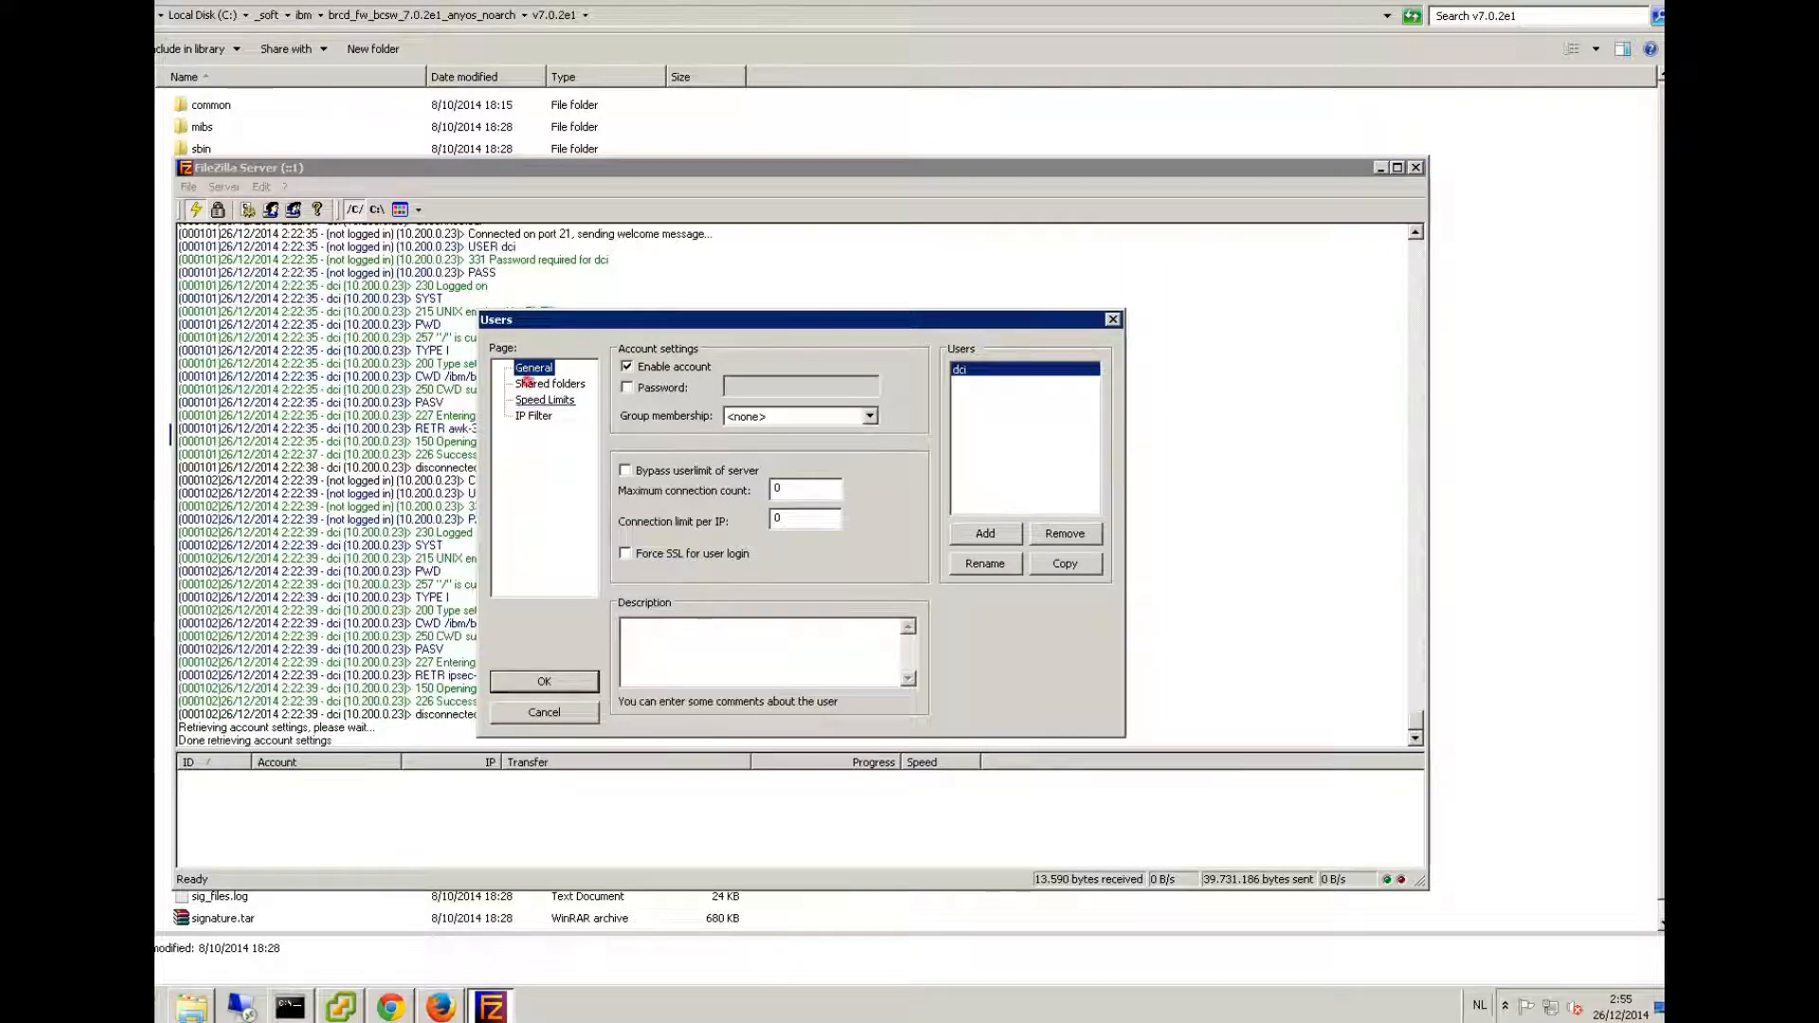
pyautogui.click(552, 384)
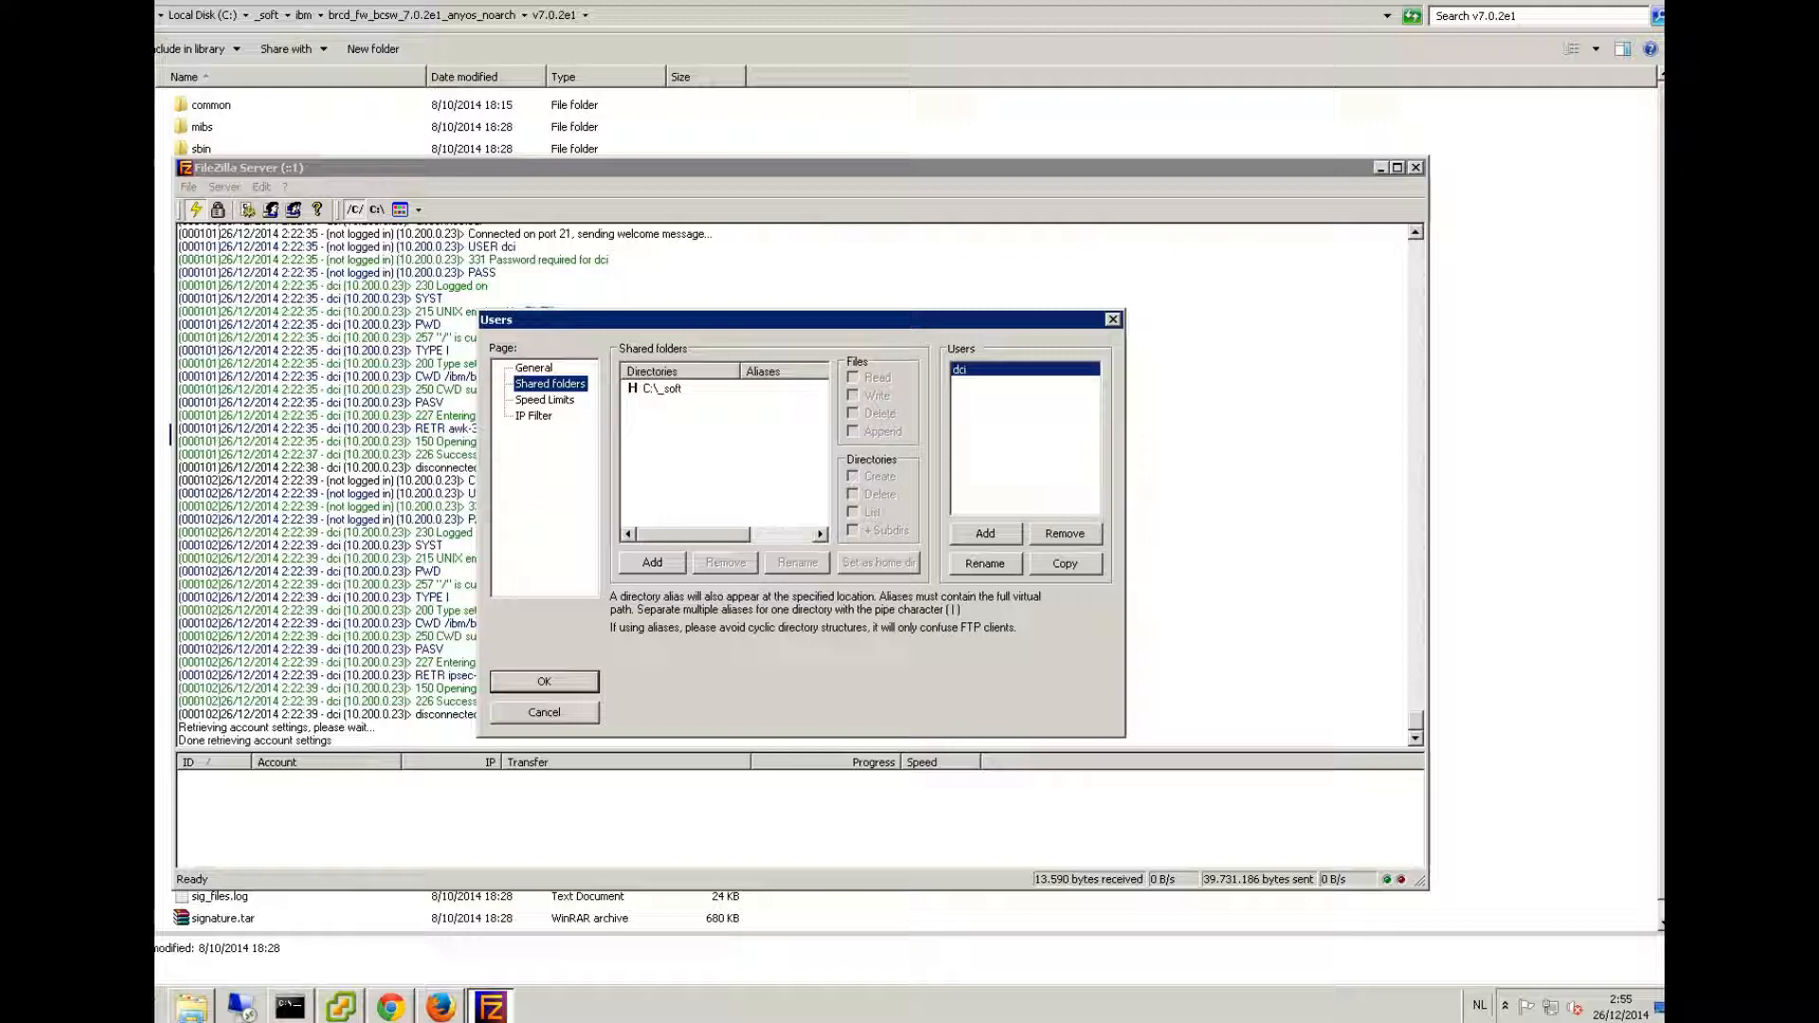
pyautogui.click(667, 387)
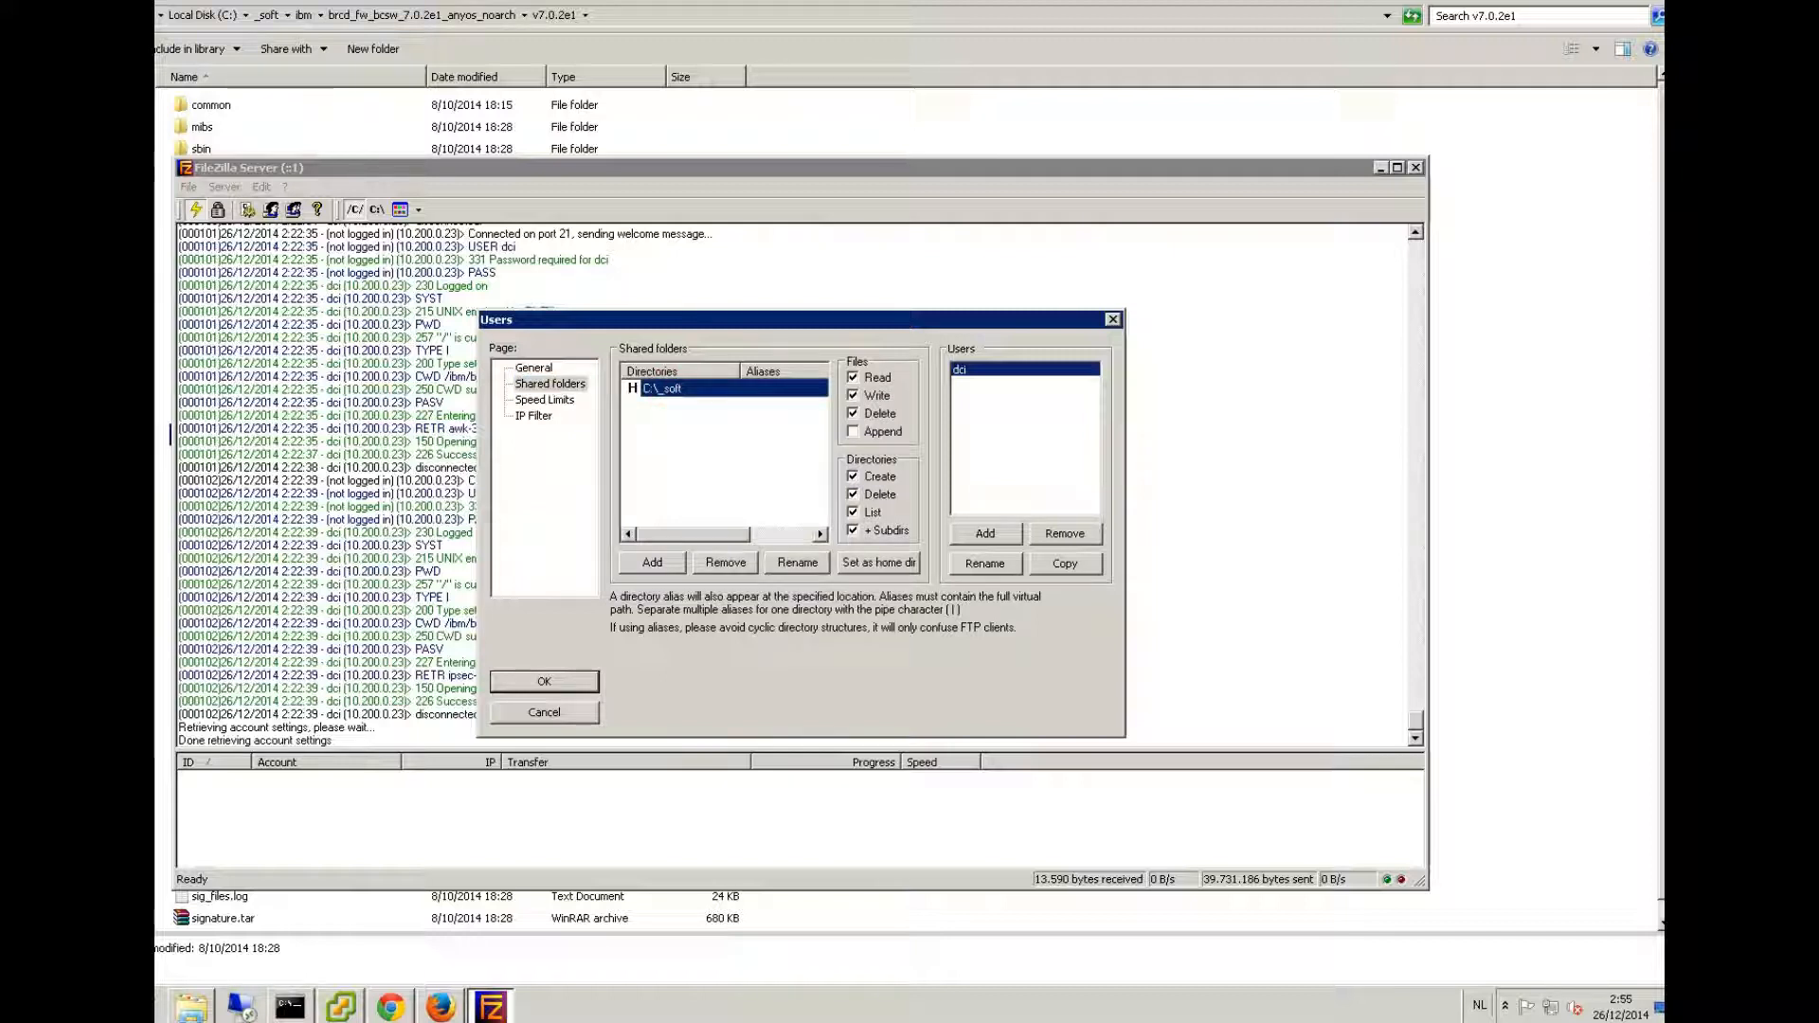
pyautogui.click(534, 367)
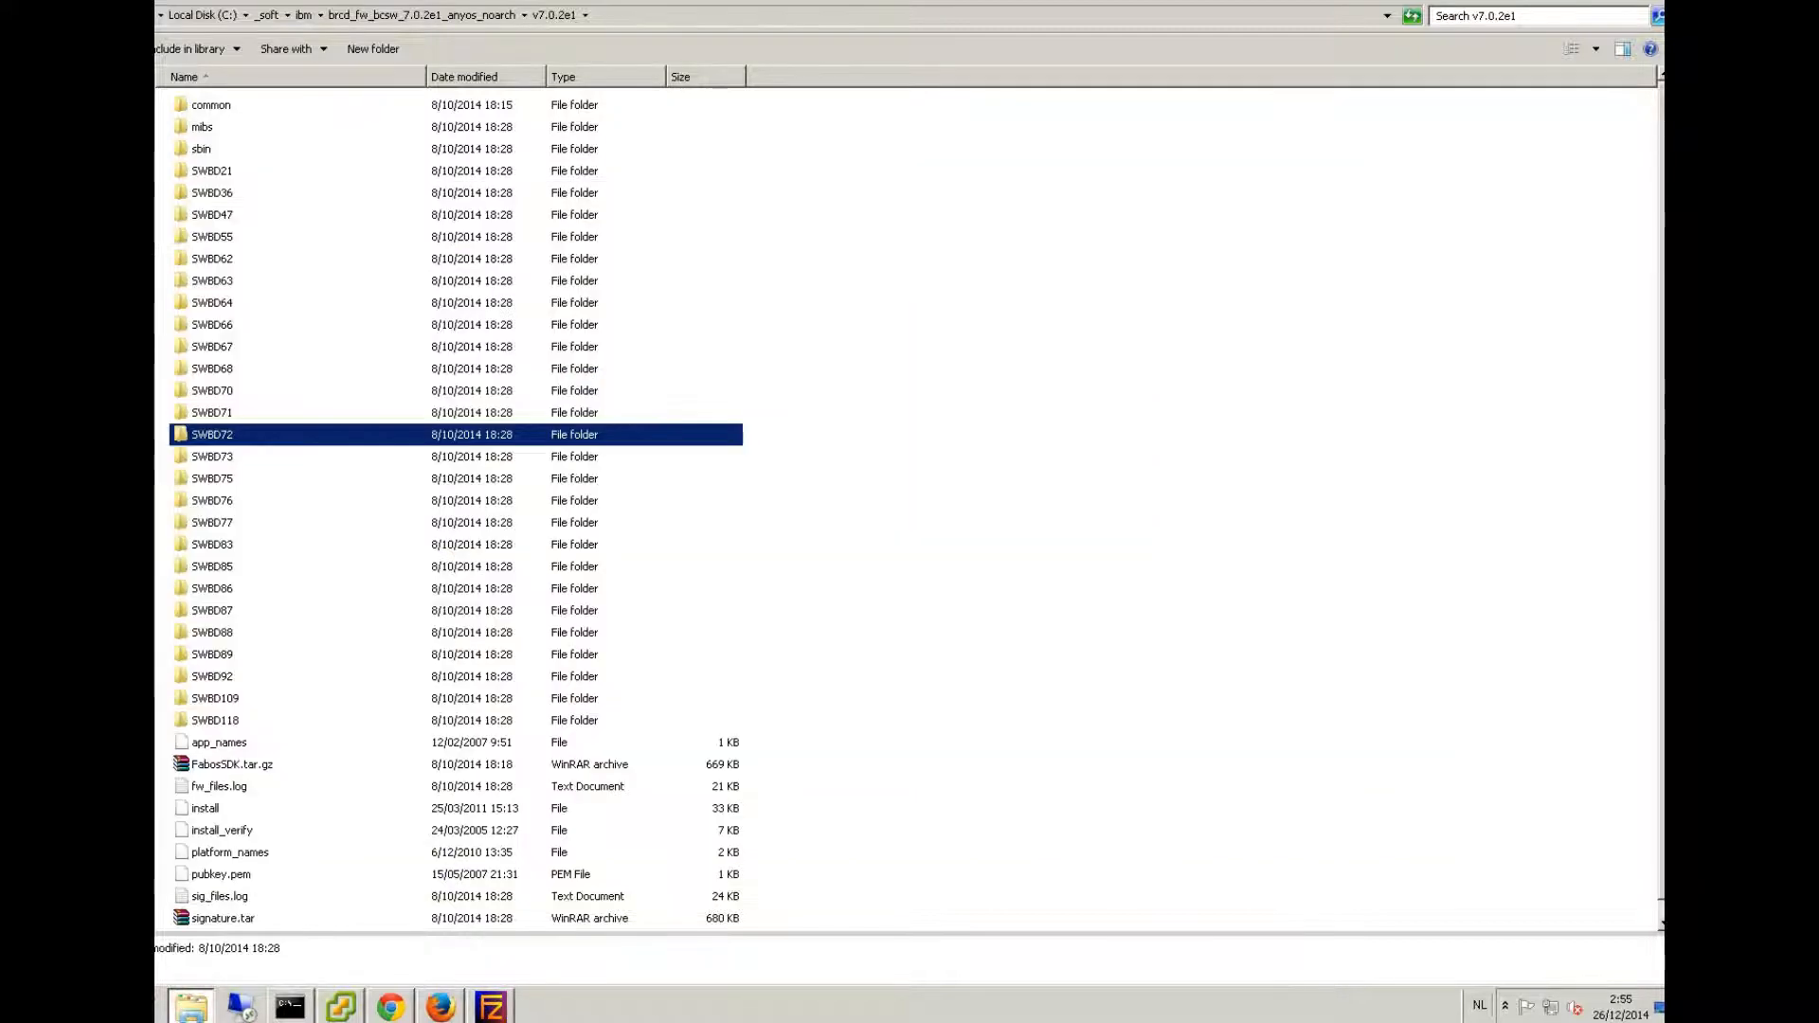
# - Move Explorer up to the package folder and bring FileZilla Server back to the front
pyautogui.click(422, 15)
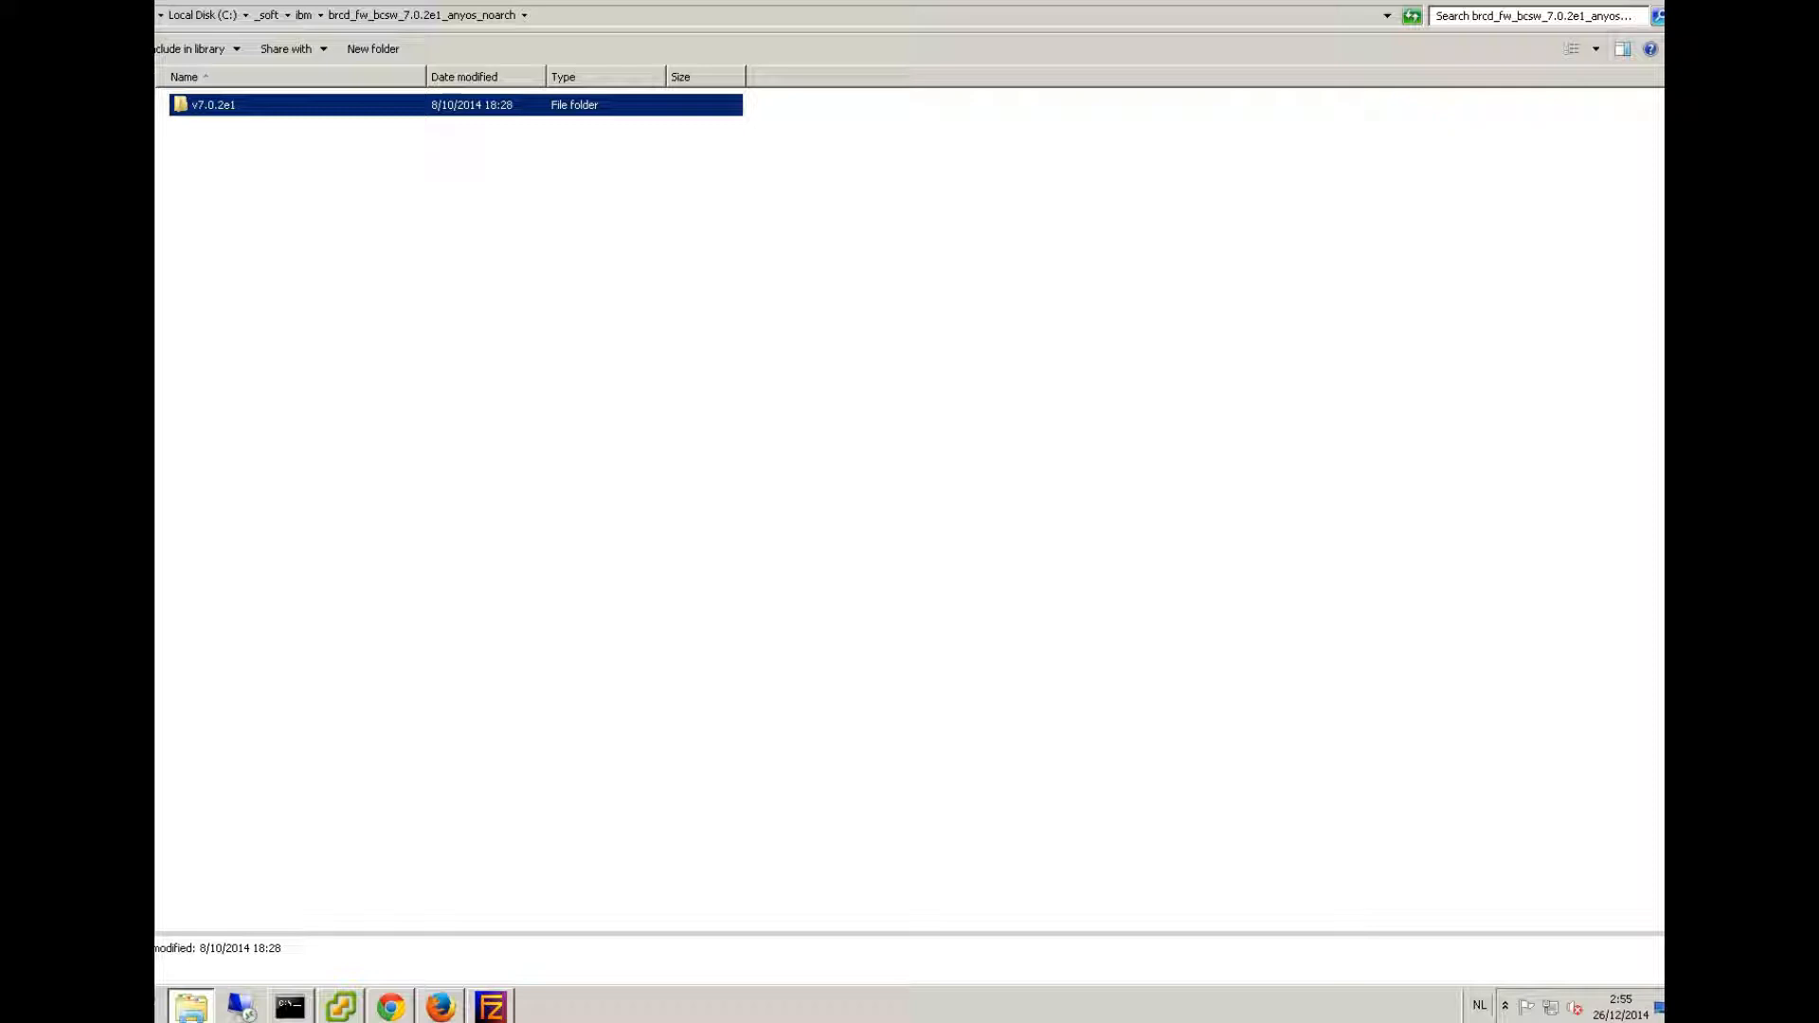
pyautogui.moveTo(490, 1005)
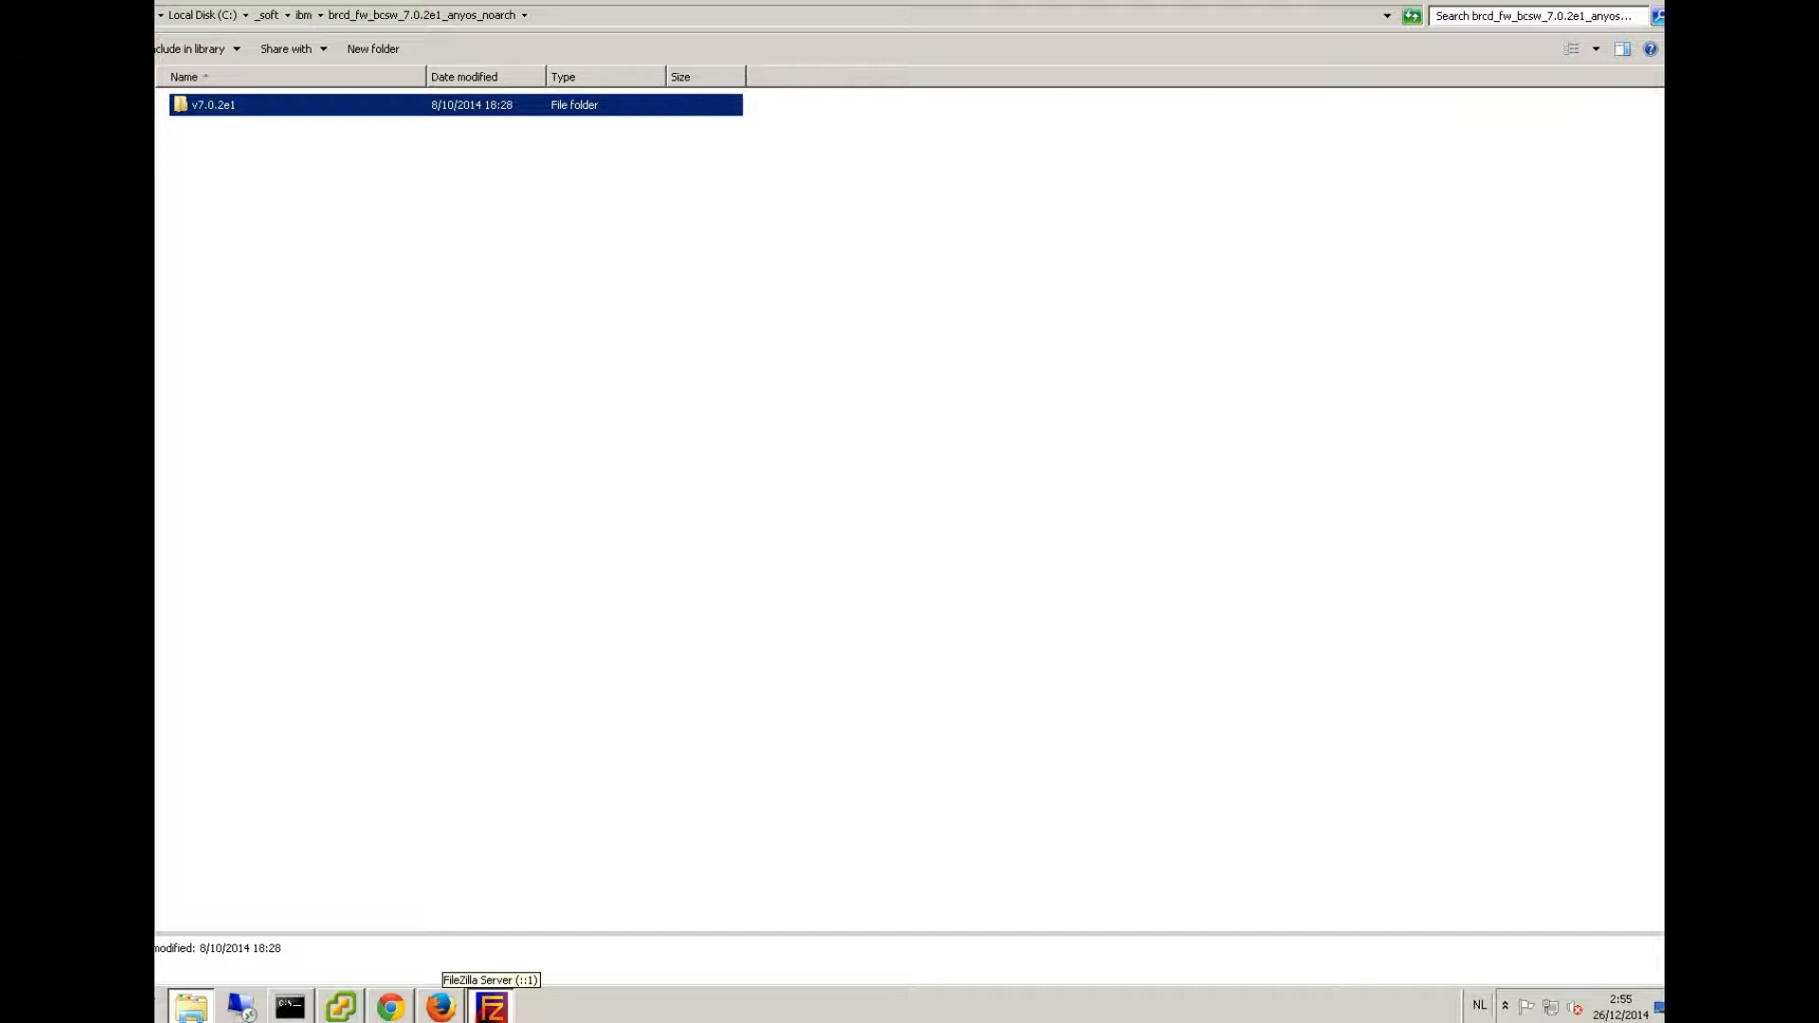
pyautogui.click(491, 1005)
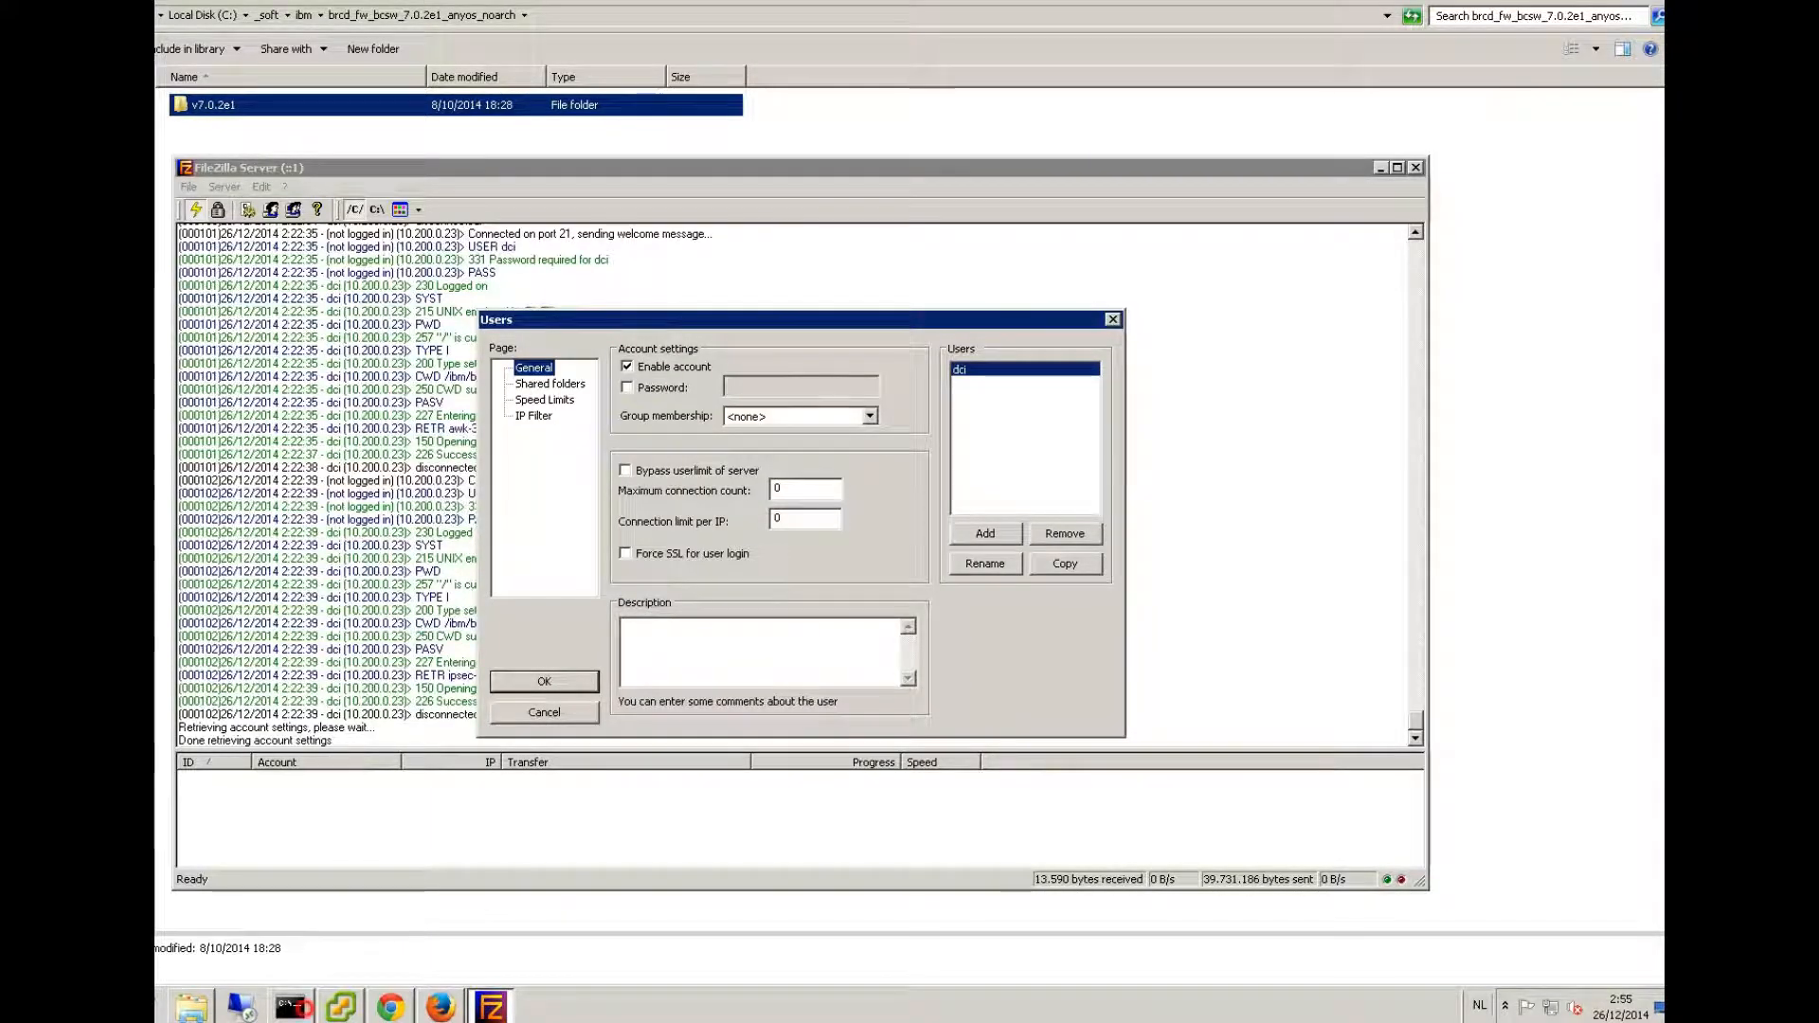
# - Start a Telnet session to the switch at 10.200.0.24 and log in as USERID
pyautogui.click(288, 1004)
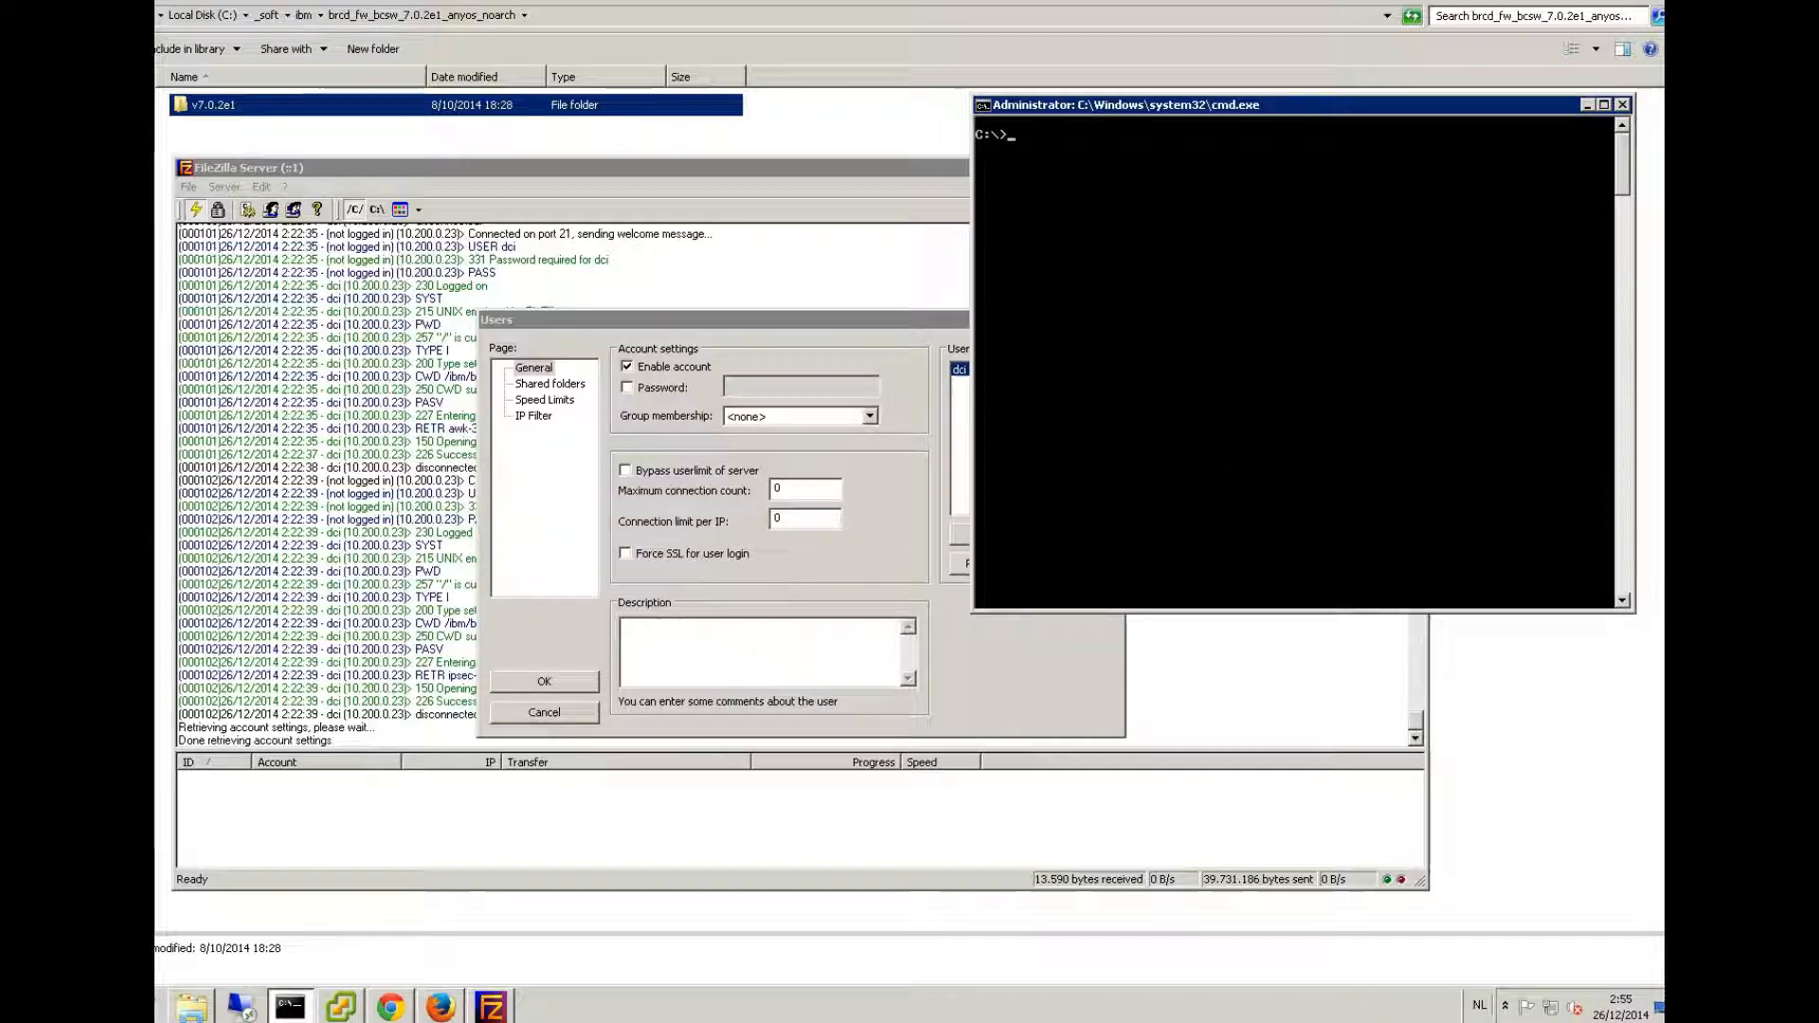
pyautogui.write('telnet 10')
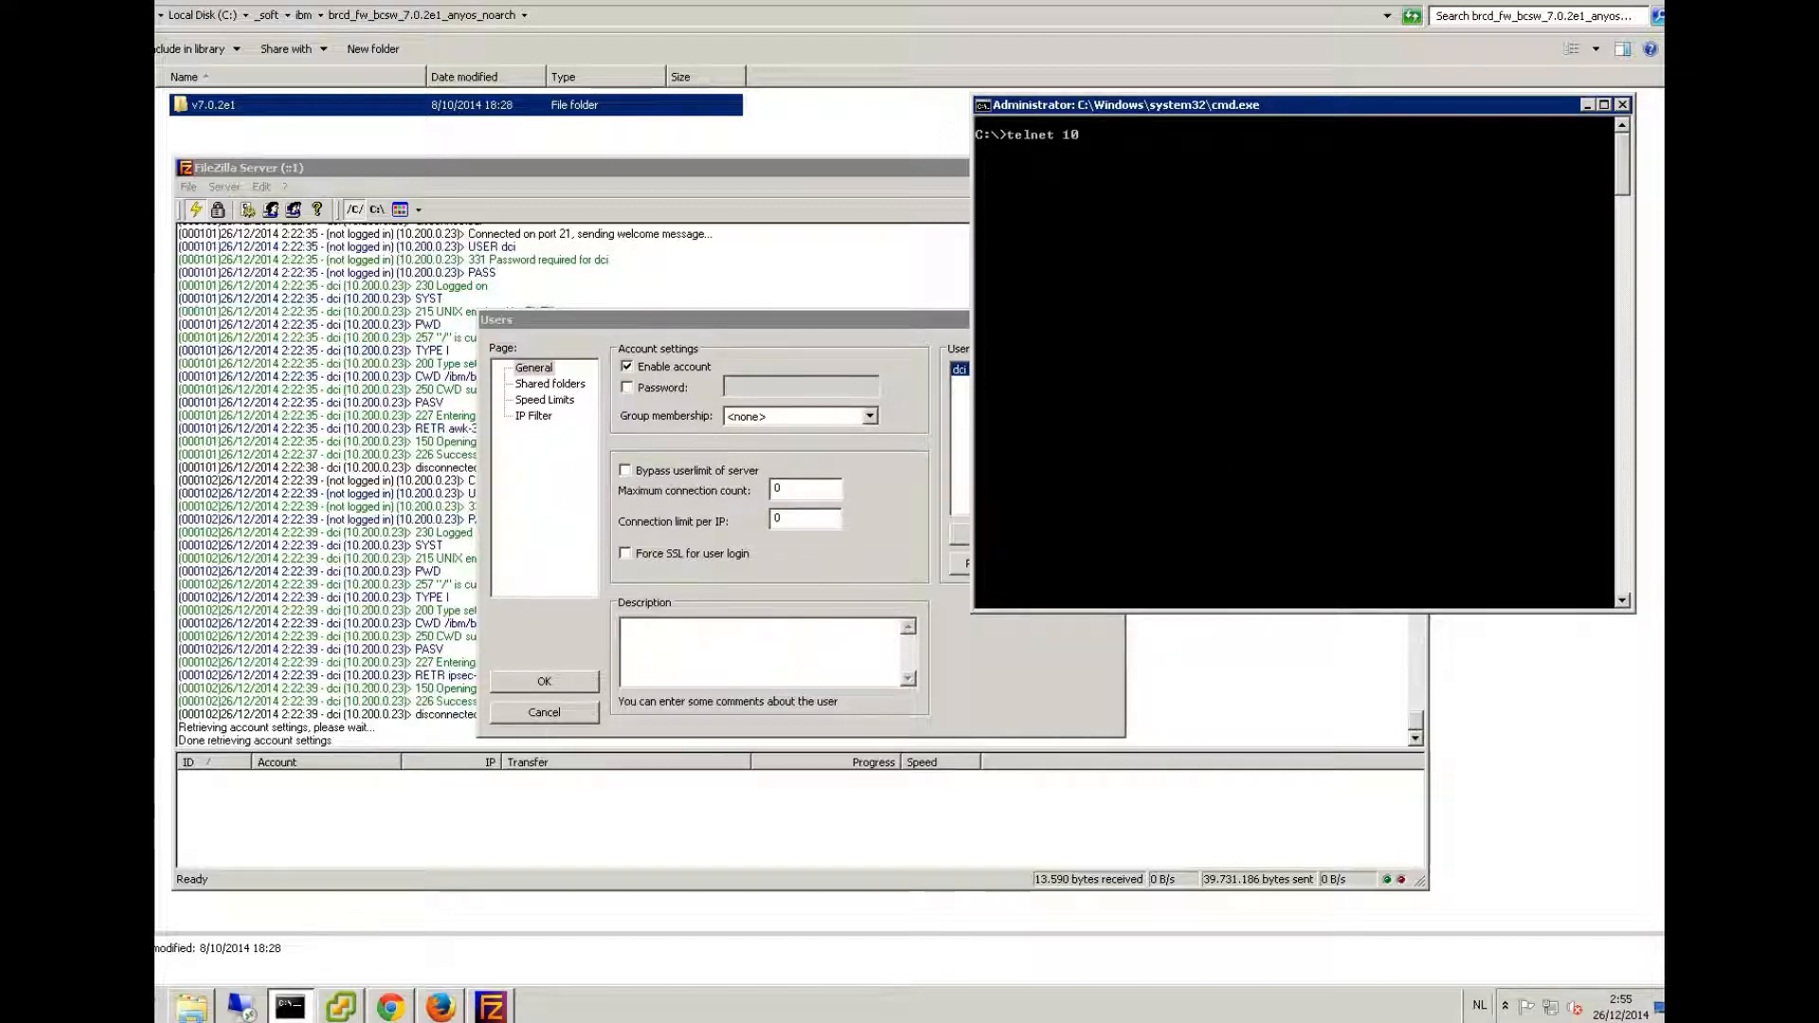
pyautogui.write('.200.0.')
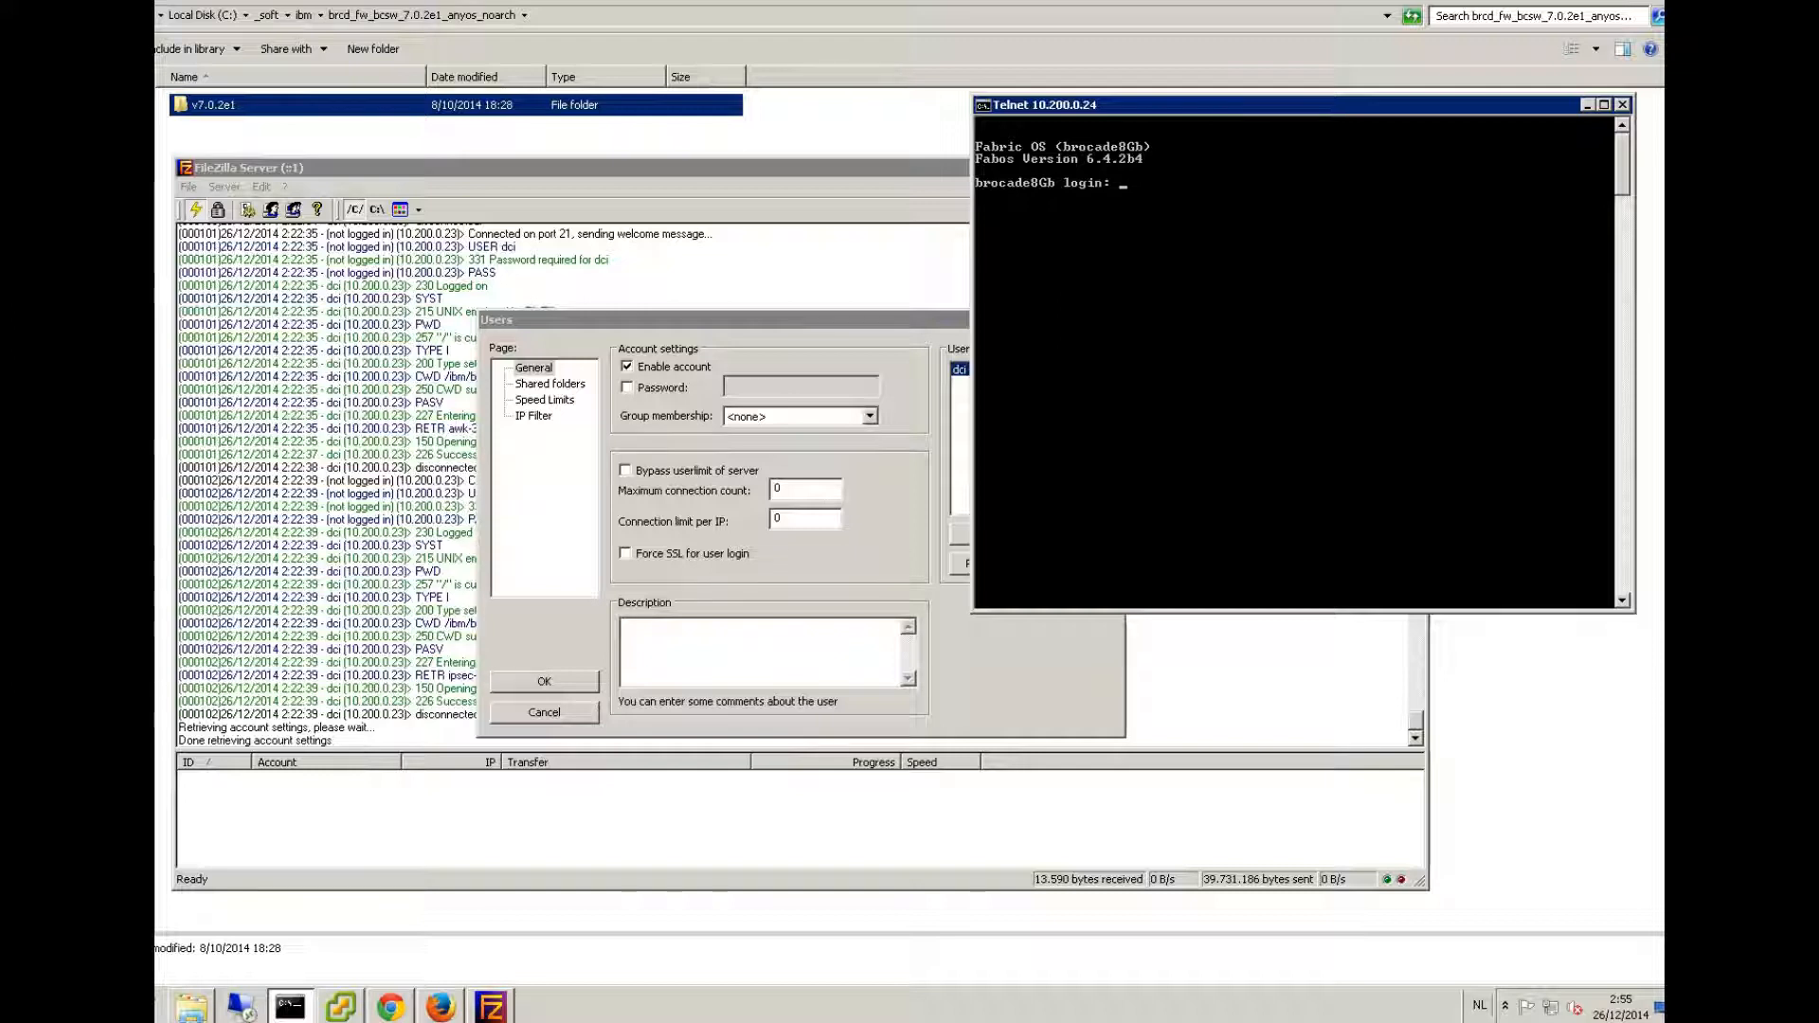
pyautogui.write('US')
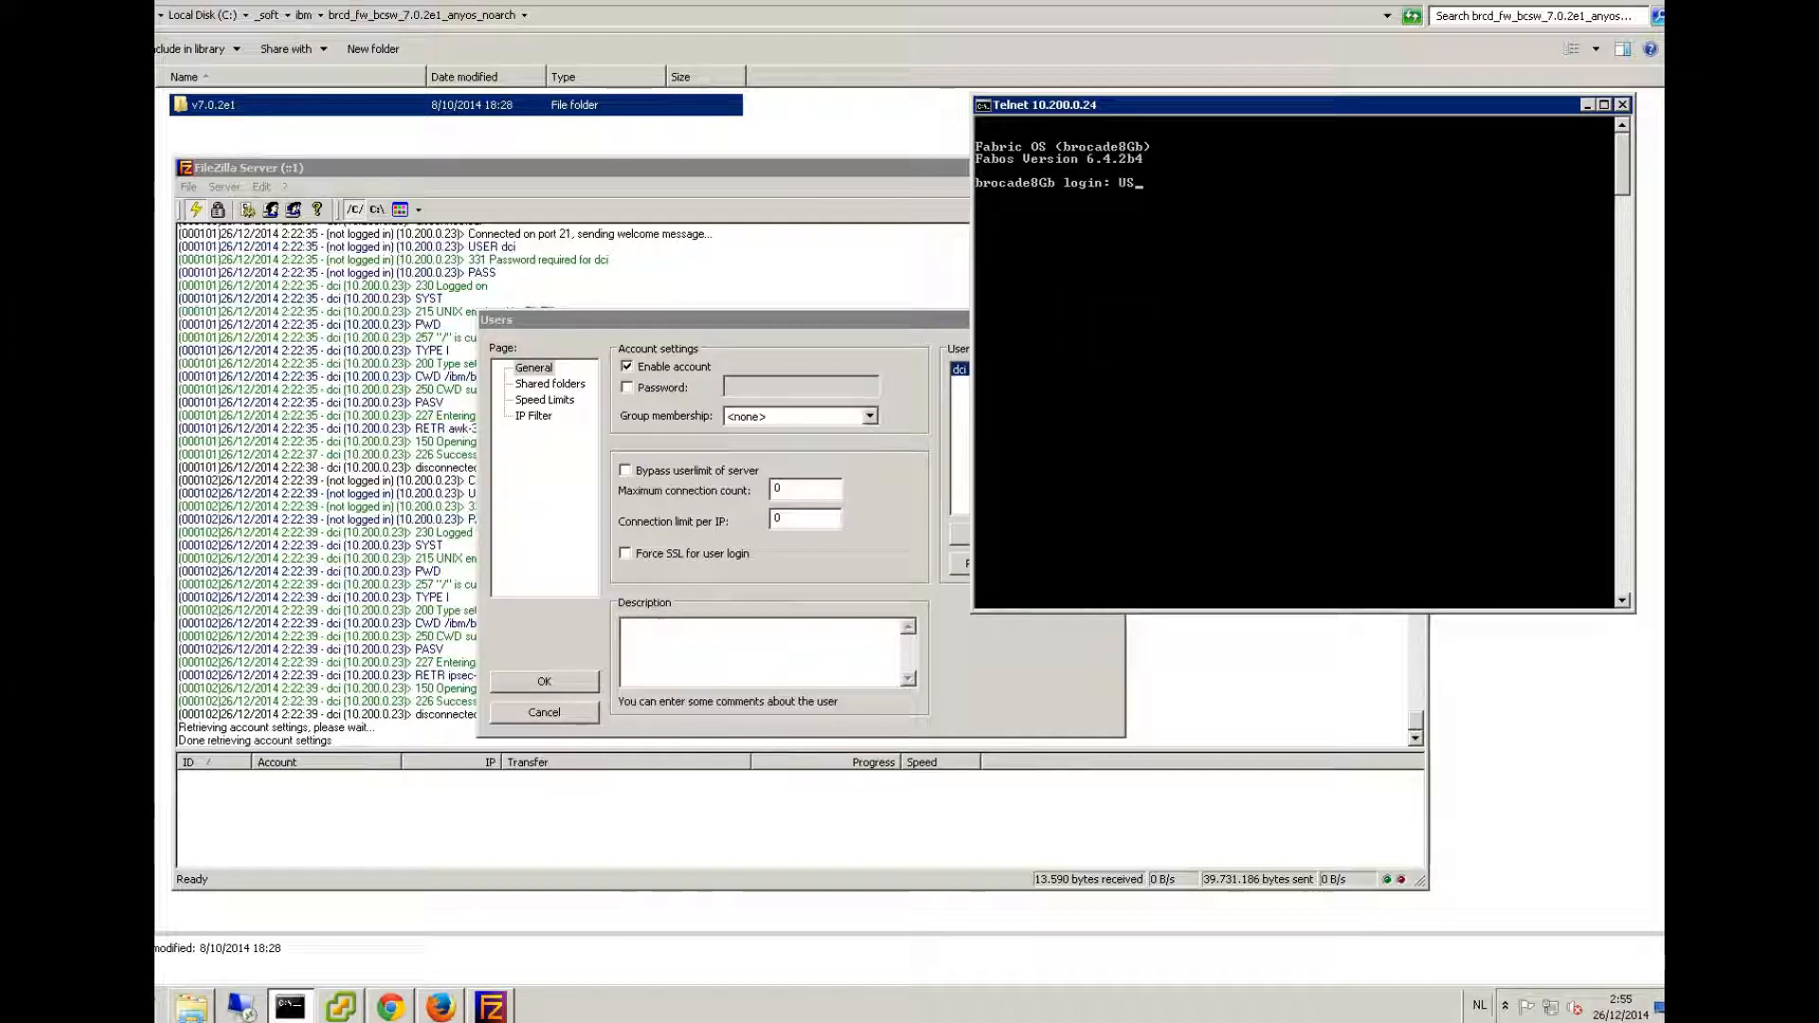
pyautogui.write('USERID')
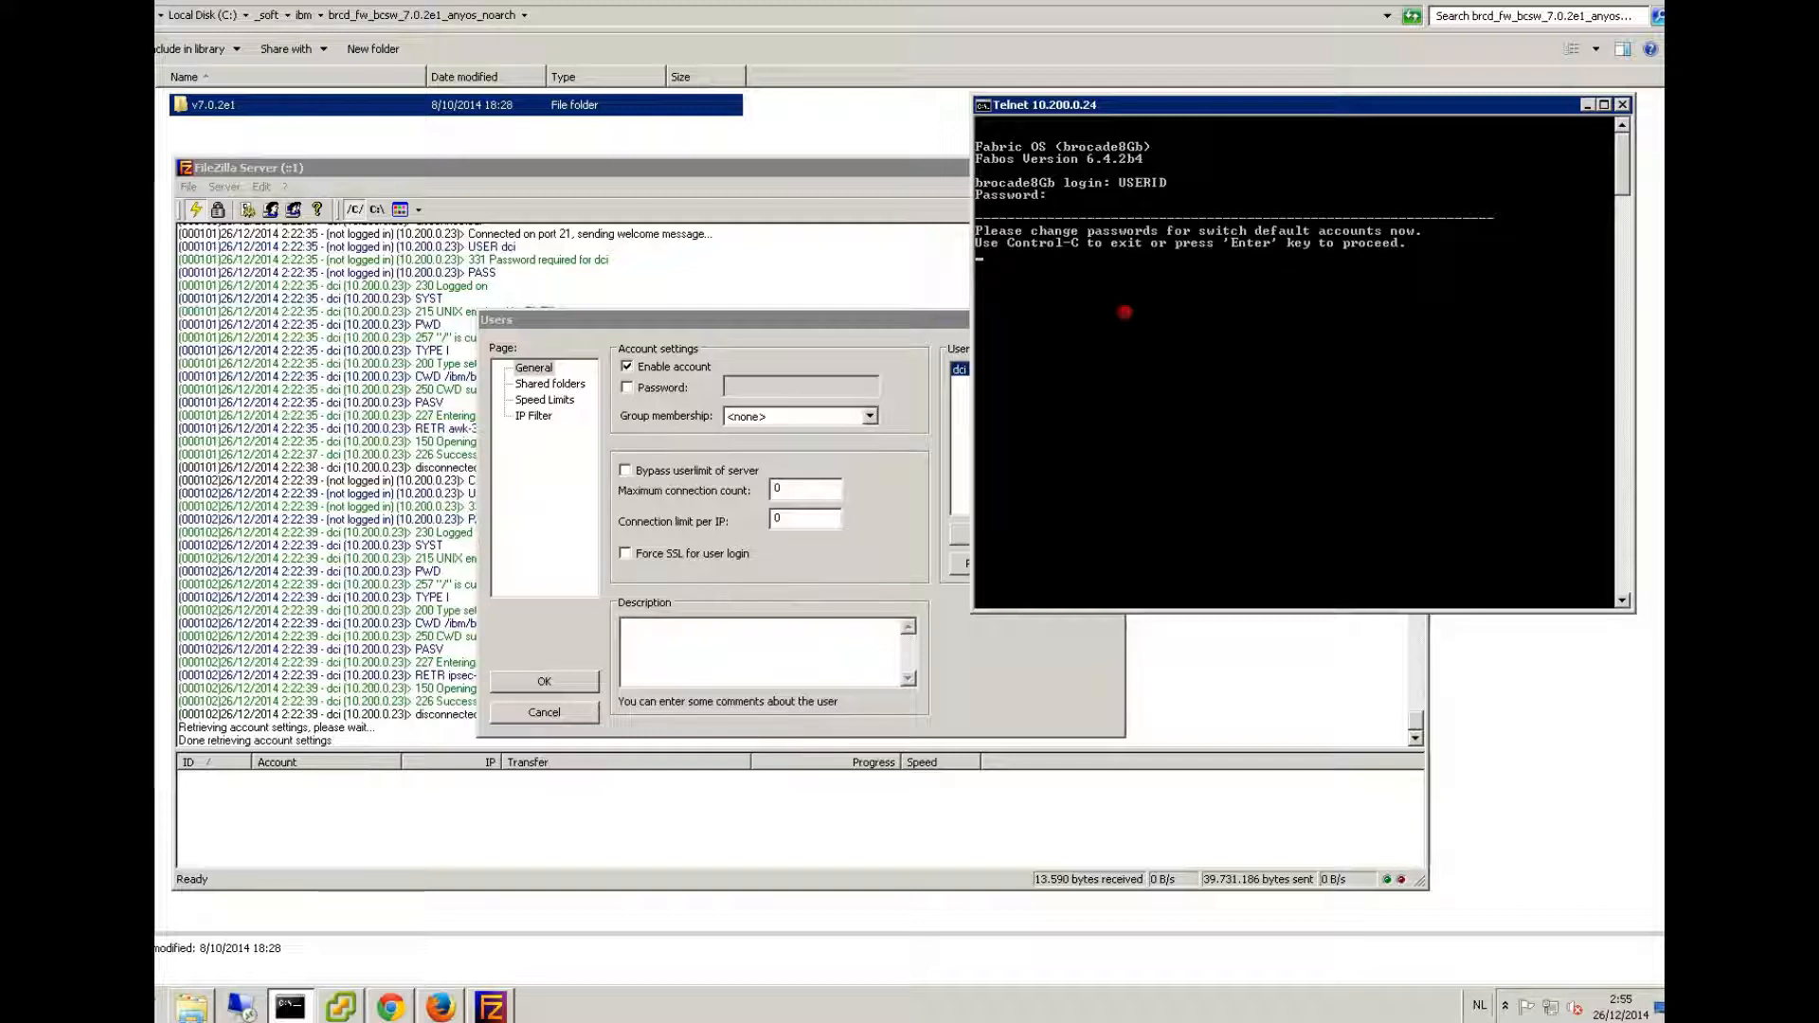
# - Skip the default-password change and begin a switch status command at the prompt
pyautogui.press('Return')
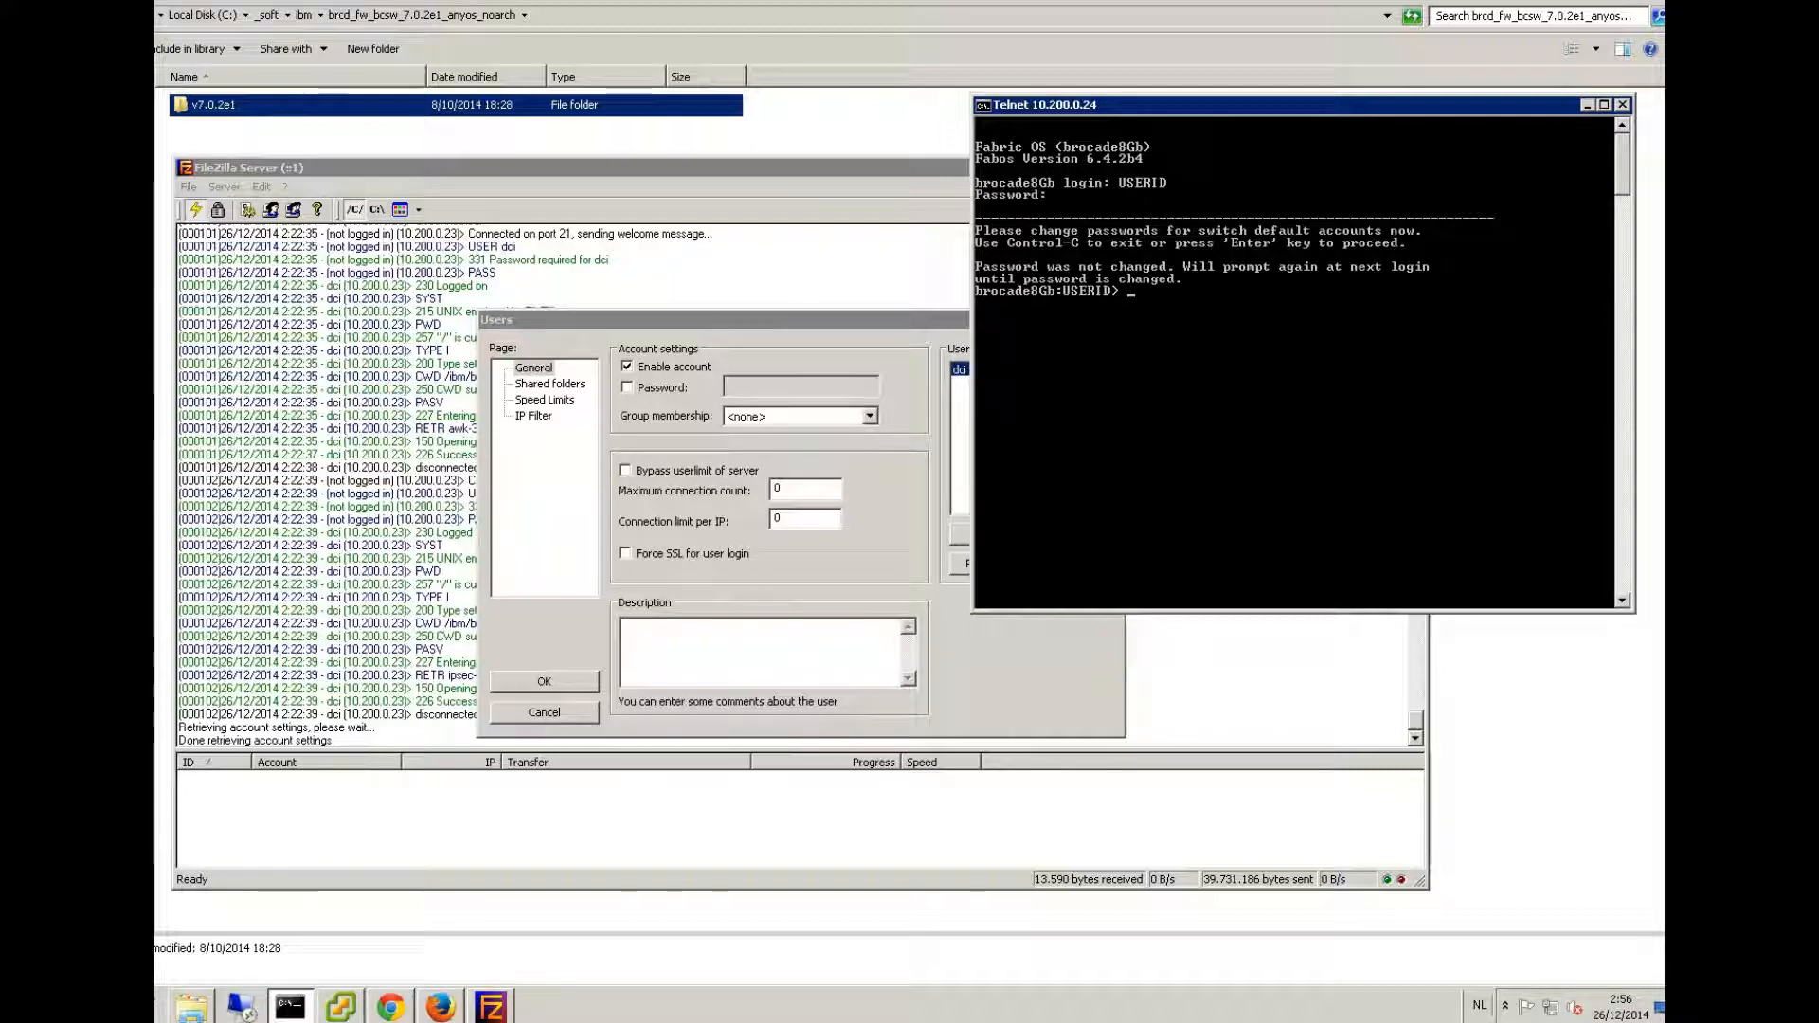
pyautogui.write('switchstatusshow')
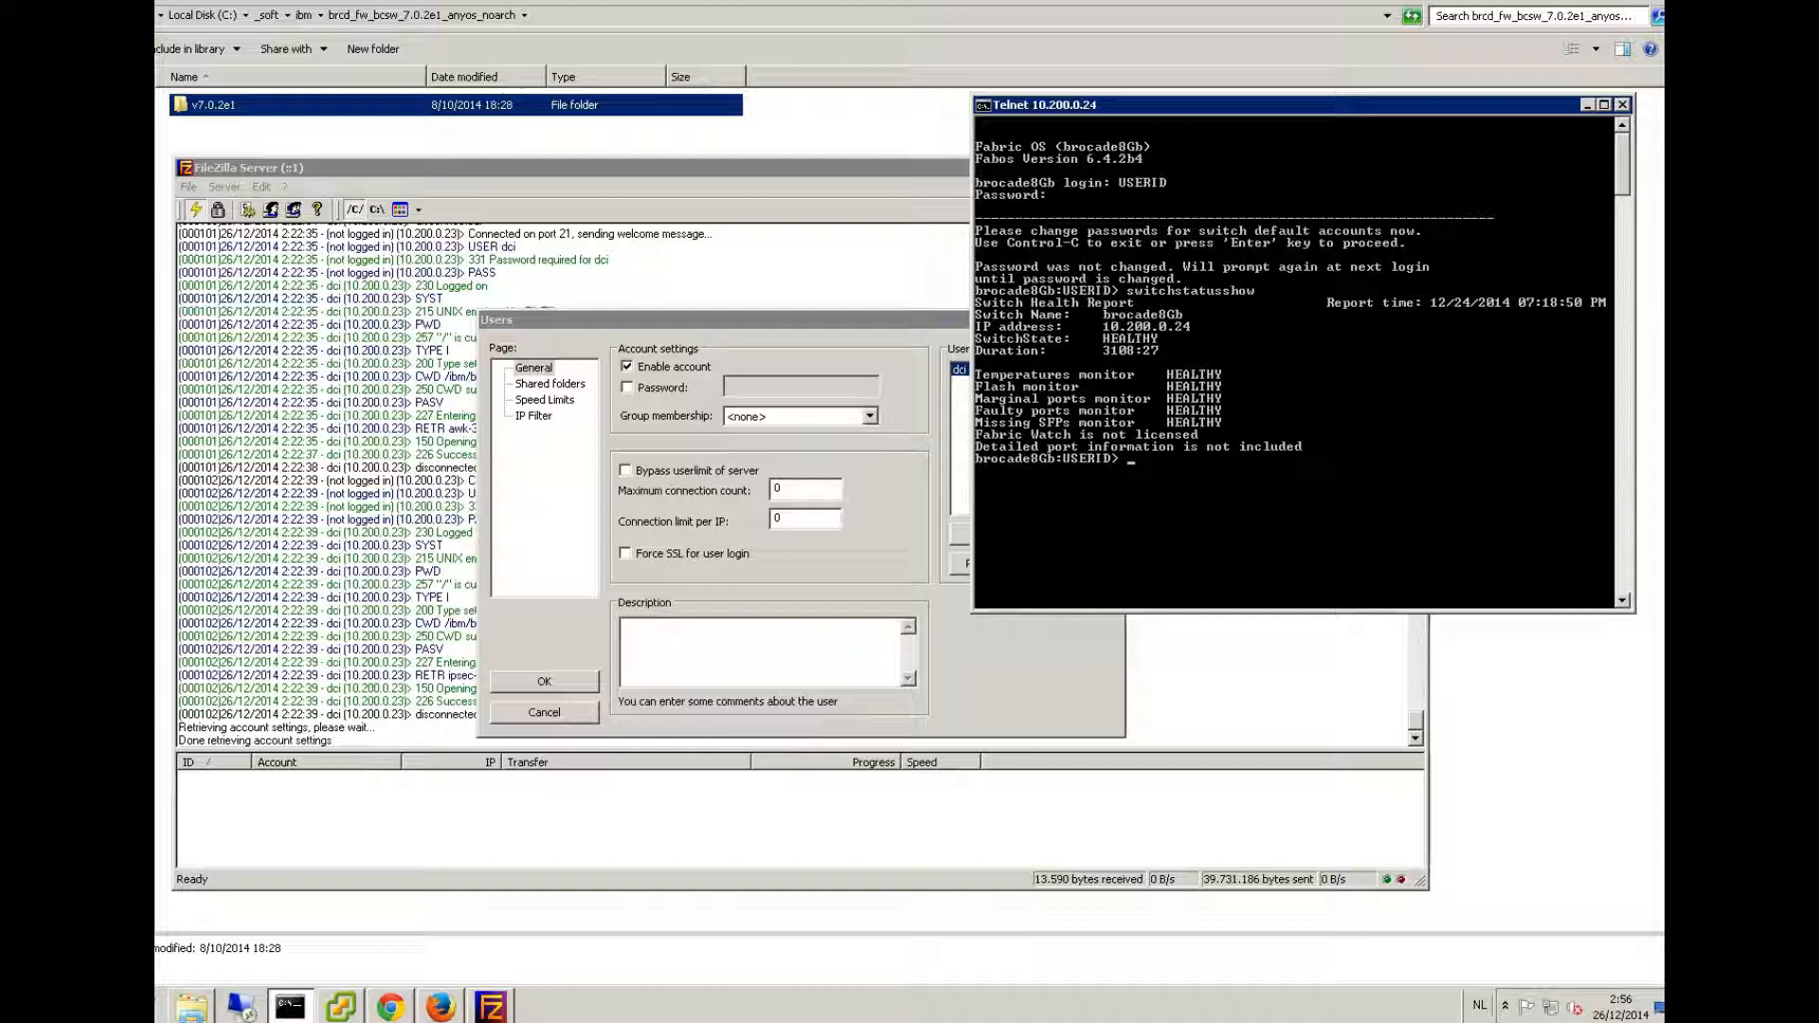
# - Run firmwareshow, listing Fabric OS v6.4.2b4 on both partitions, and begin the next firmware command
pyautogui.write('f')
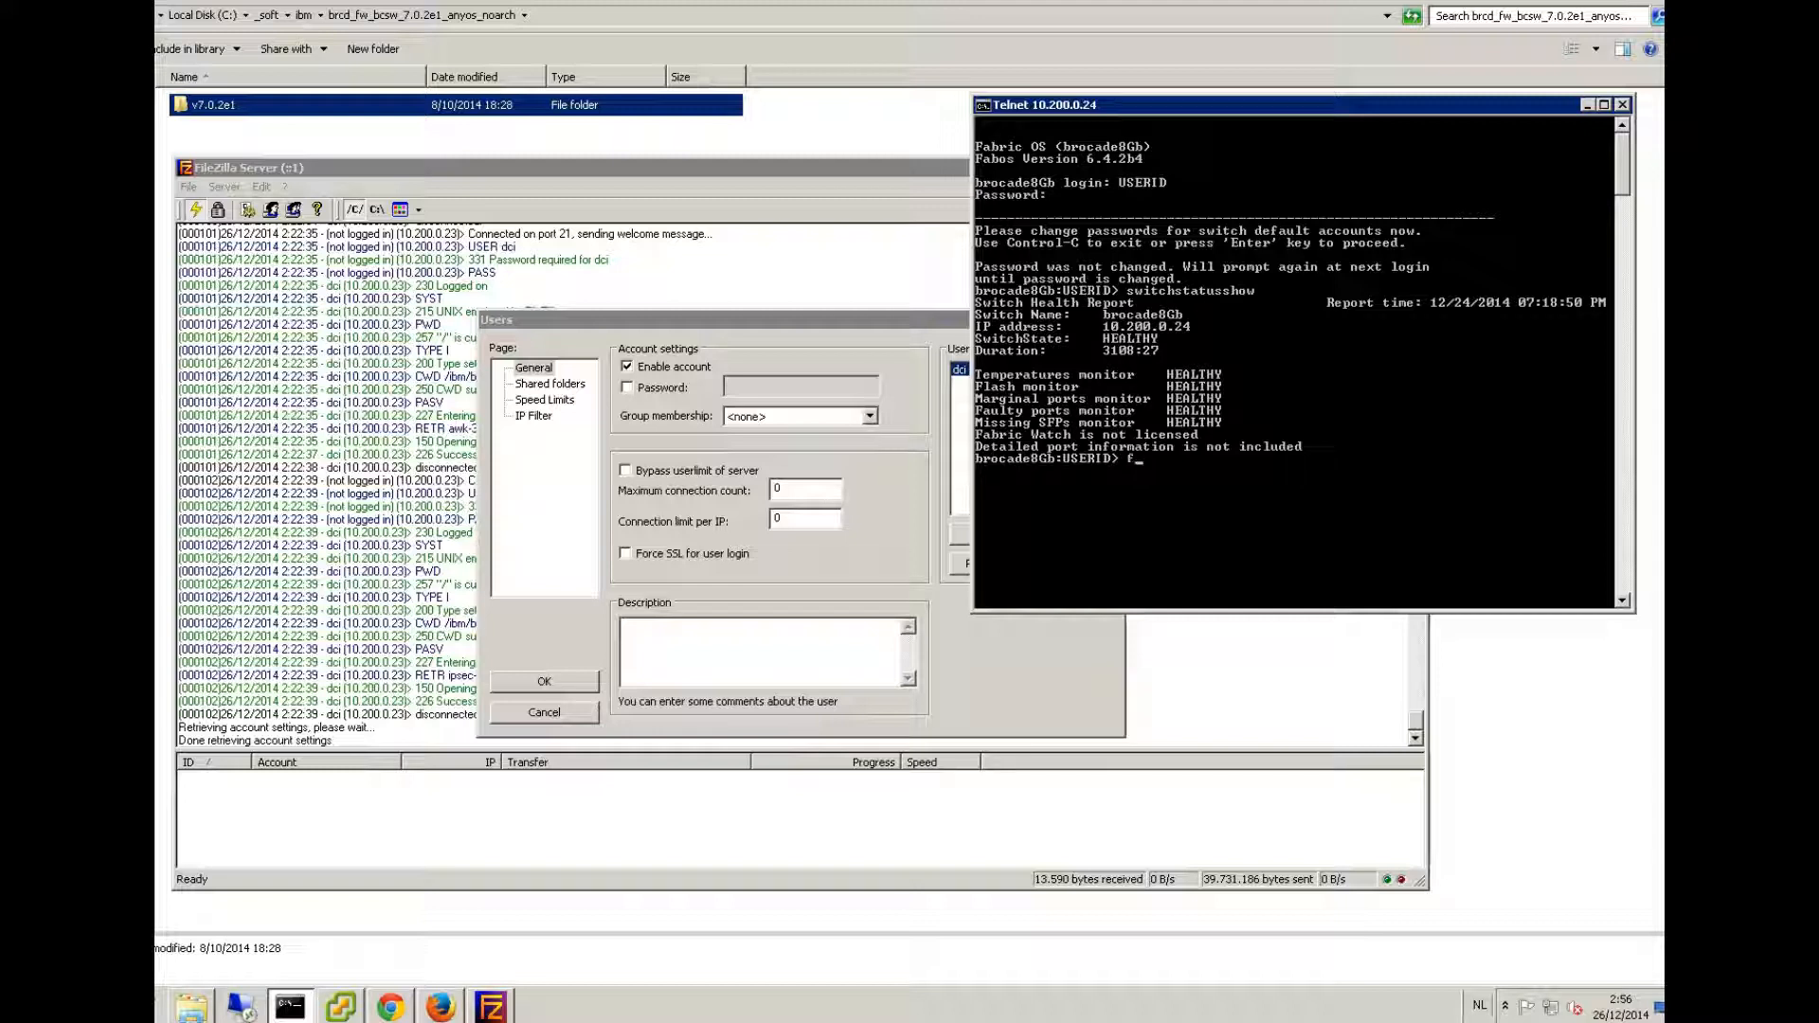
pyautogui.write('irmware')
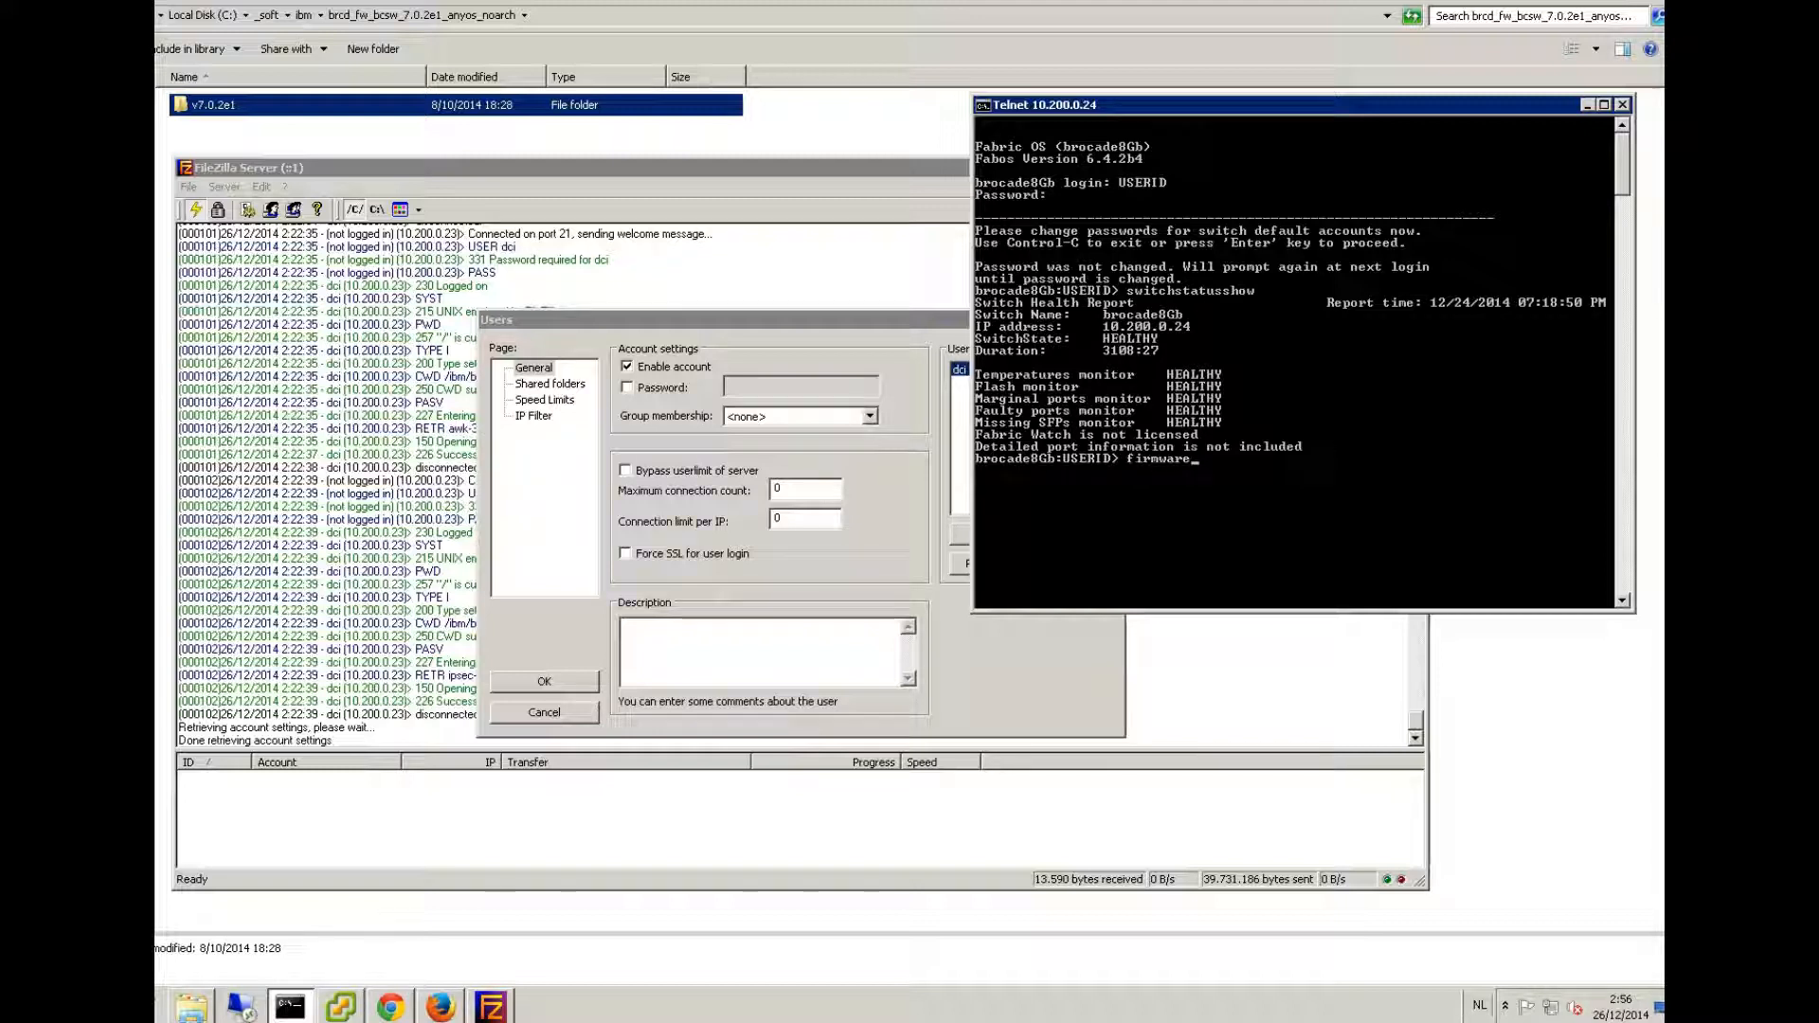
pyautogui.write('show')
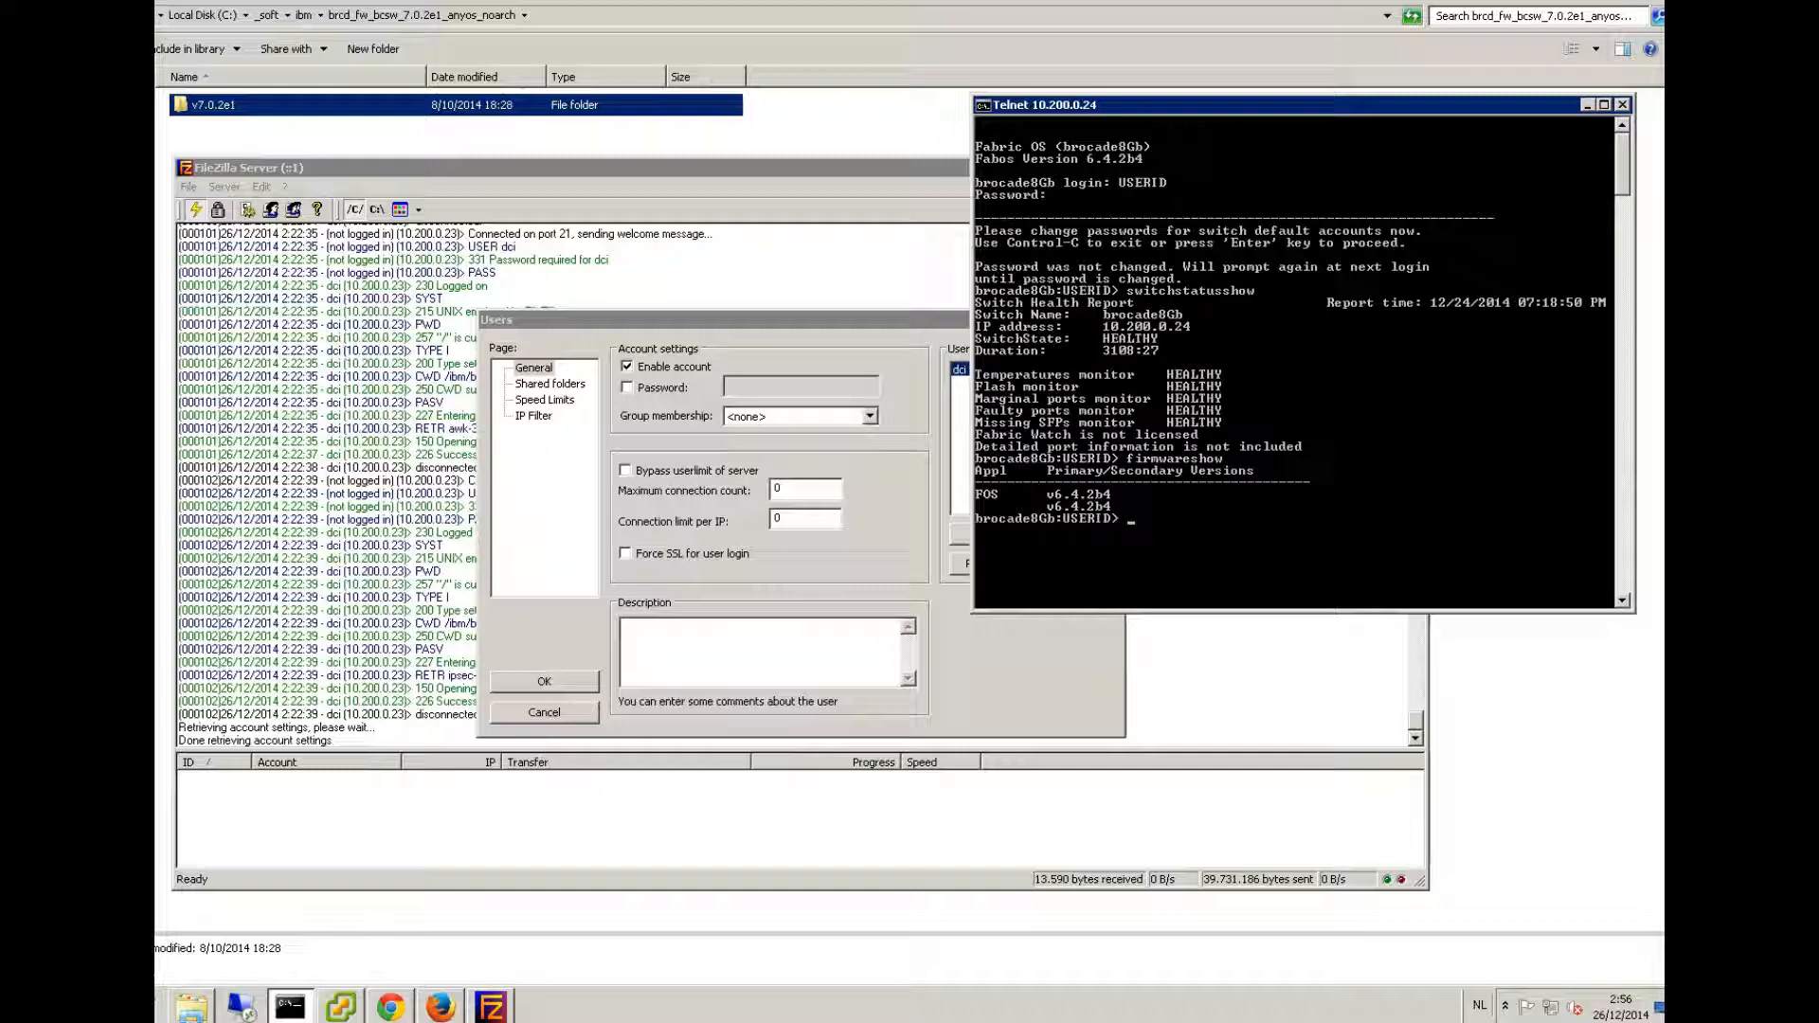
pyautogui.write('firmware')
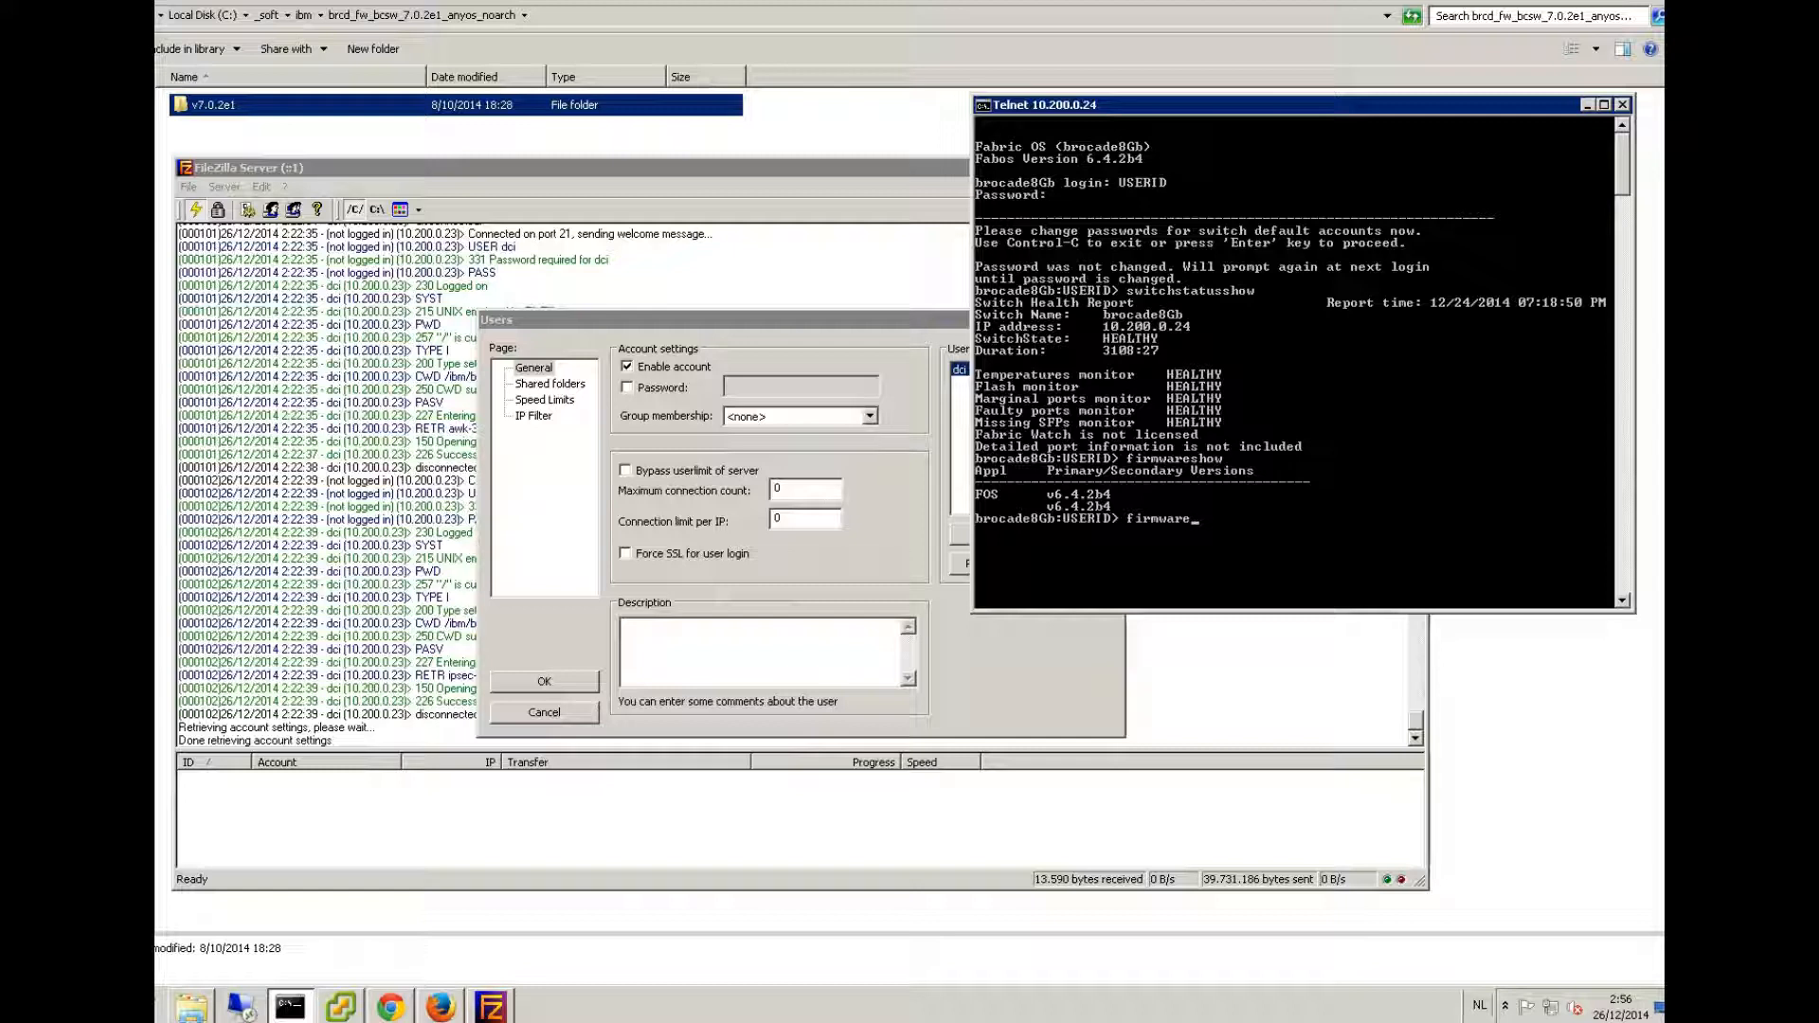
# - Run firmwaredownload with FTP server 10.200.0.90 and user name ibm
pyautogui.write('download')
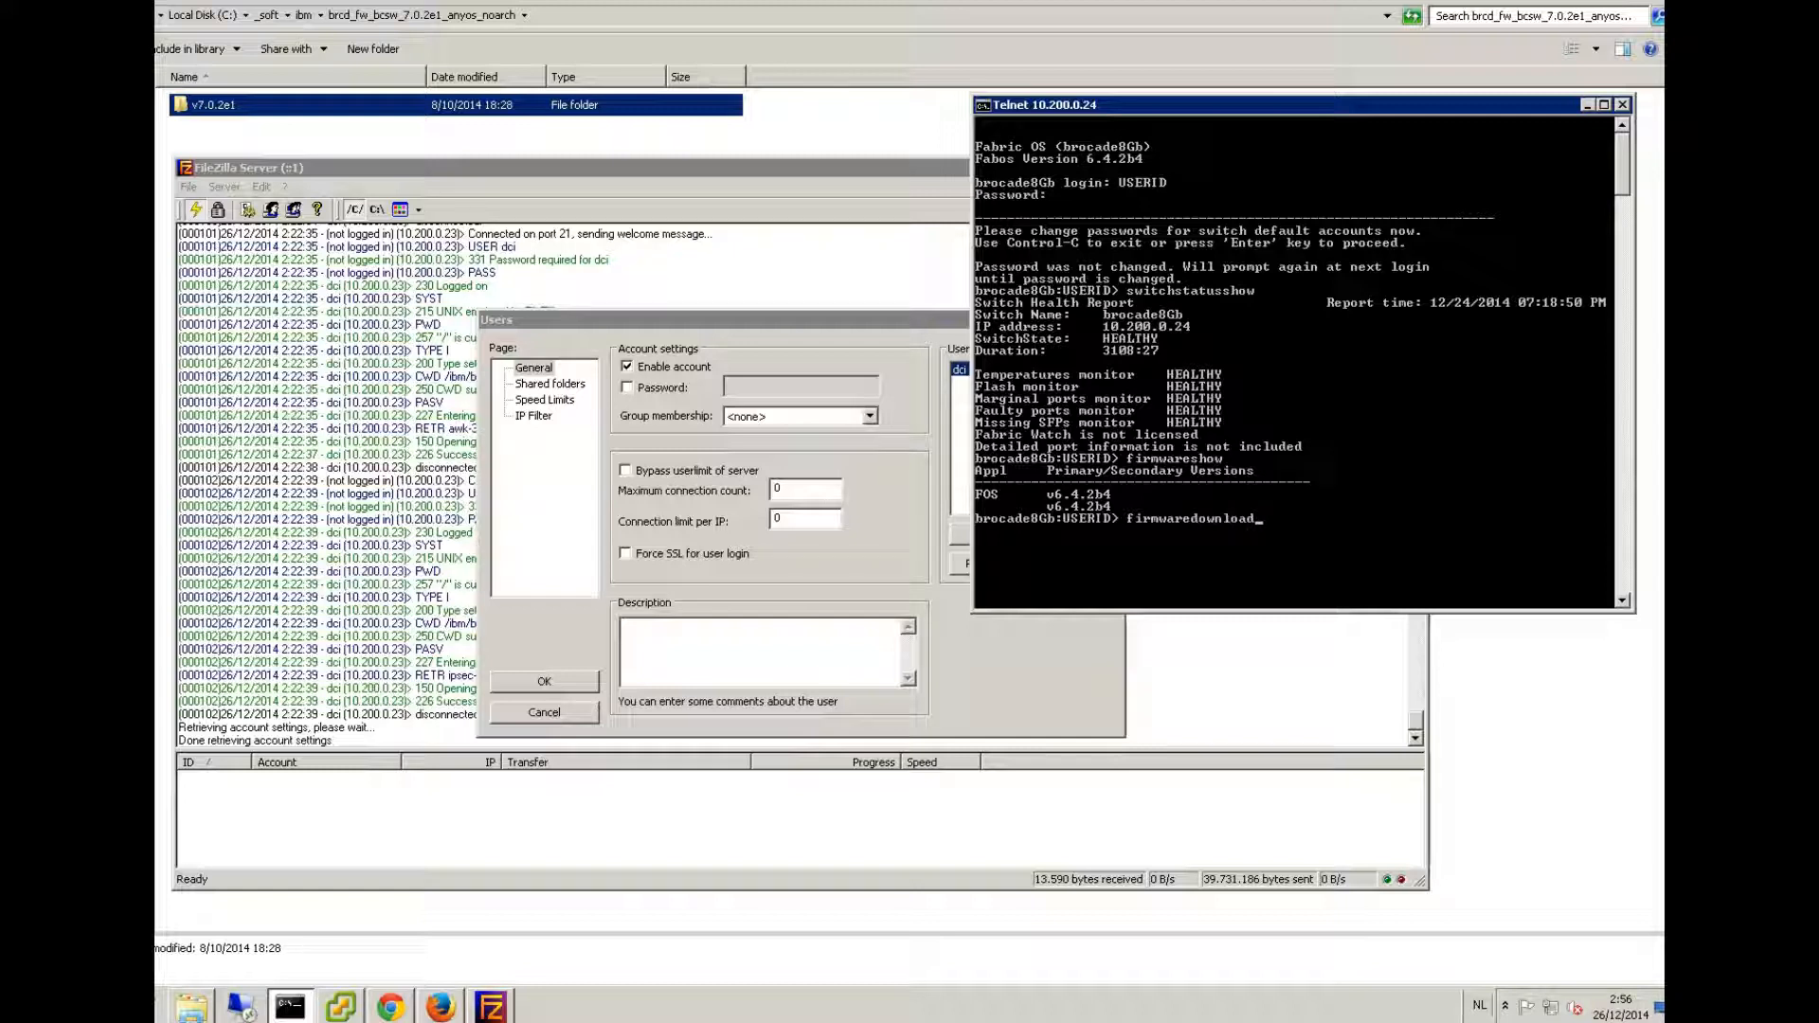
pyautogui.press('Return')
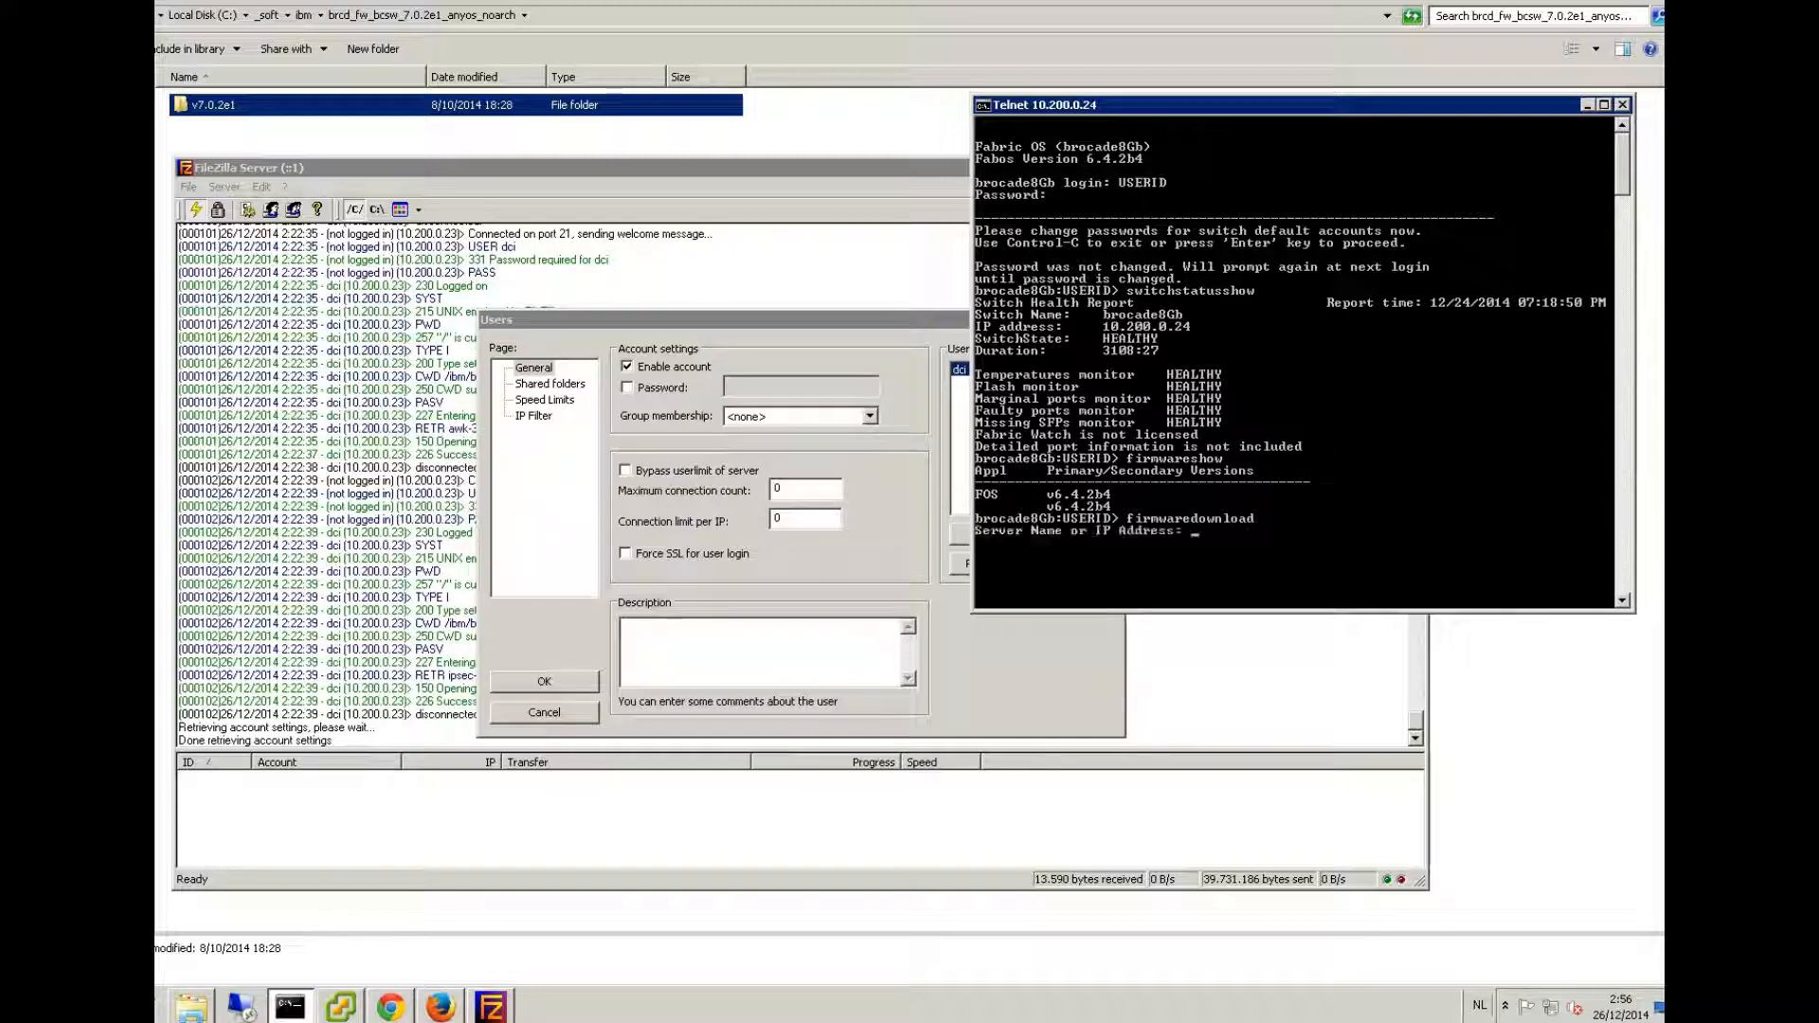
pyautogui.write('1')
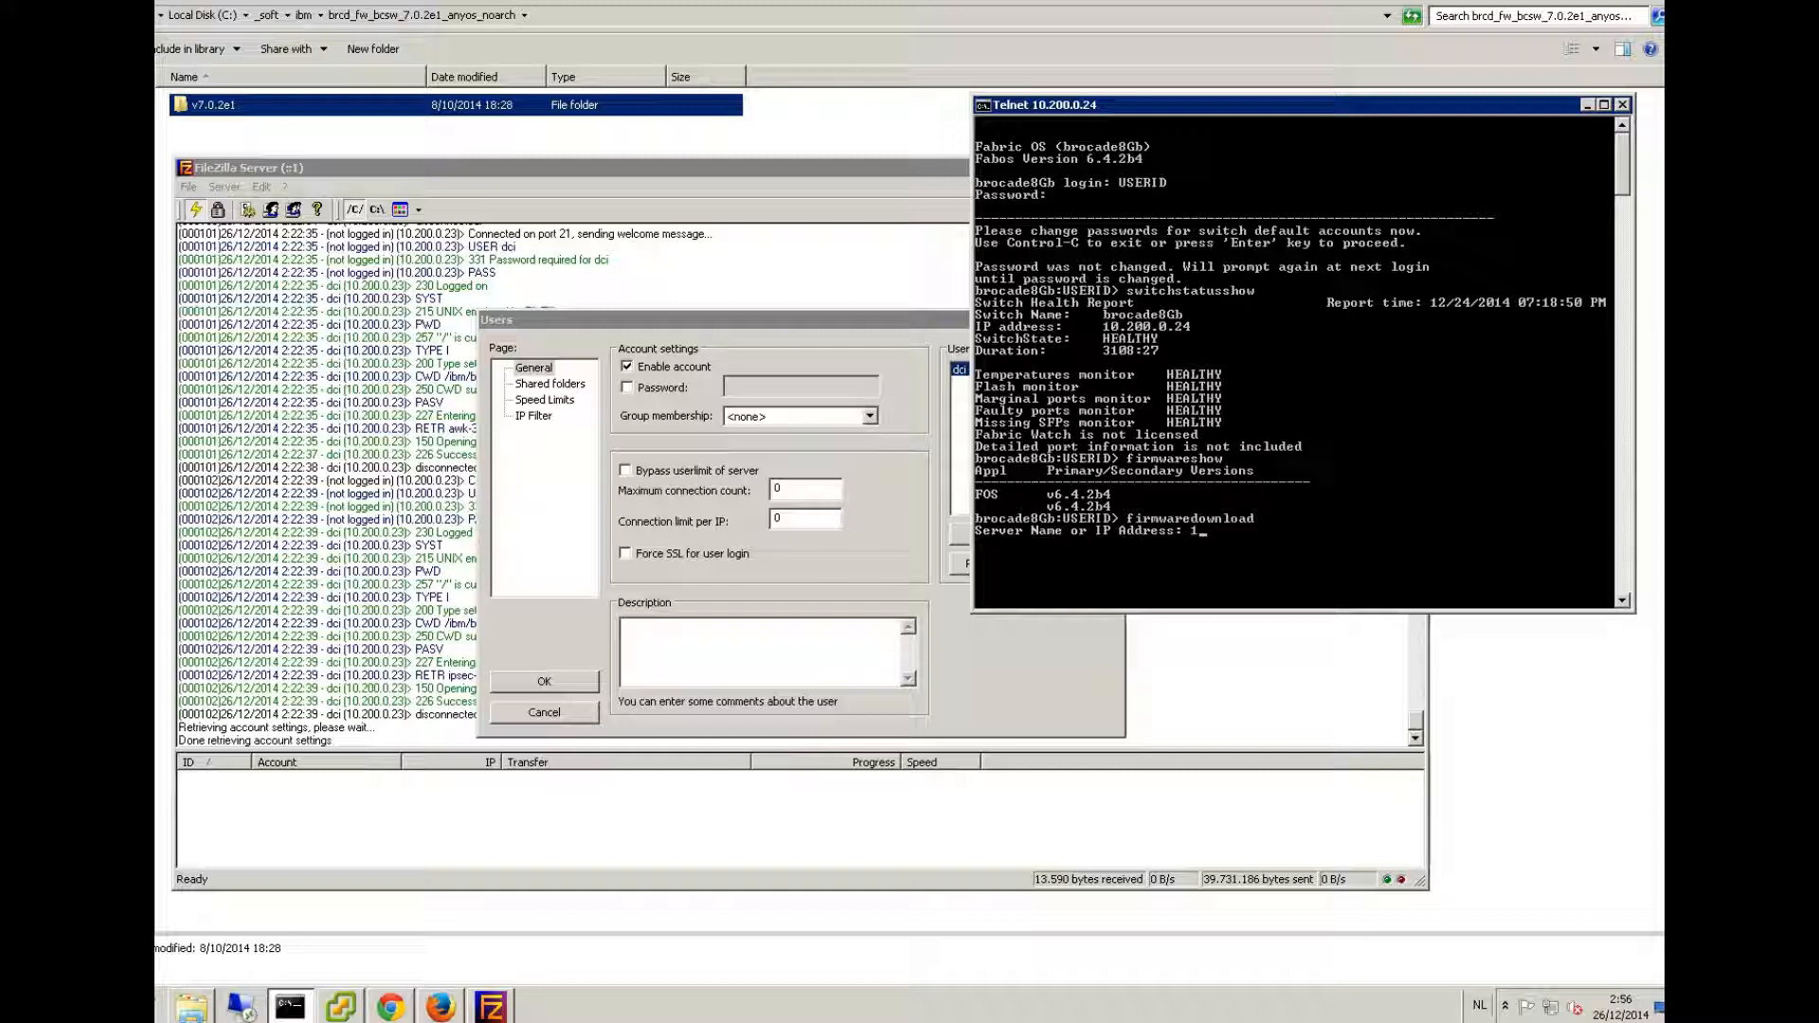
pyautogui.write('0.200.')
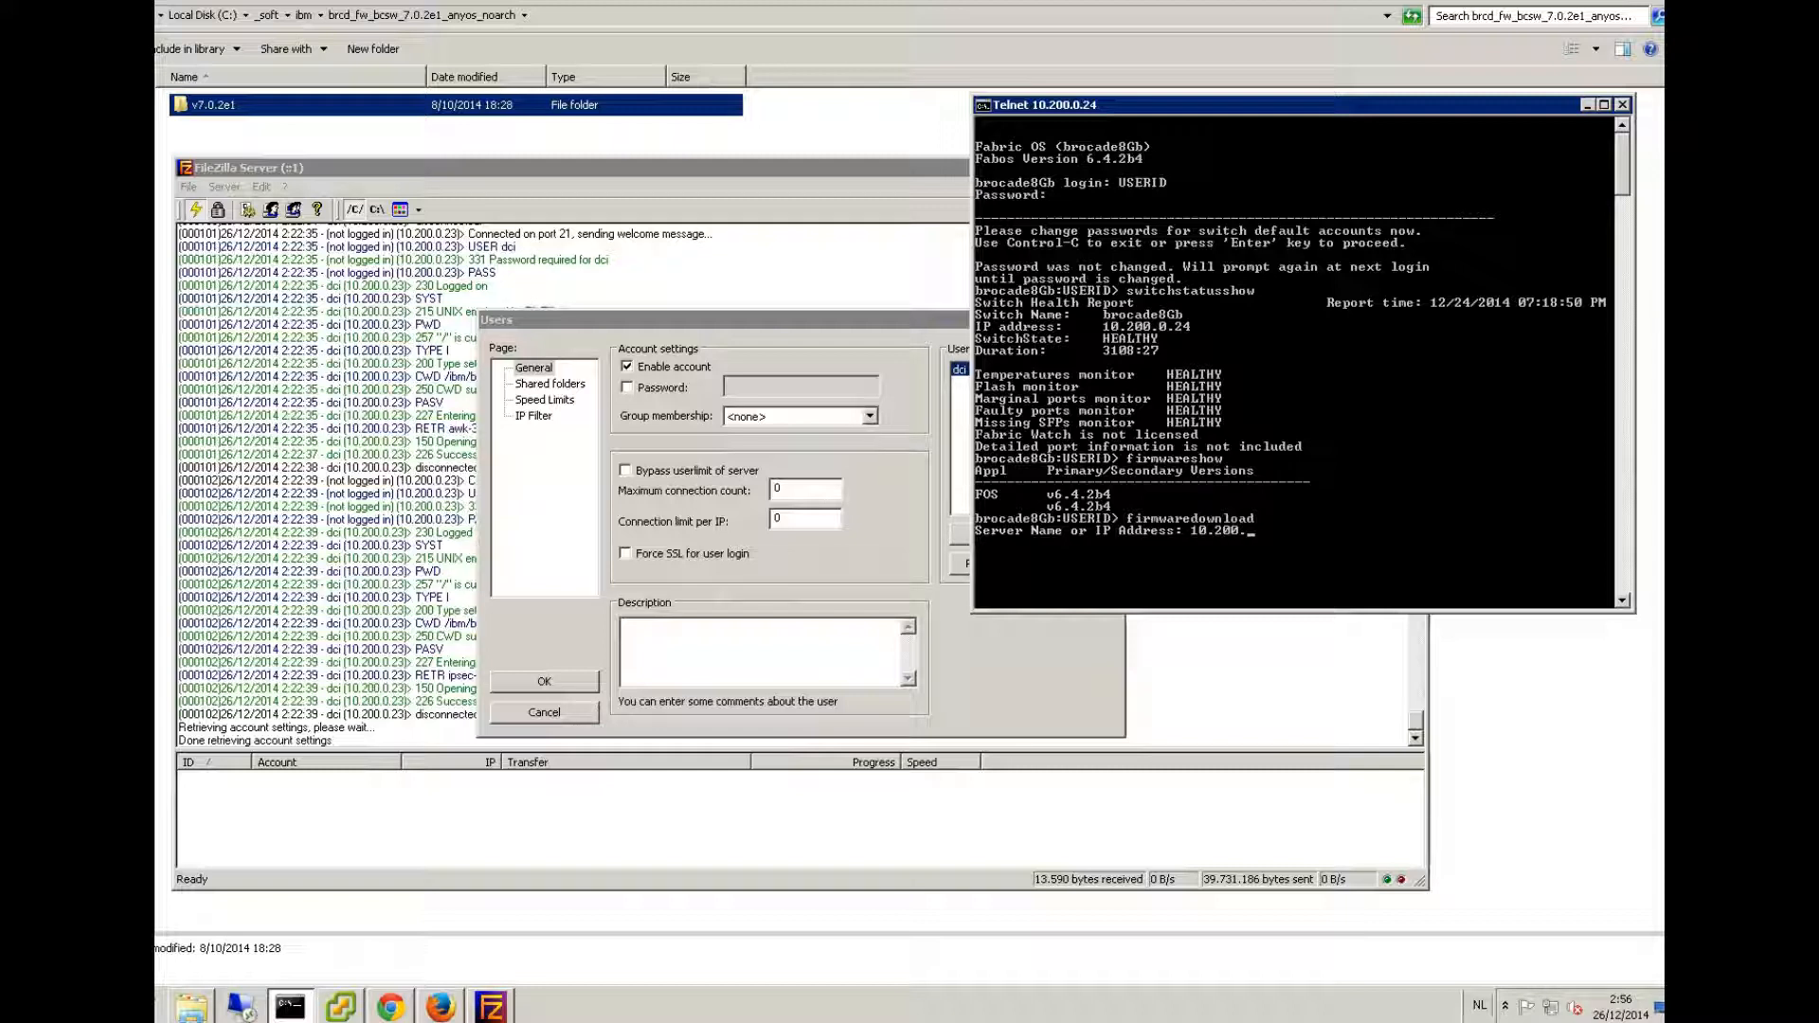
pyautogui.write('.90')
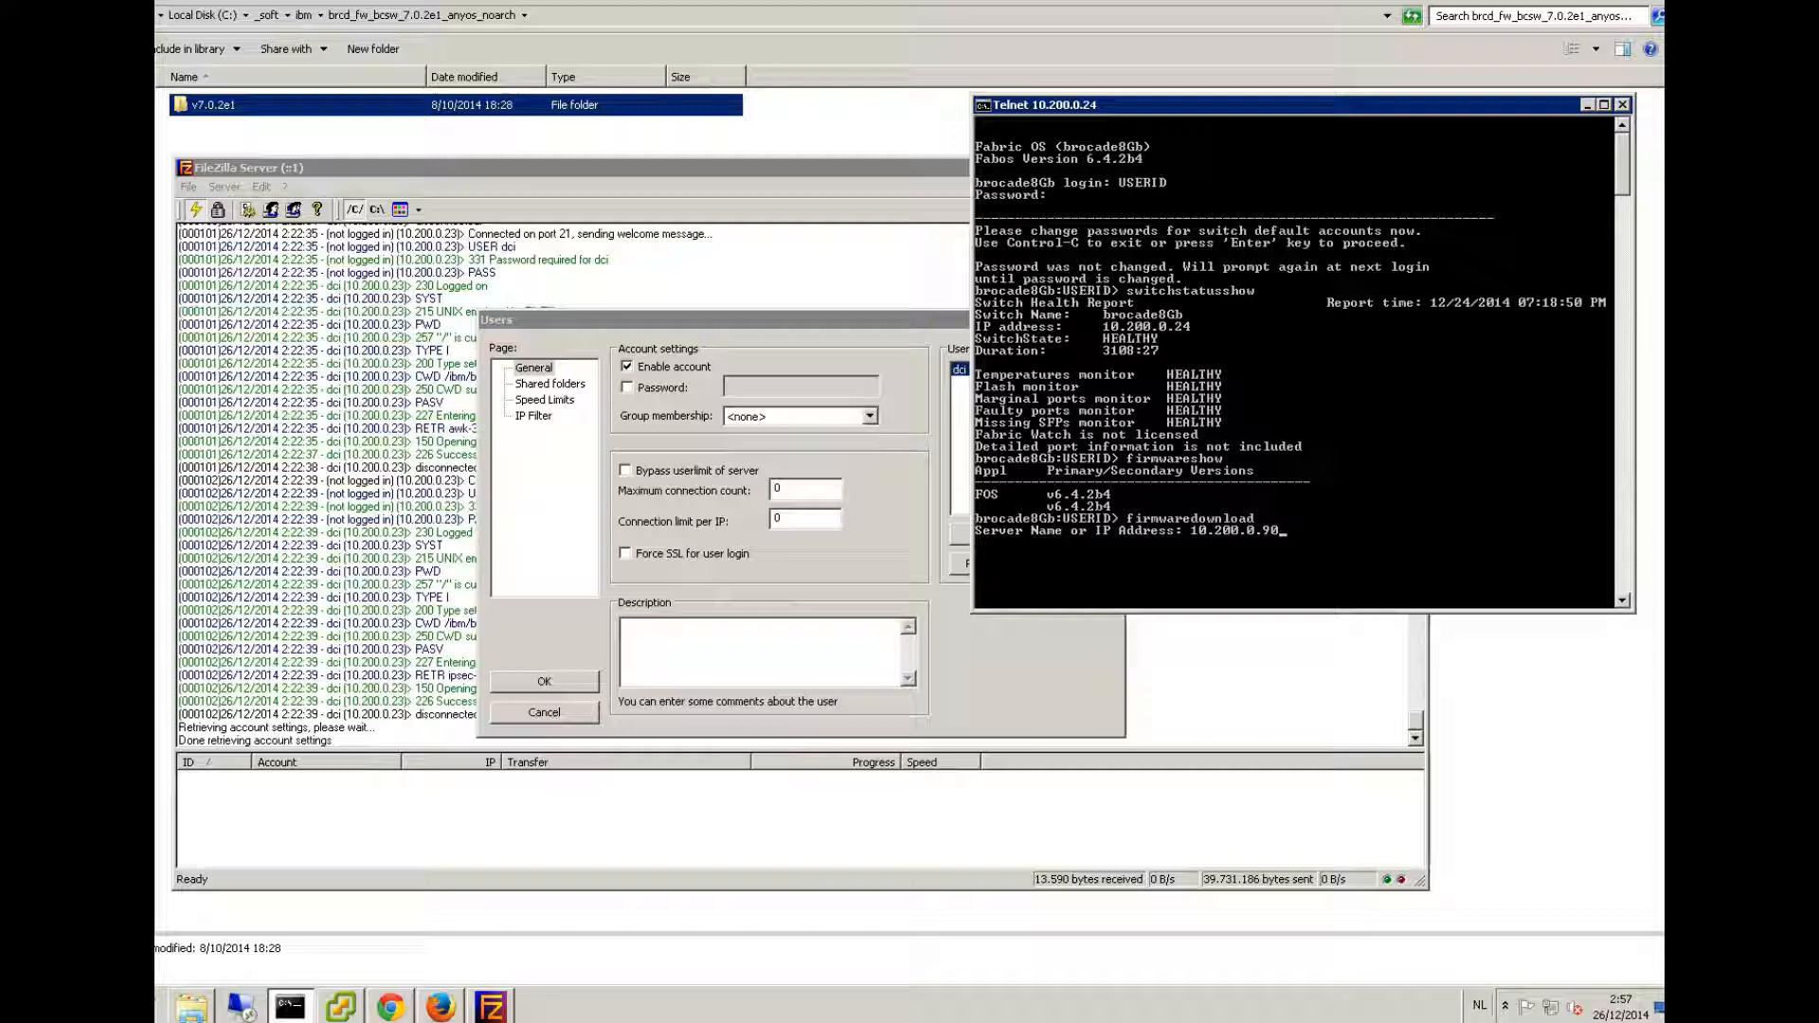
pyautogui.press('Return')
pyautogui.write('/')
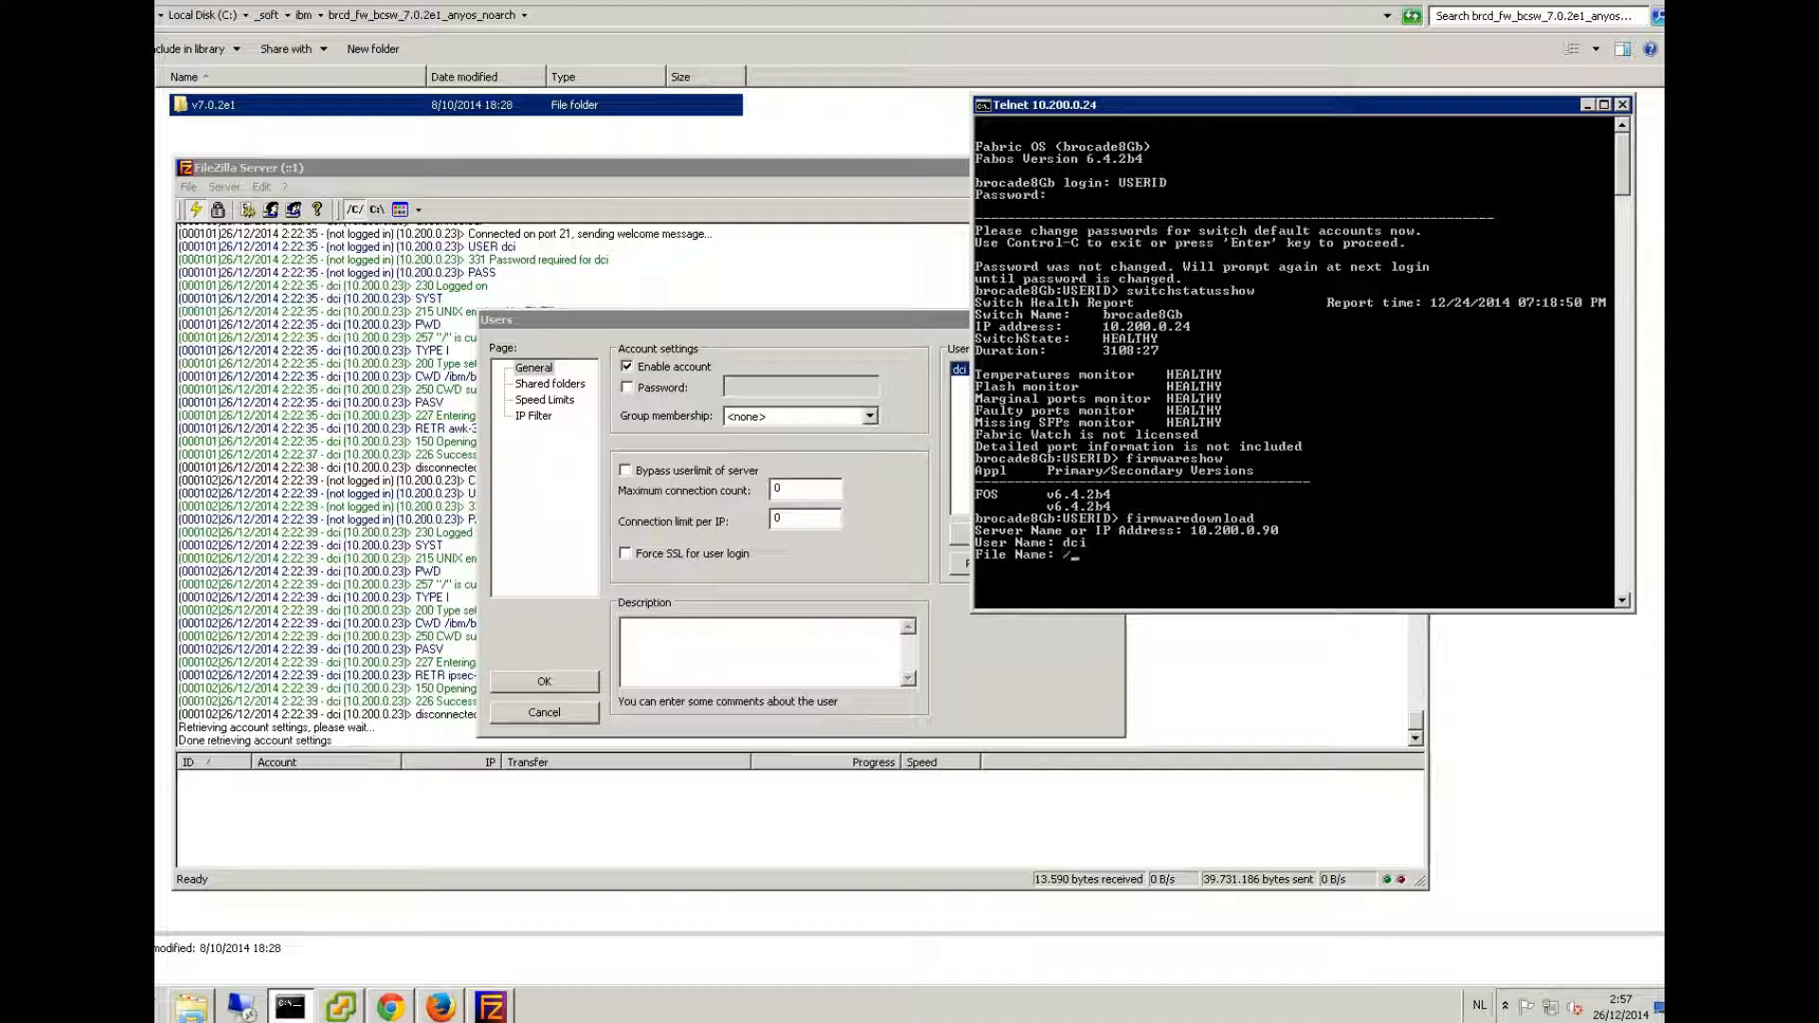
pyautogui.write('ibm')
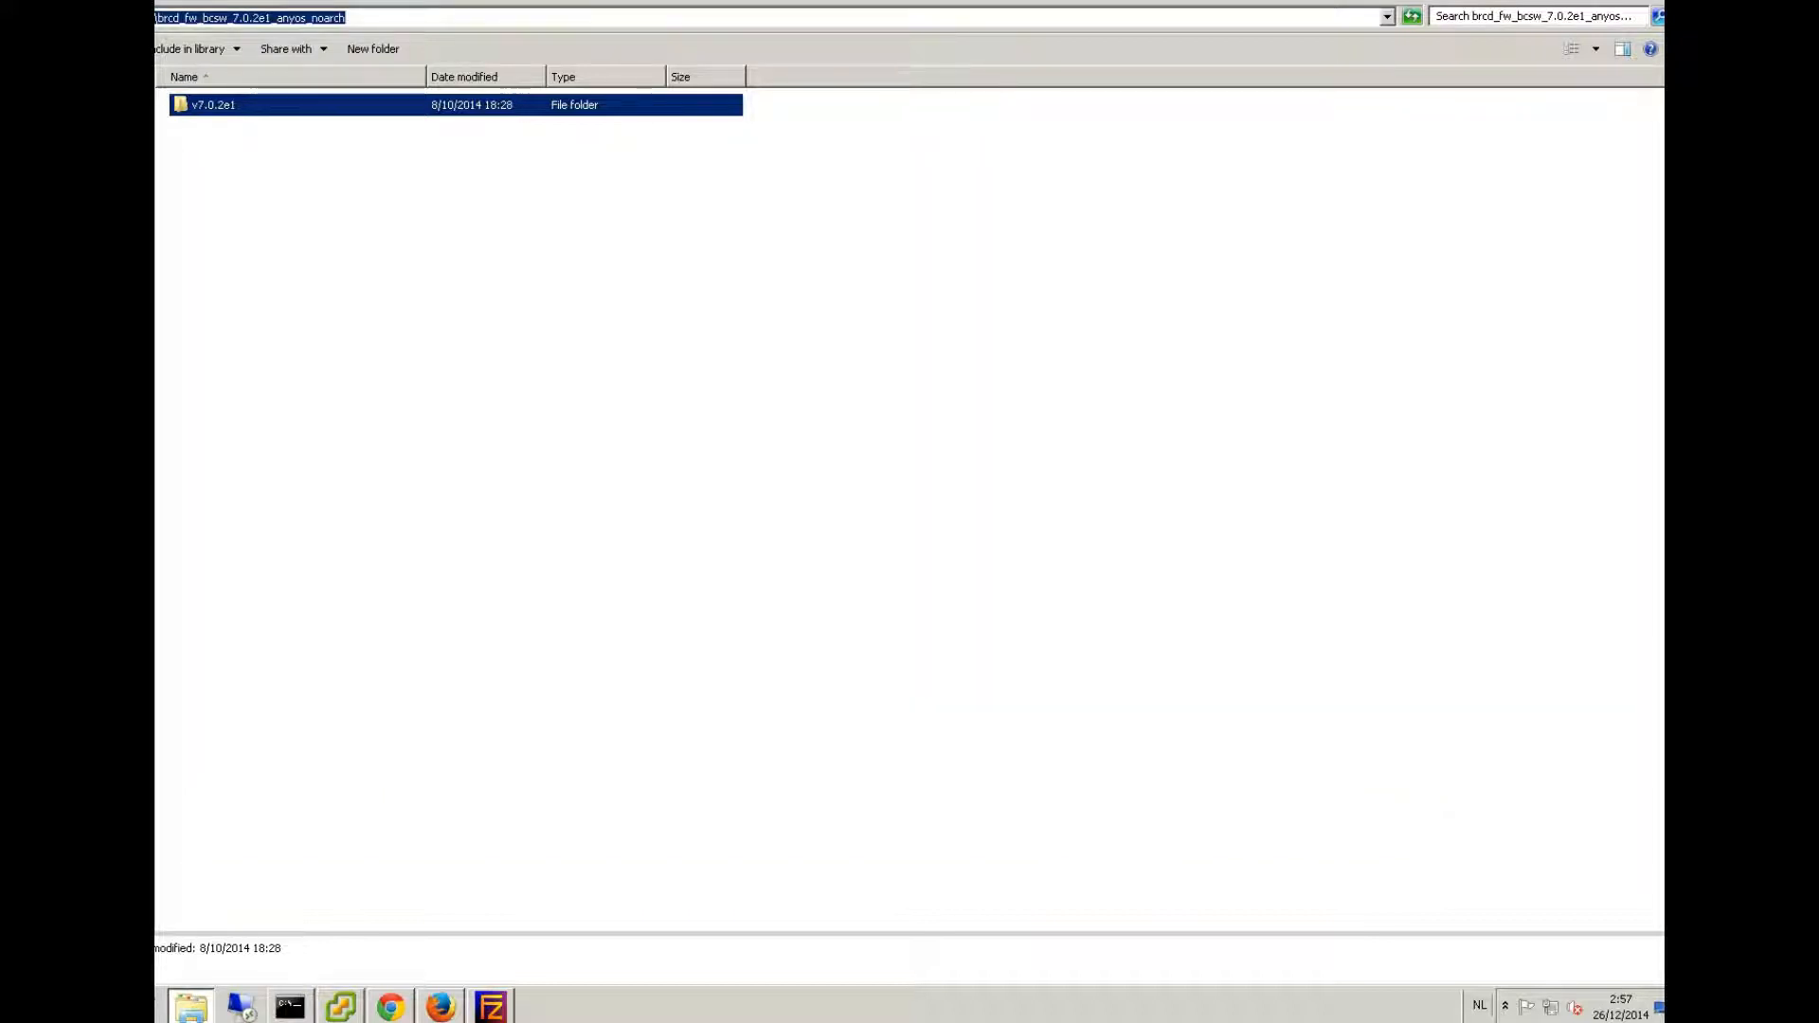
# - Supply the file path /ibm/brcd_fw_bcsw_7.0.2e1_anyos_noarch/v7.0.2e1 copied from Explorer's address bar
pyautogui.rightClick(246, 17)
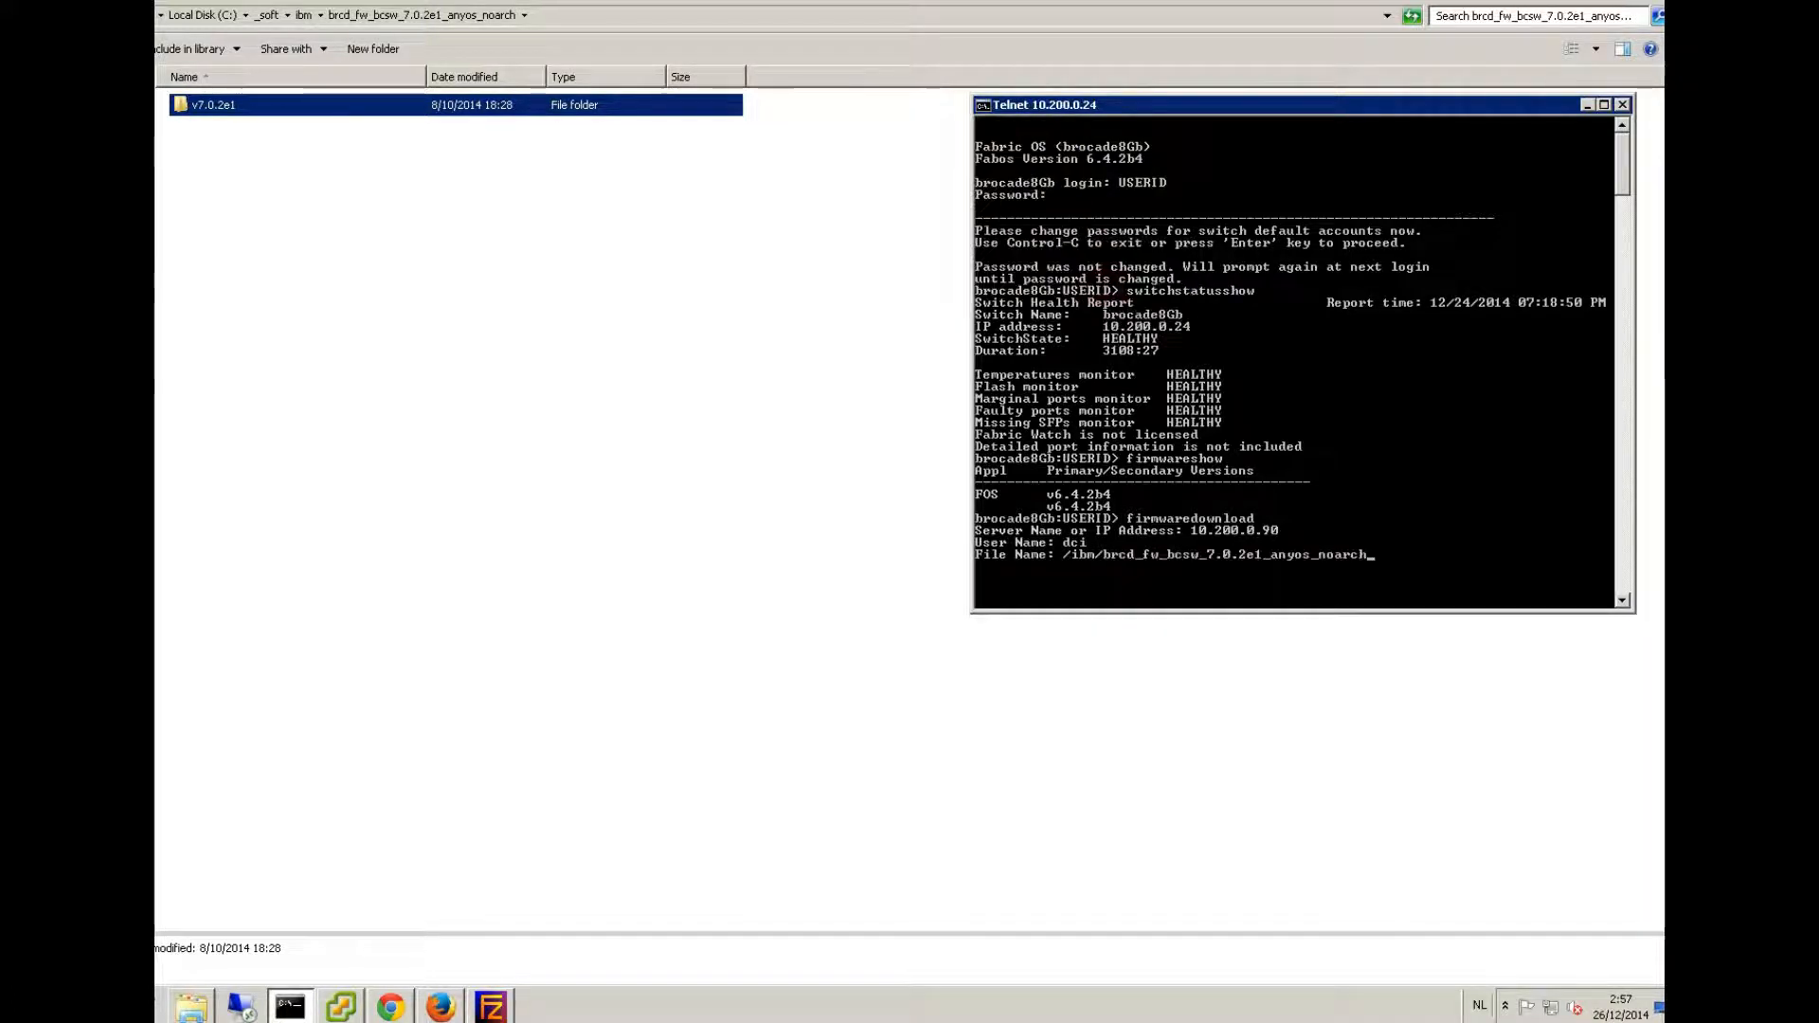
pyautogui.write('/')
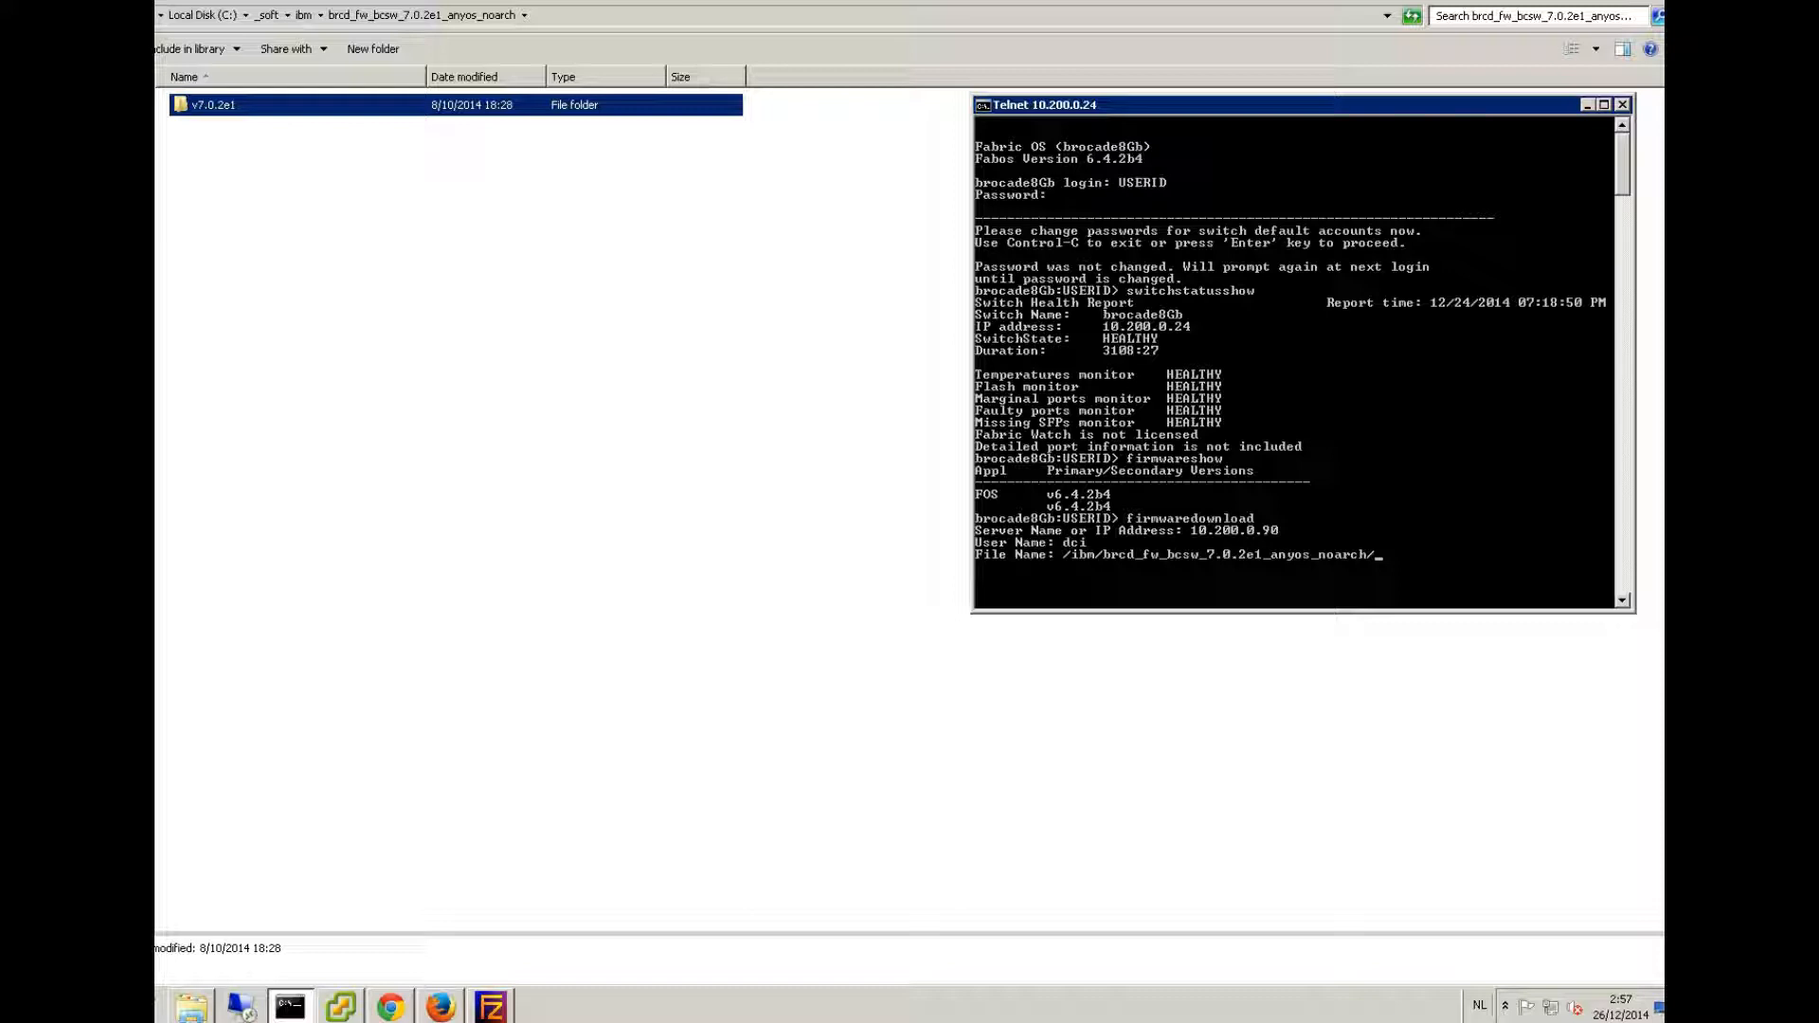
pyautogui.write('v7.0.2e1')
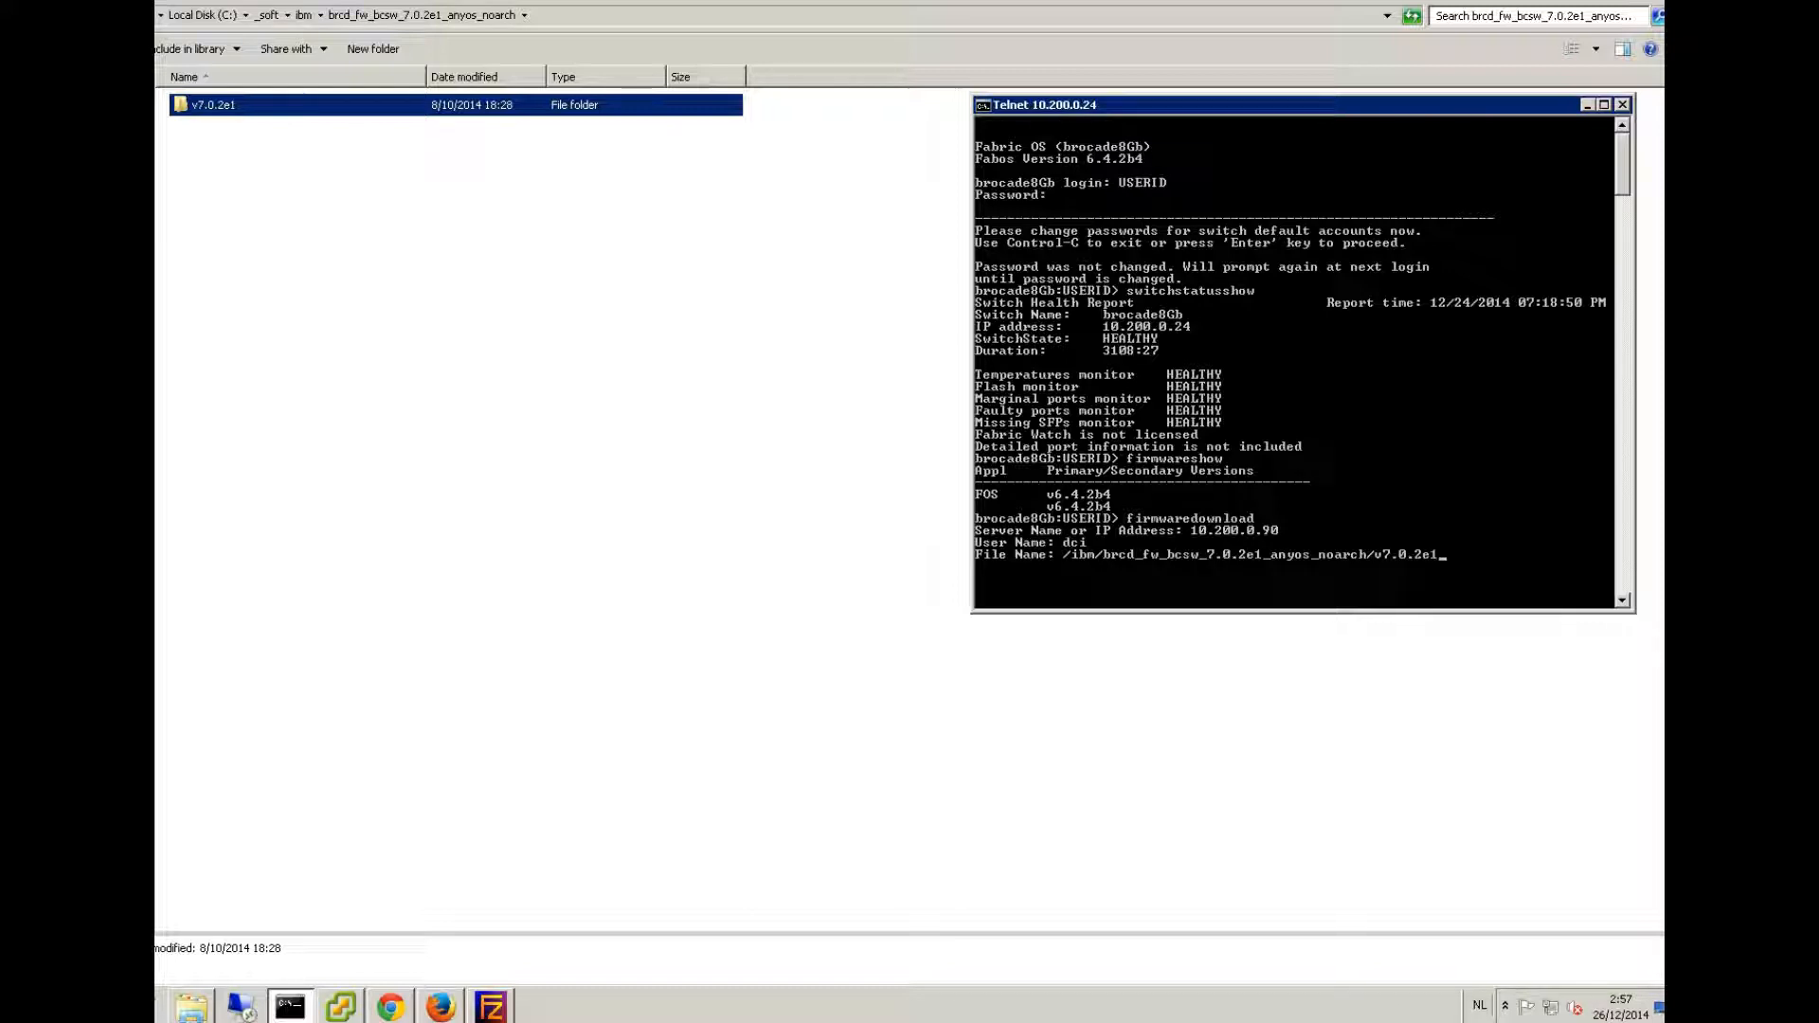
pyautogui.press('Return')
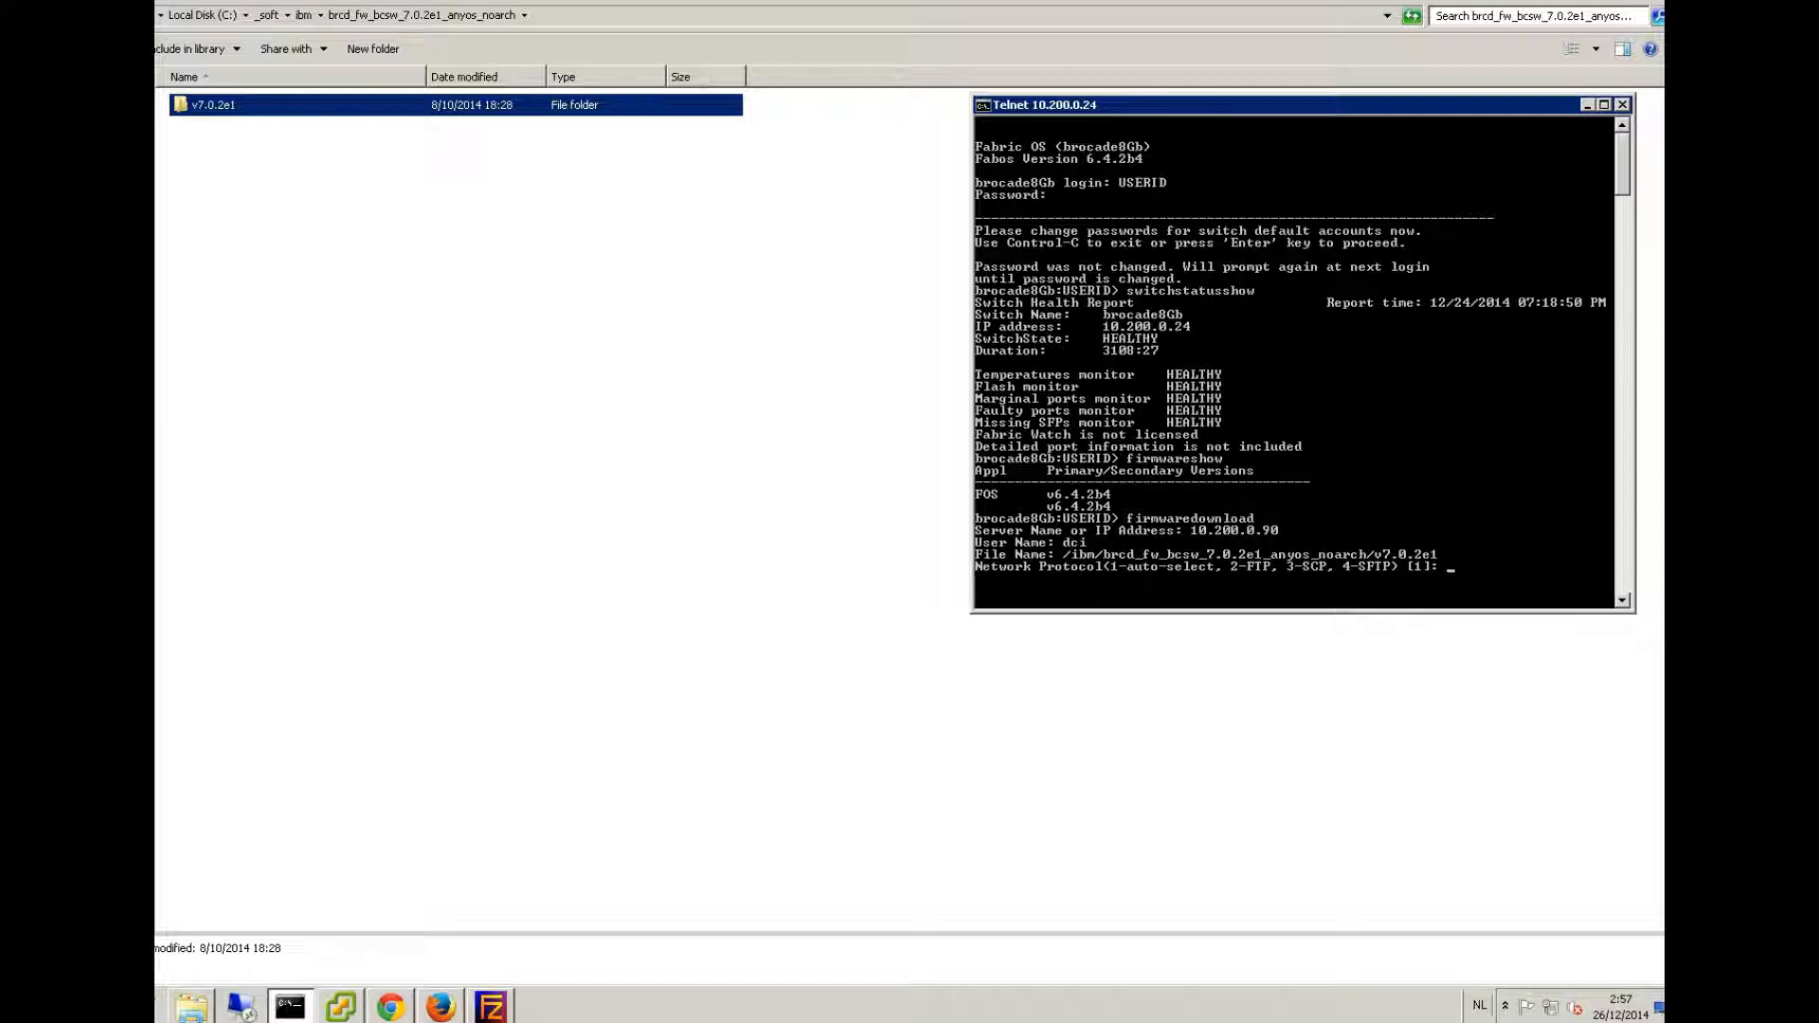
# - Choose option 2, FTP, as the transfer protocol
pyautogui.write('2')
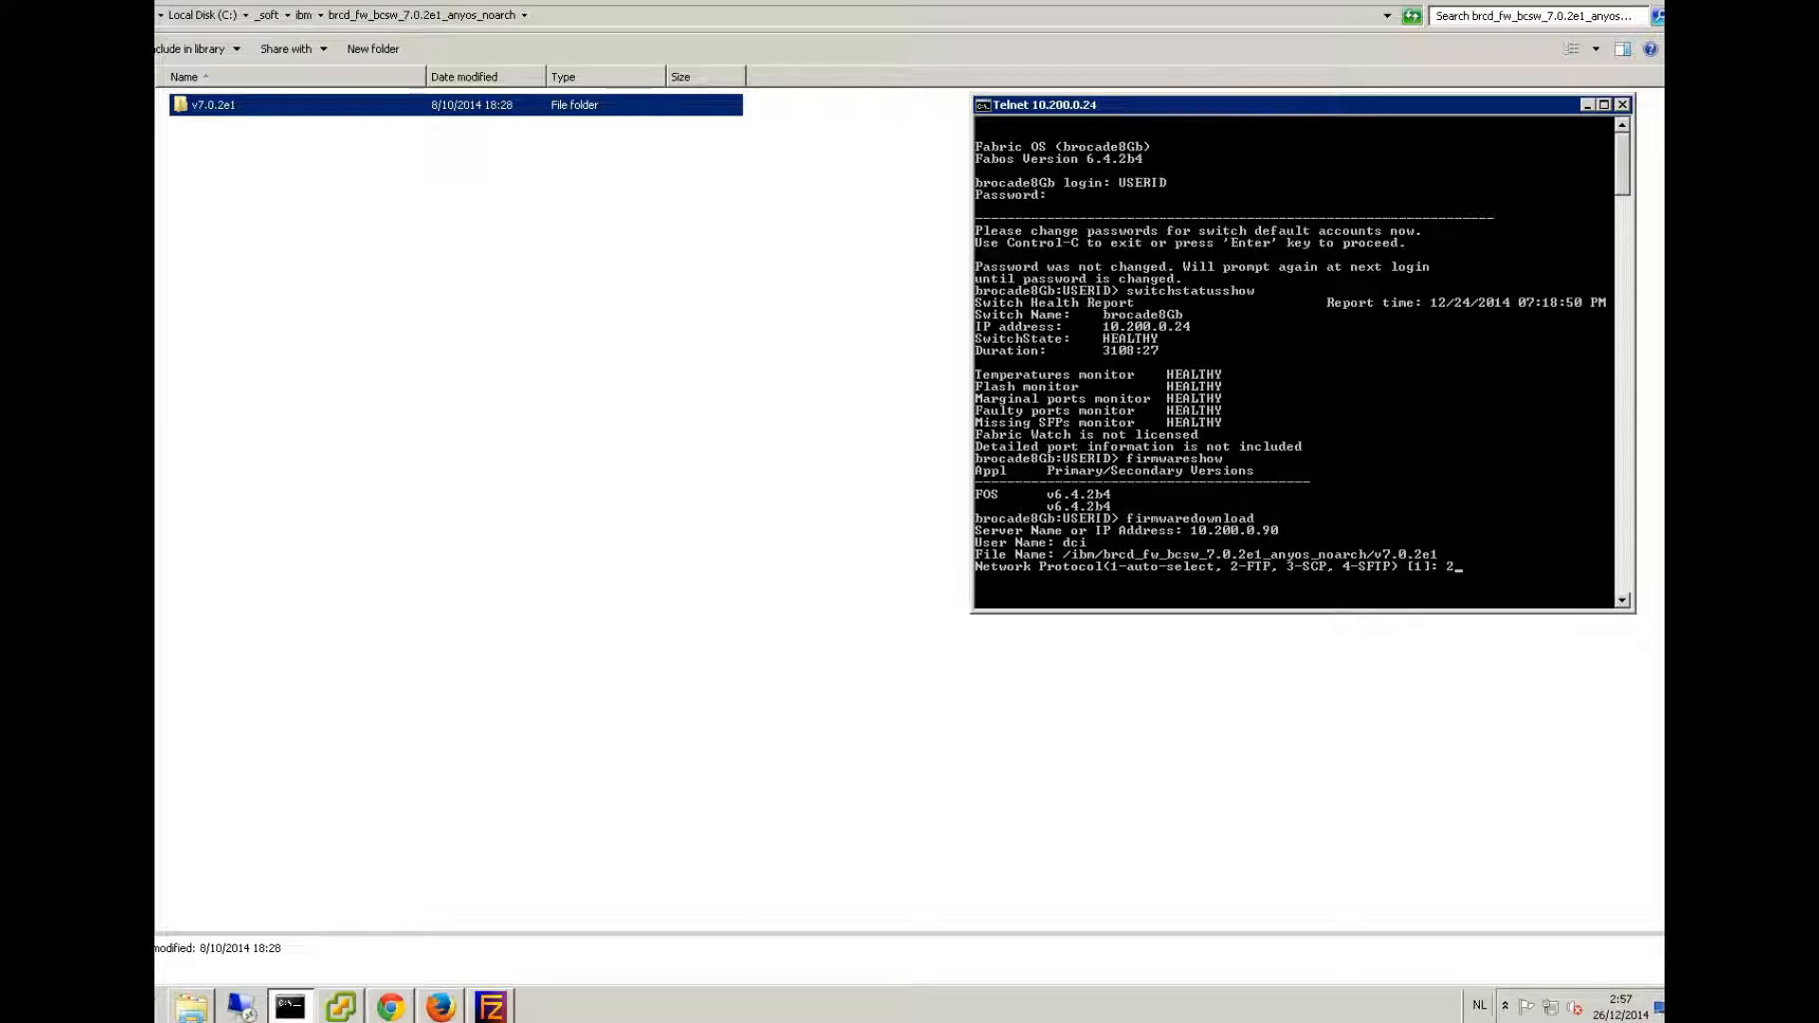
pyautogui.press('Return')
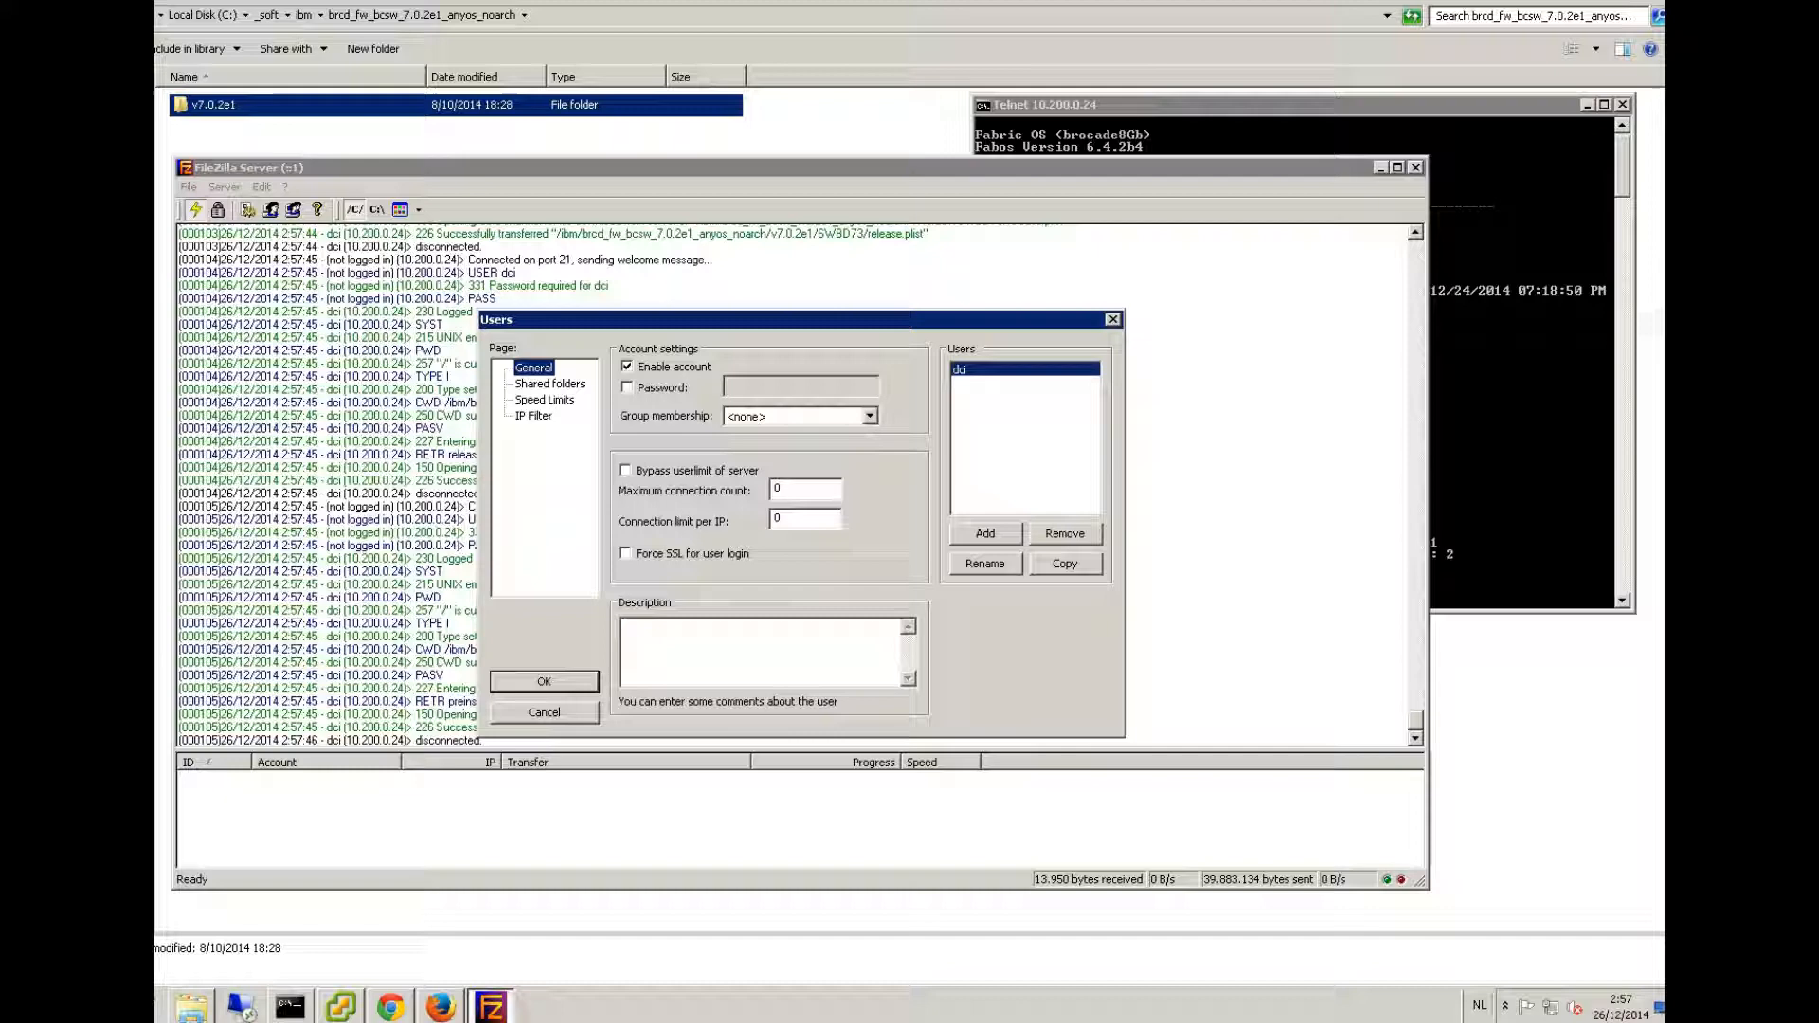
# - Close the Users dialog with OK so the FTP transfer log is fully visible
pyautogui.click(544, 681)
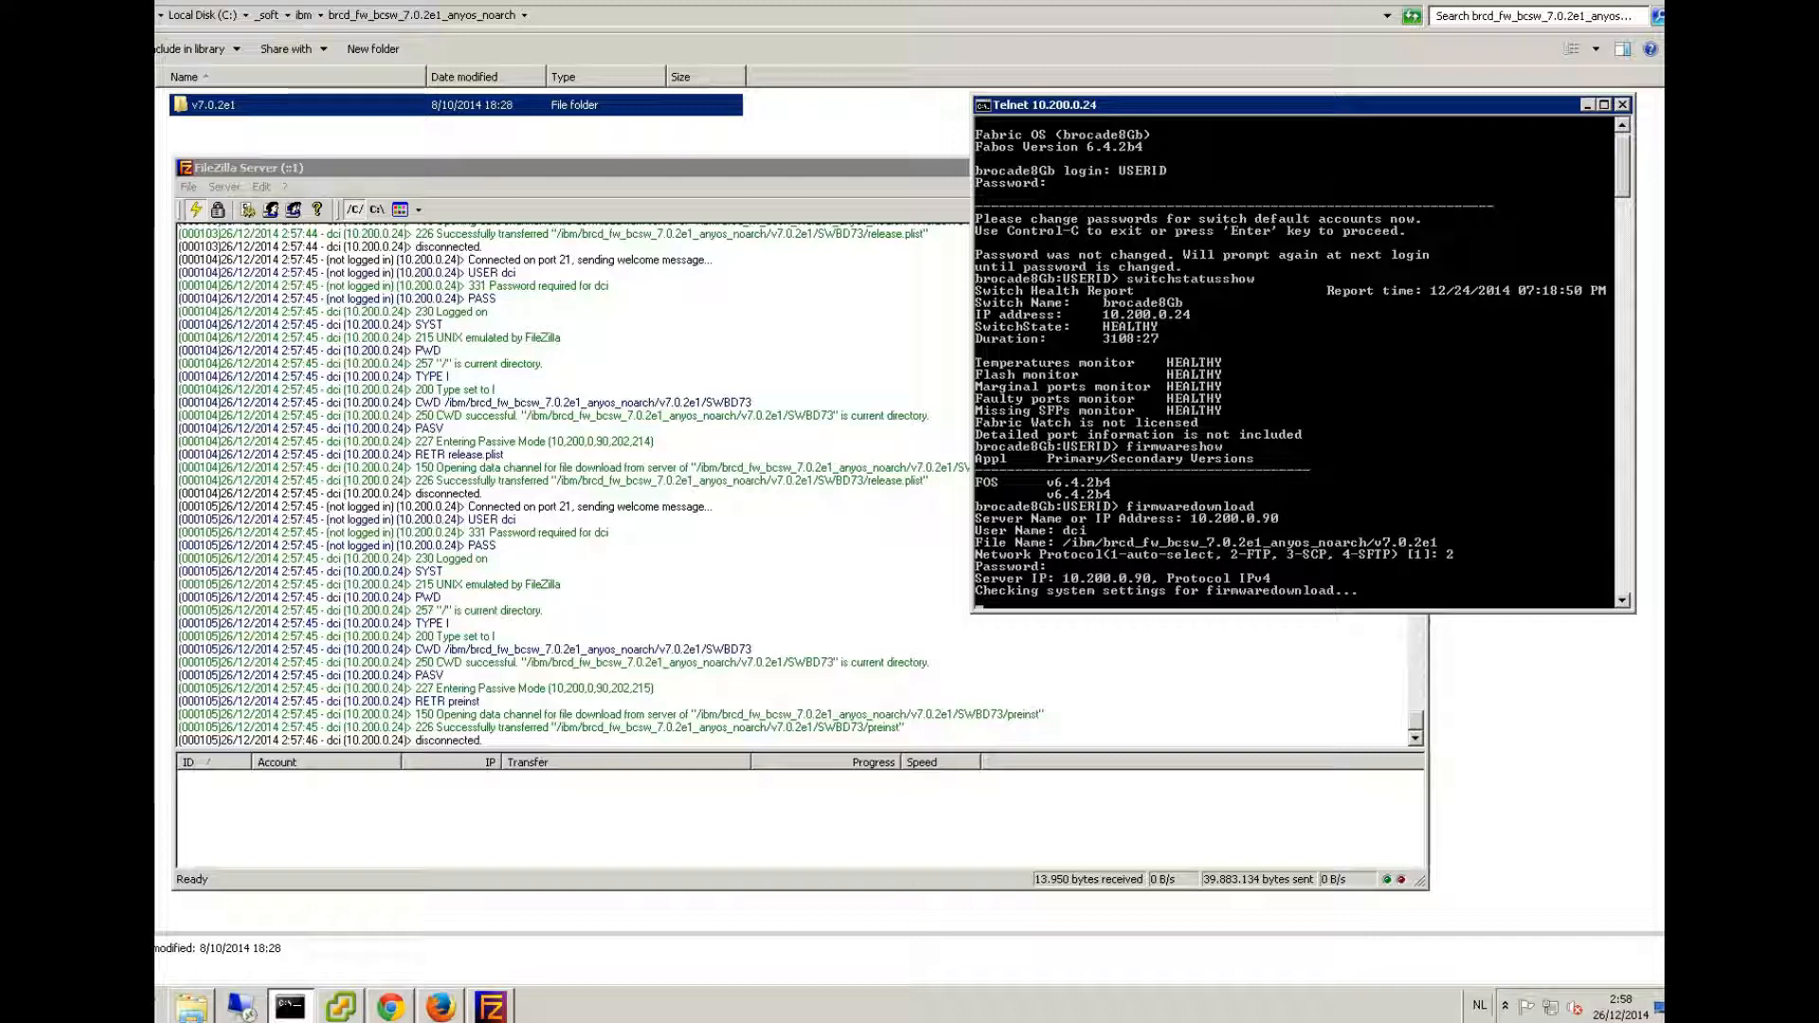
# - Open a second Command Prompt, then answer y so the firmware download and install proceeds
pyautogui.rightClick(288, 1005)
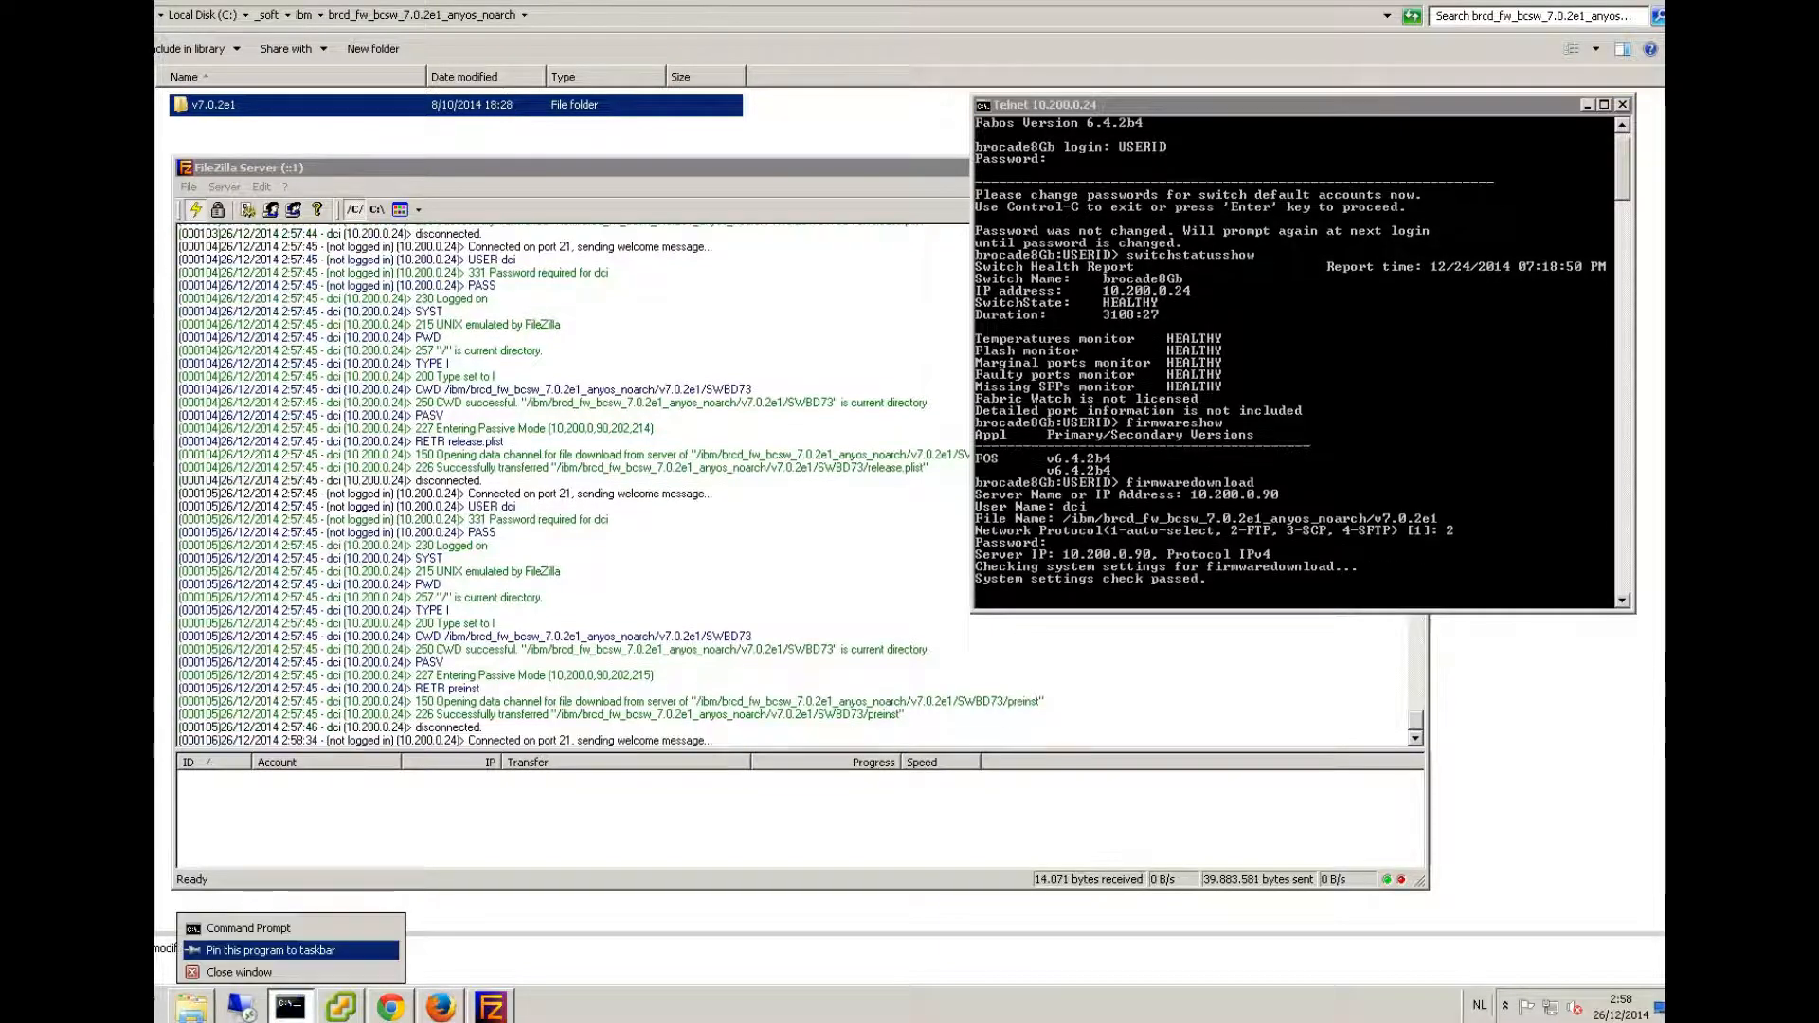
pyautogui.click(246, 927)
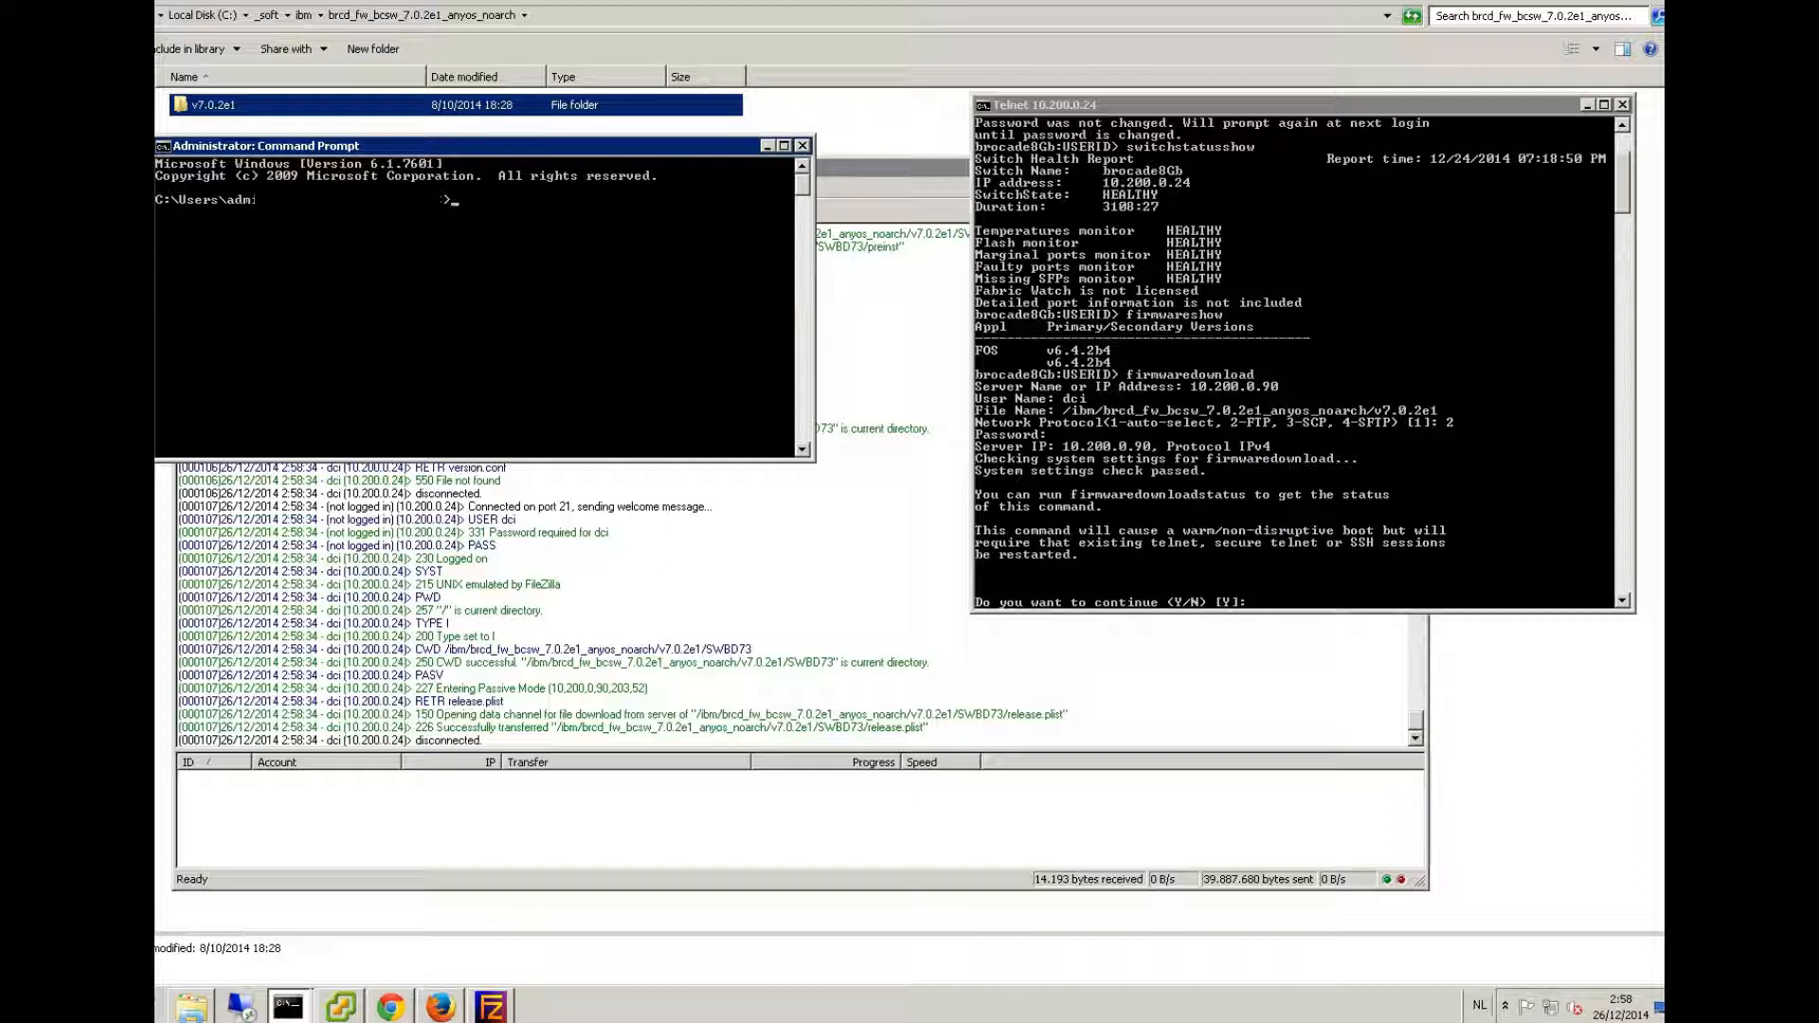
pyautogui.moveTo(1197, 555)
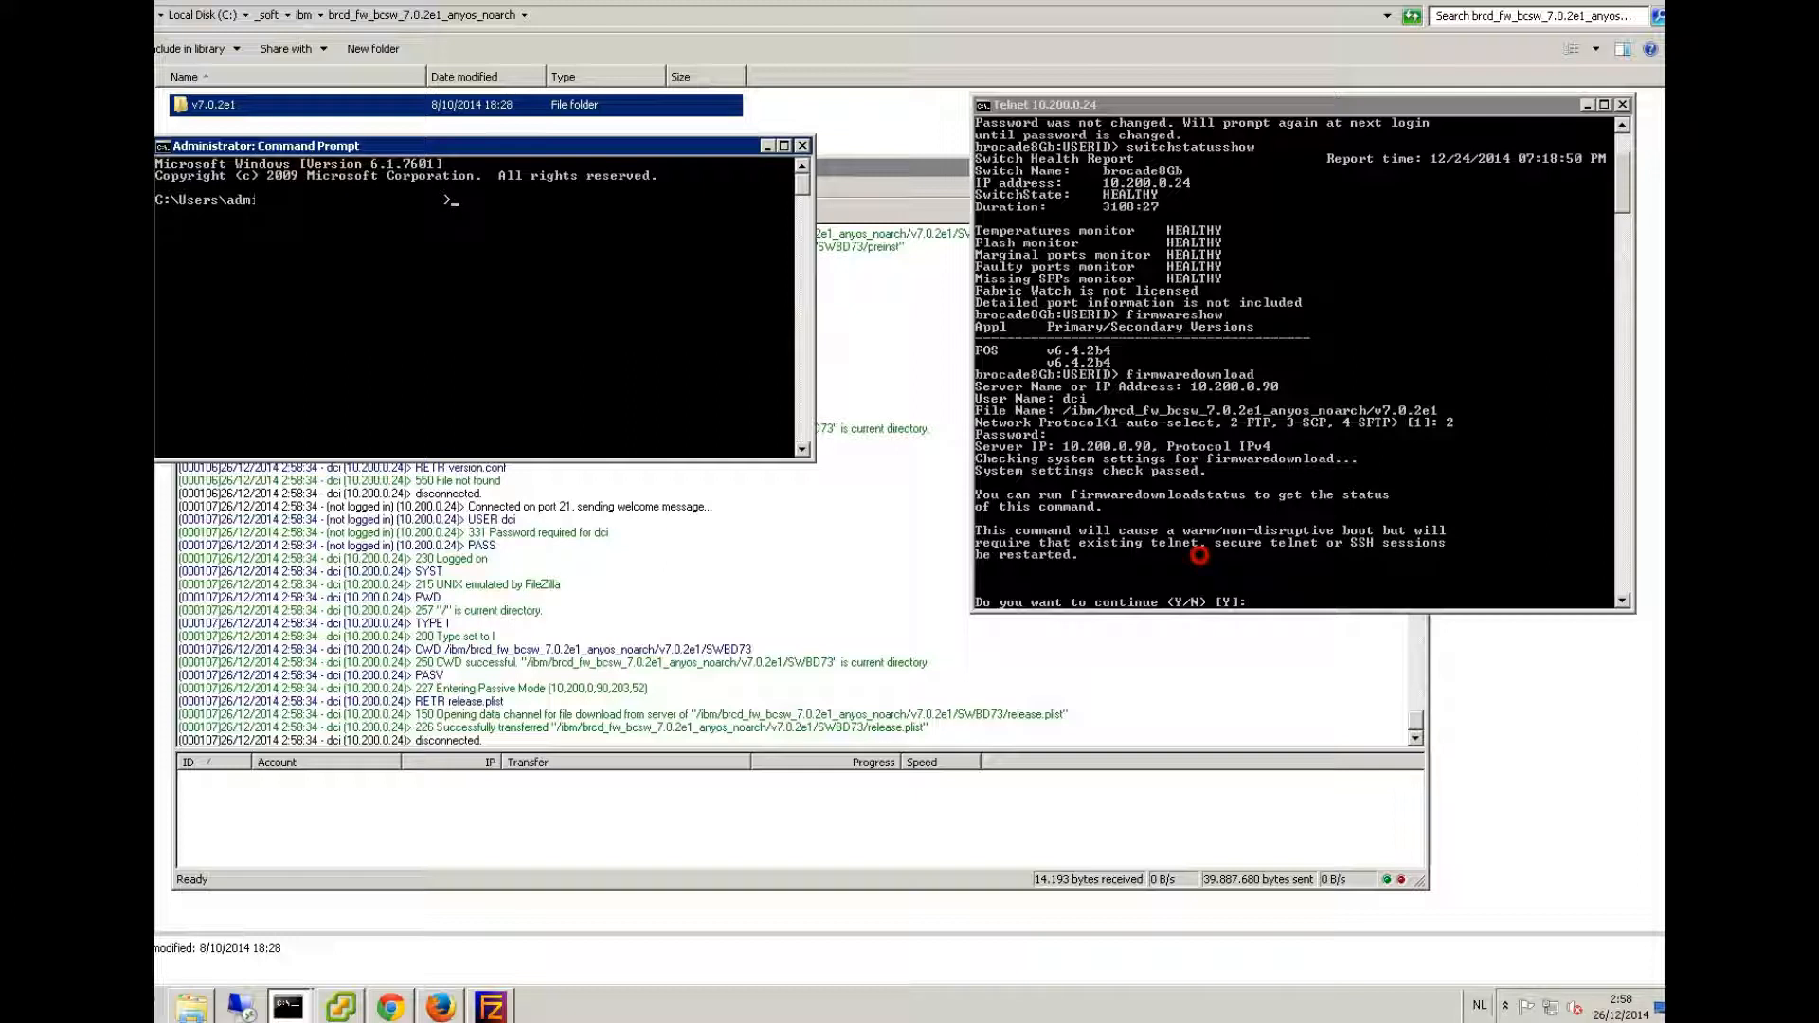
pyautogui.write('y')
pyautogui.write('USERID')
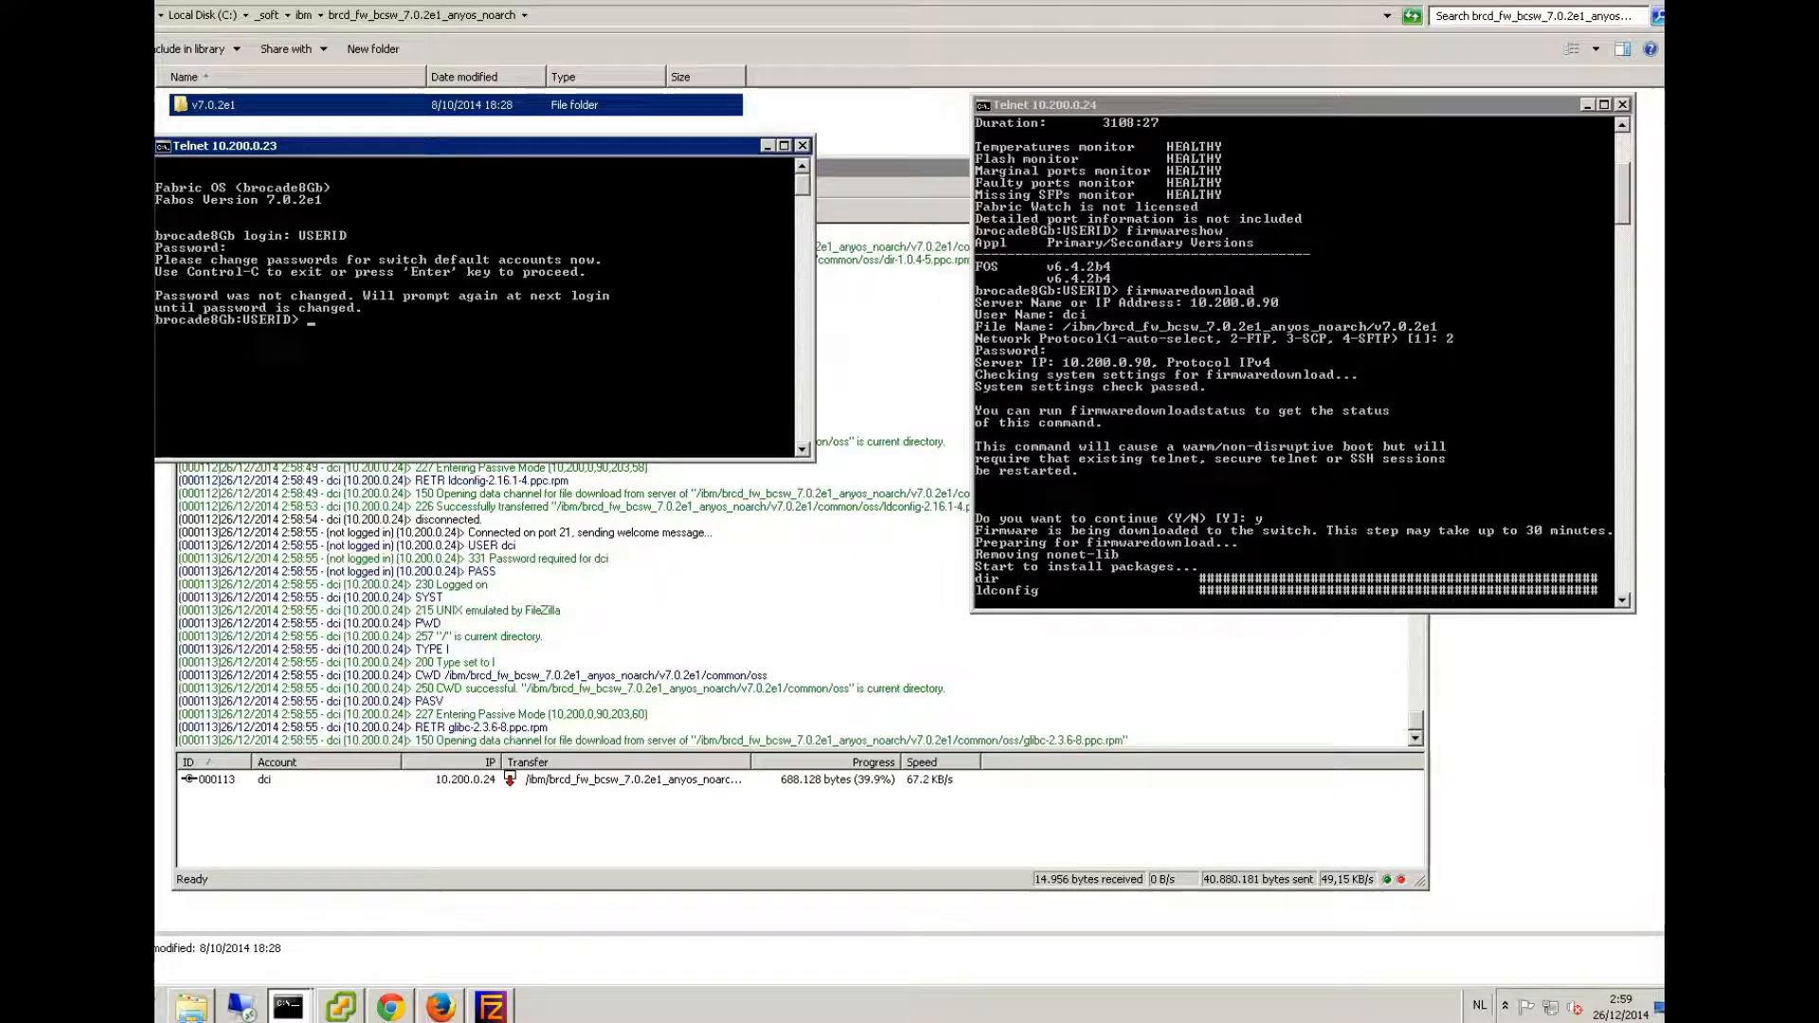
pyautogui.write('firw')
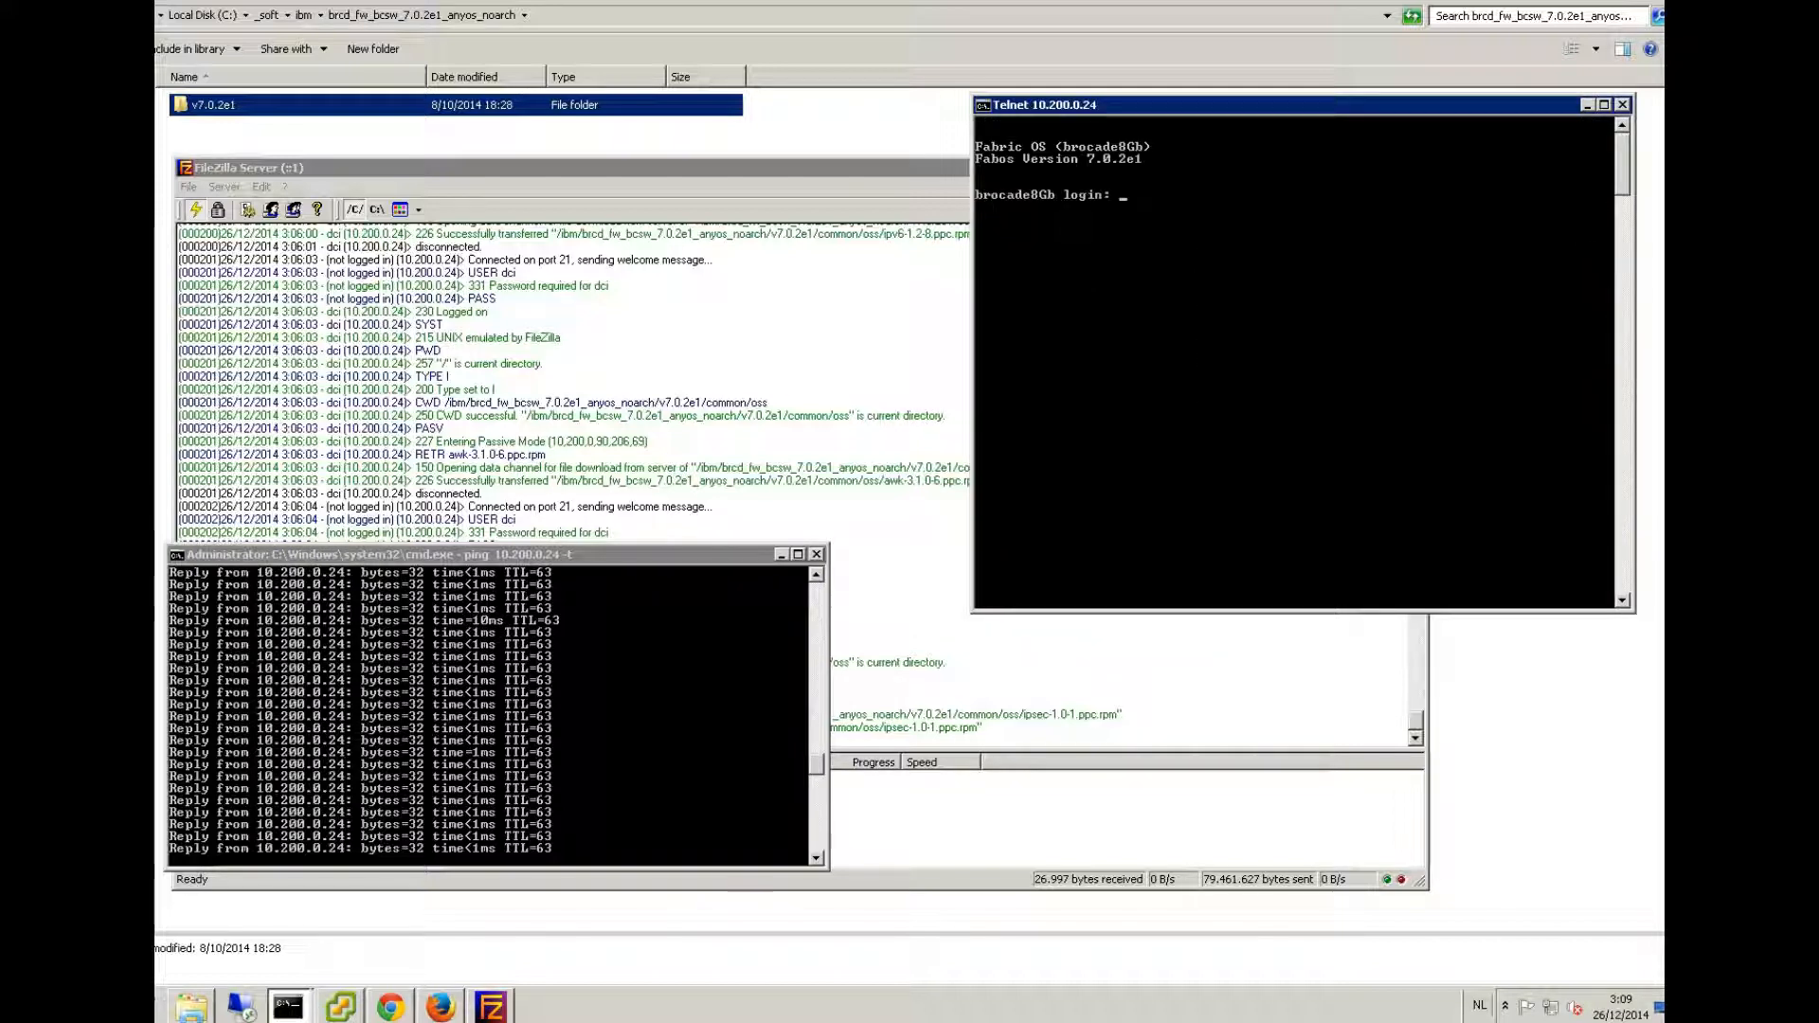
# - Log back into the rebooted switch as USERID and begin a firmware command at its prompt
pyautogui.write('USERID')
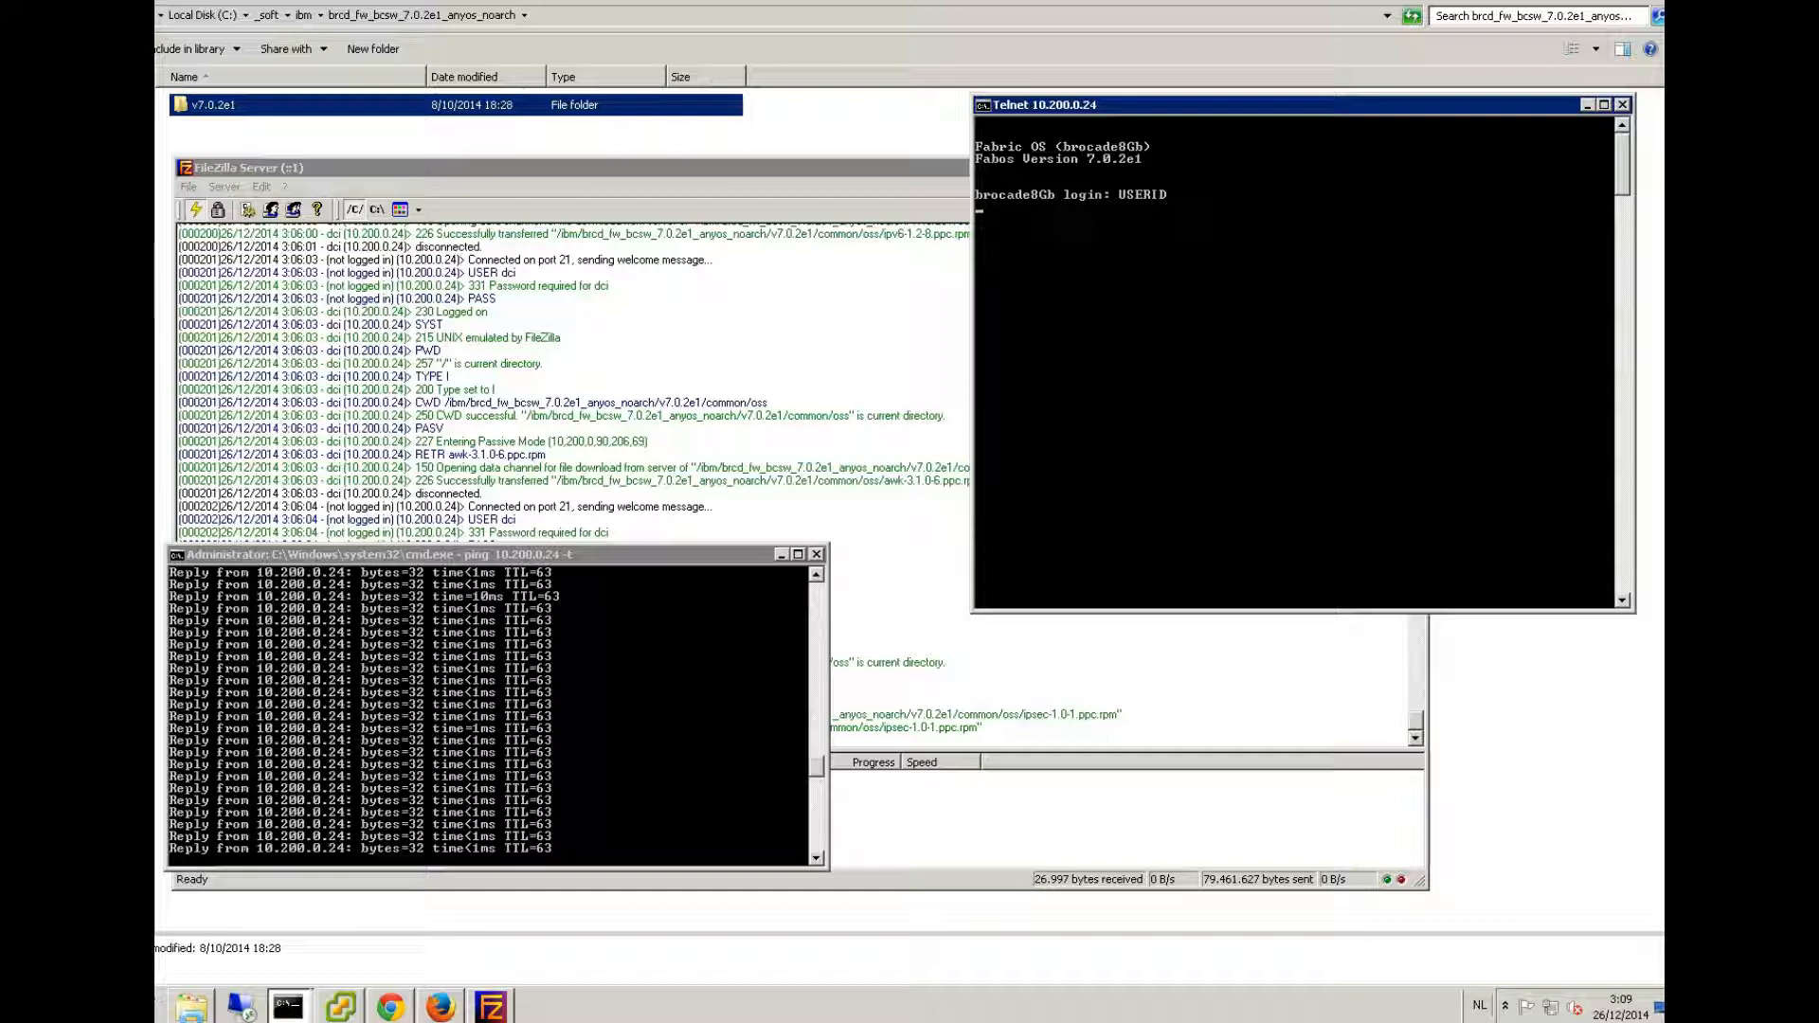
pyautogui.press('Return')
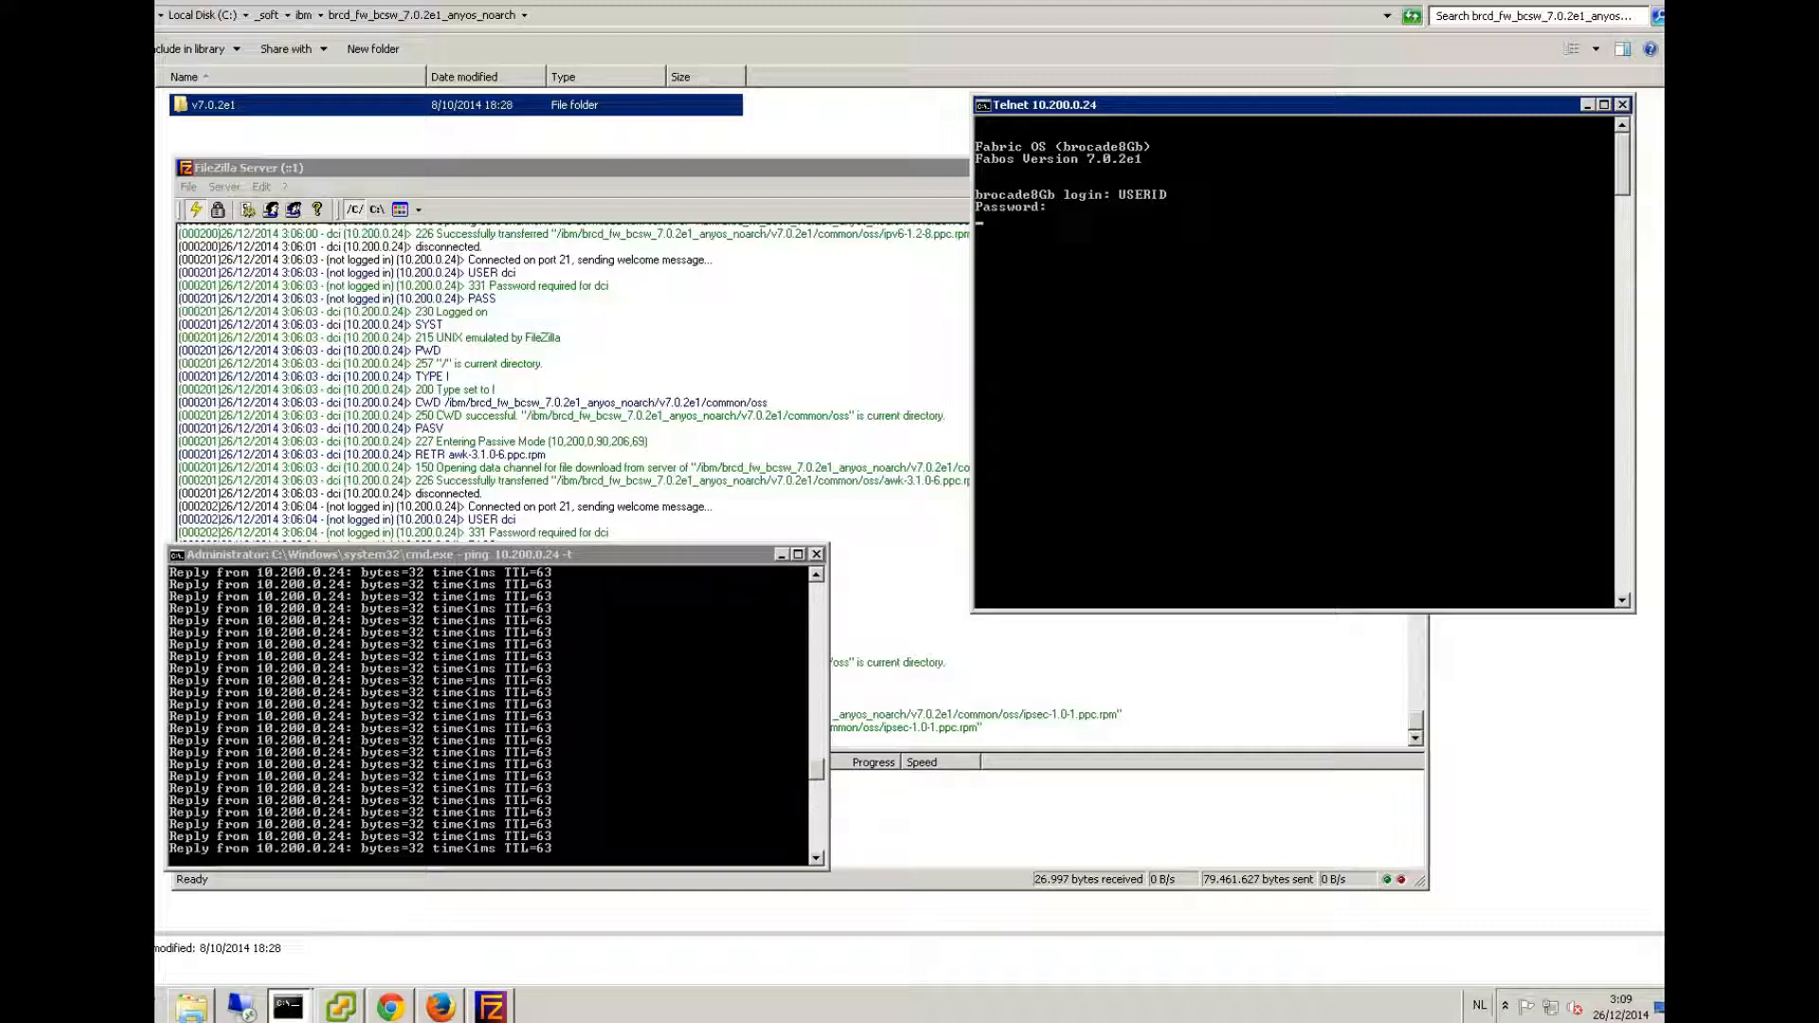
pyautogui.press('Return')
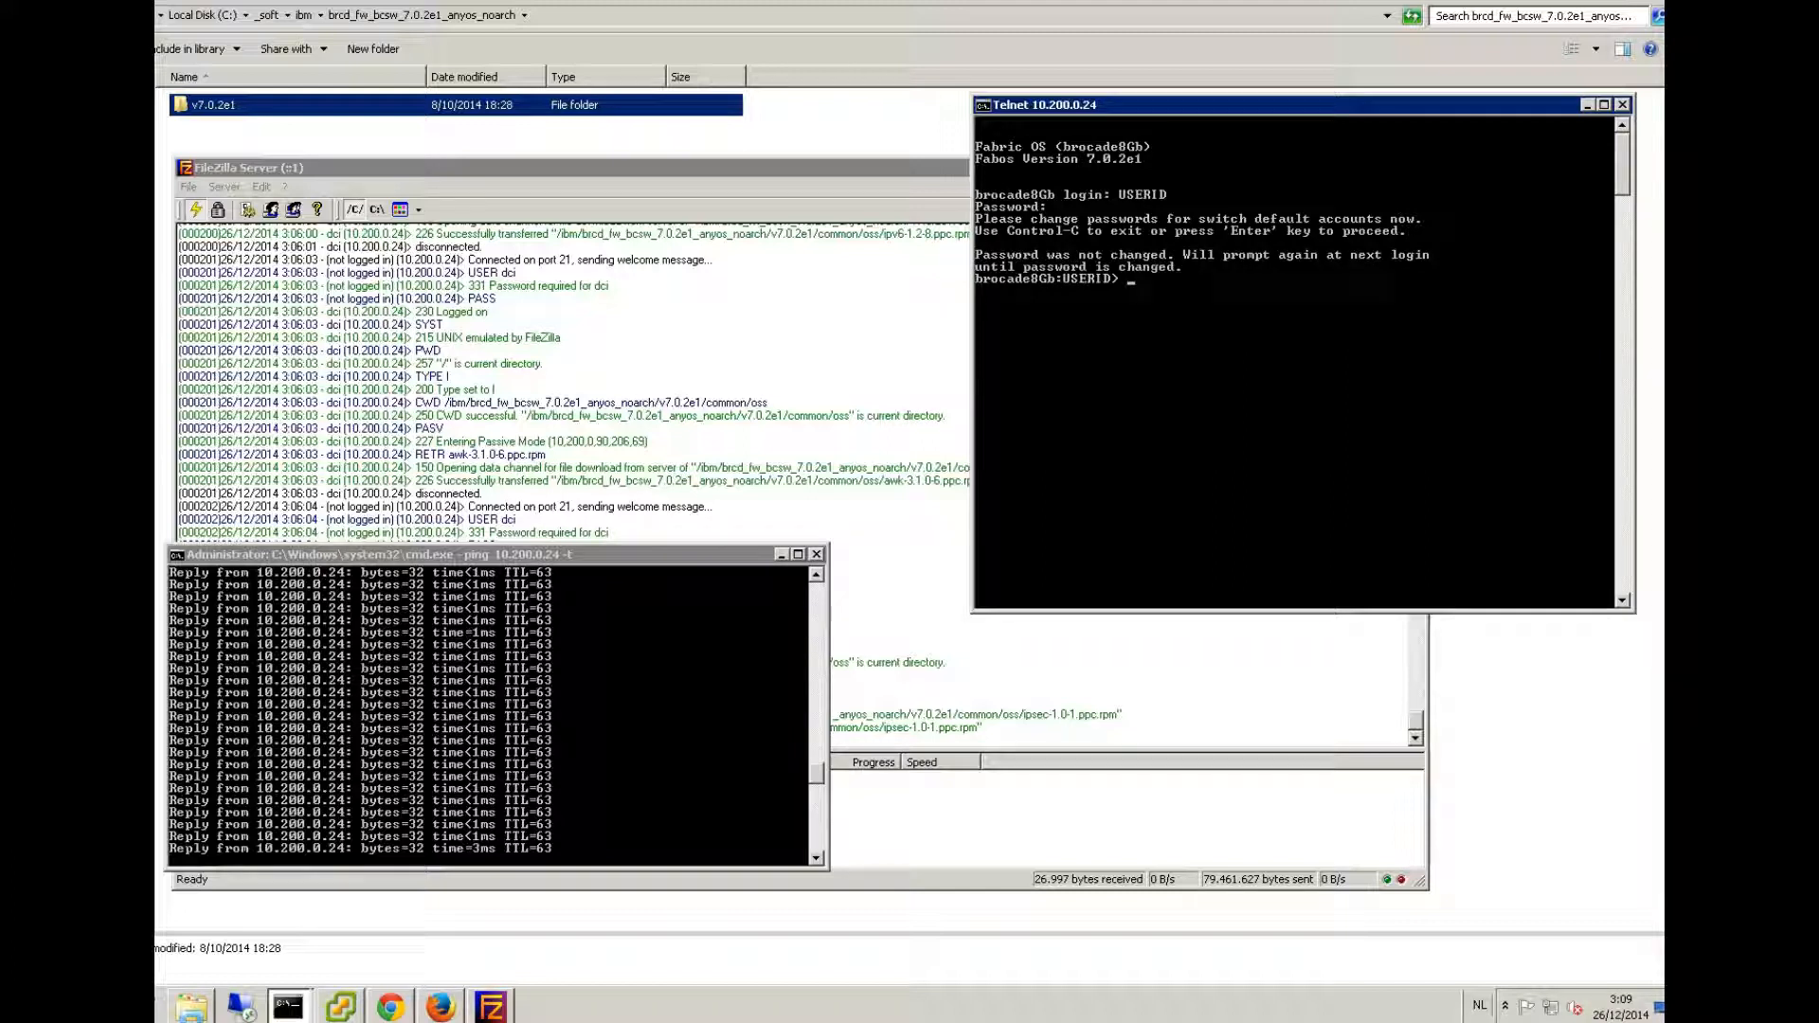
pyautogui.write('firmware')
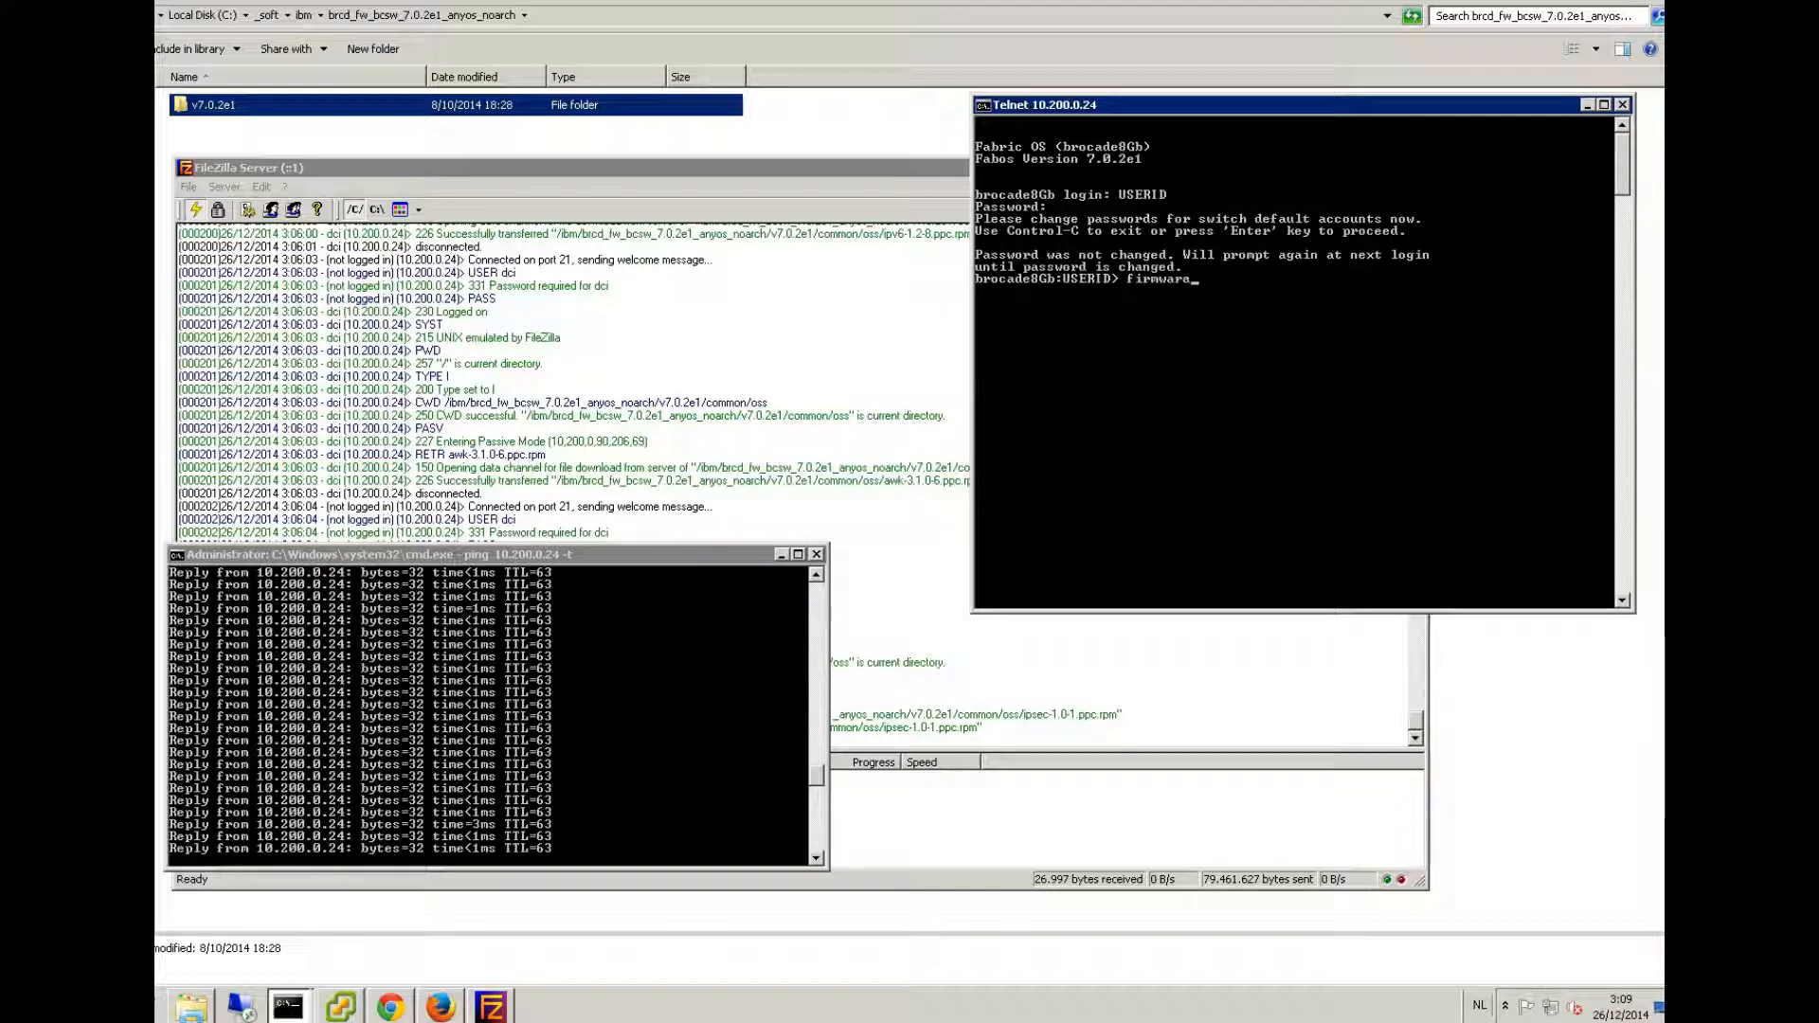